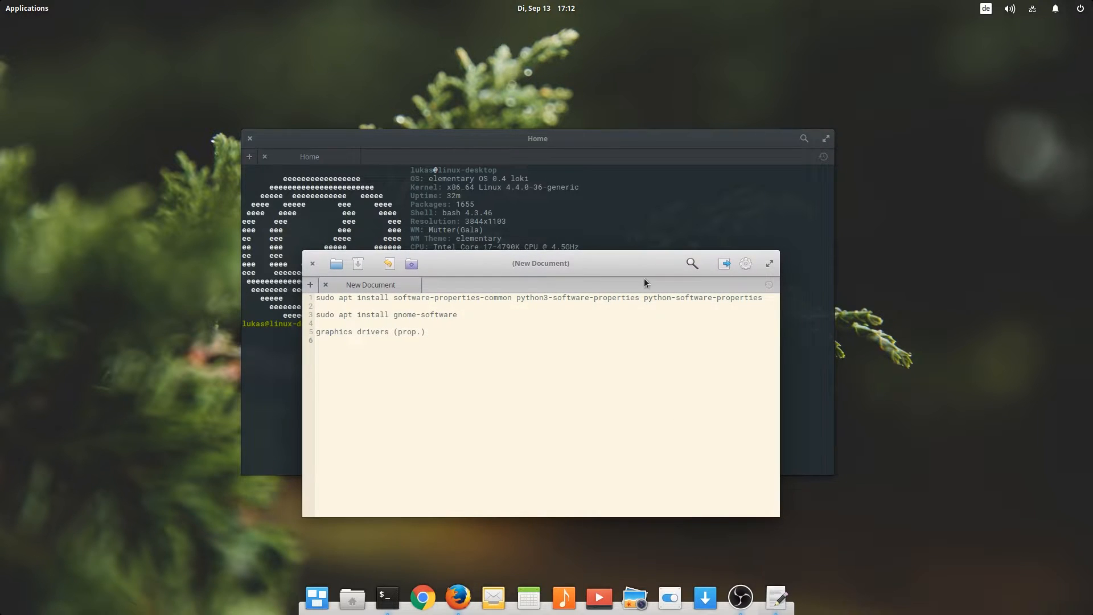
Step: Reposition the Scratch notes window and select the 'graphics drivers (prop.)' line
left_click_drag(539, 263, 522, 221)
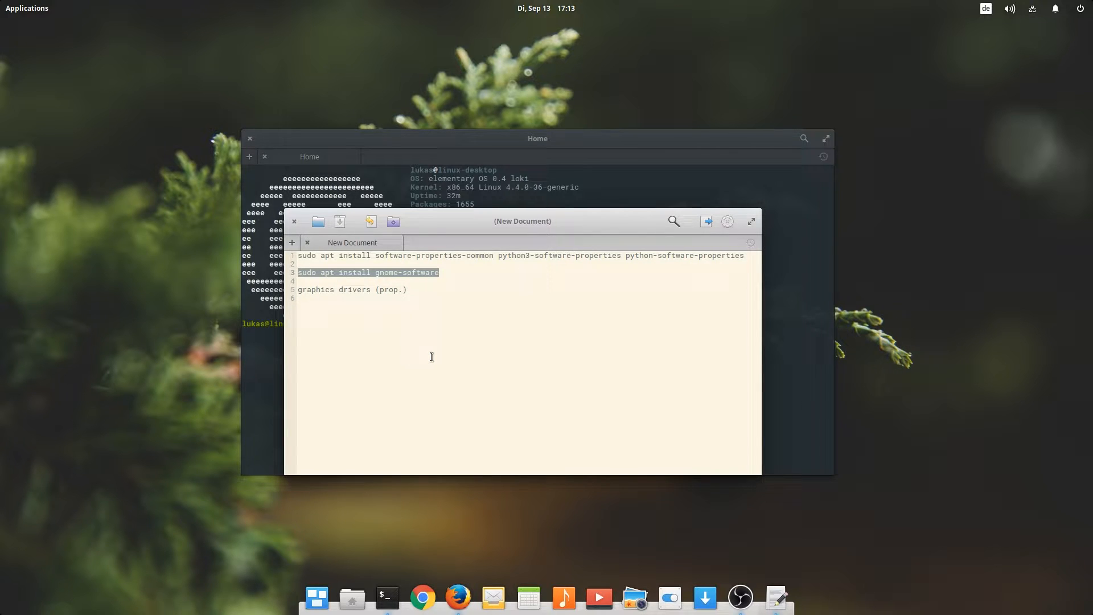
left_click_drag(522, 221, 594, 308)
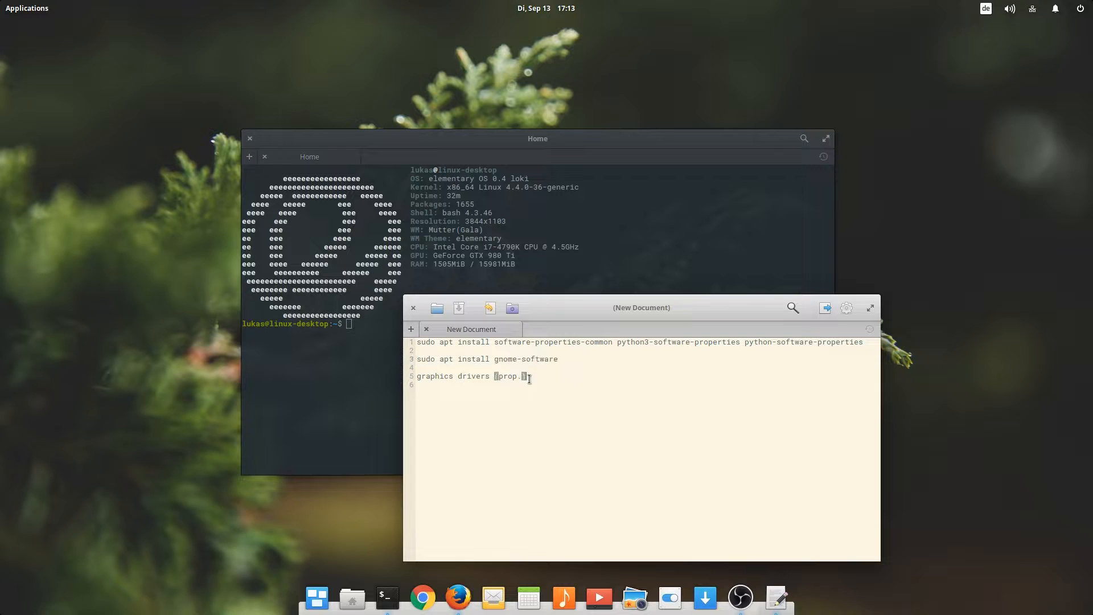
triple_click(470, 376)
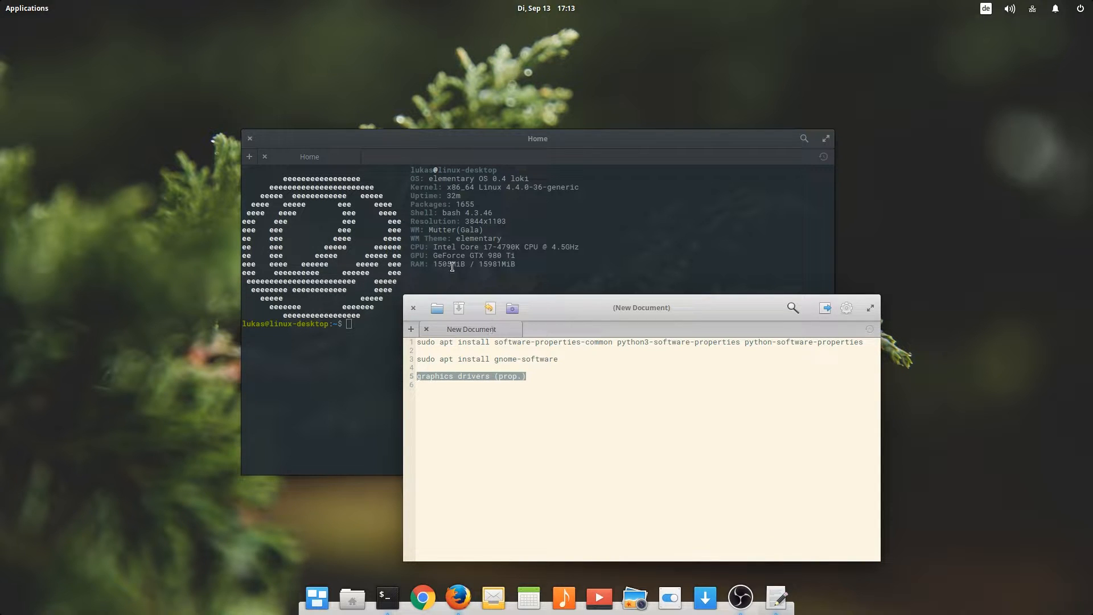
mouse_move(406, 313)
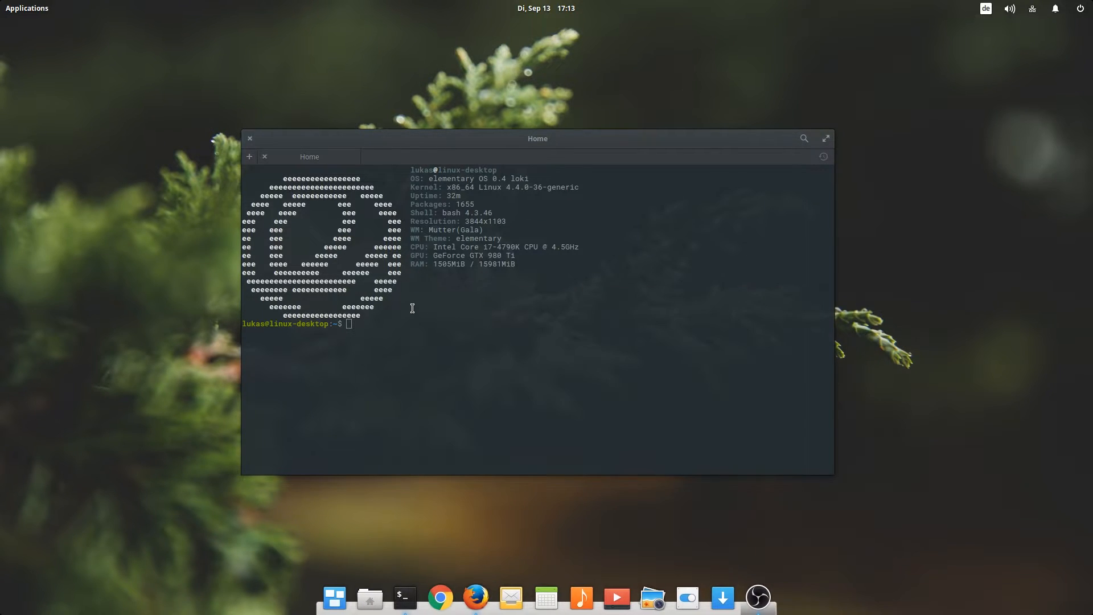
mouse_move(737, 332)
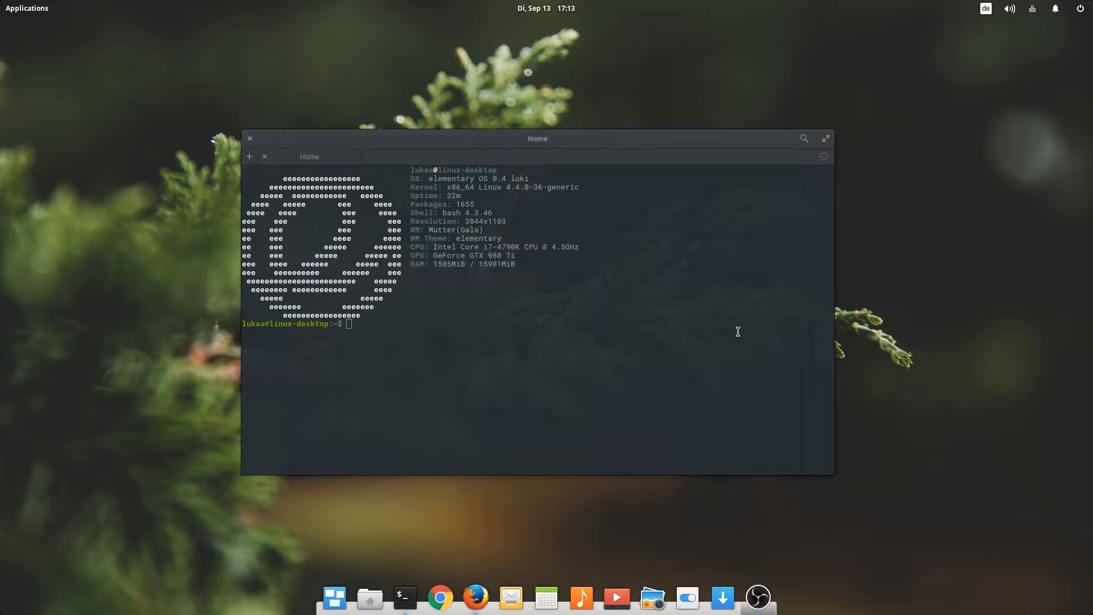
mouse_move(305, 158)
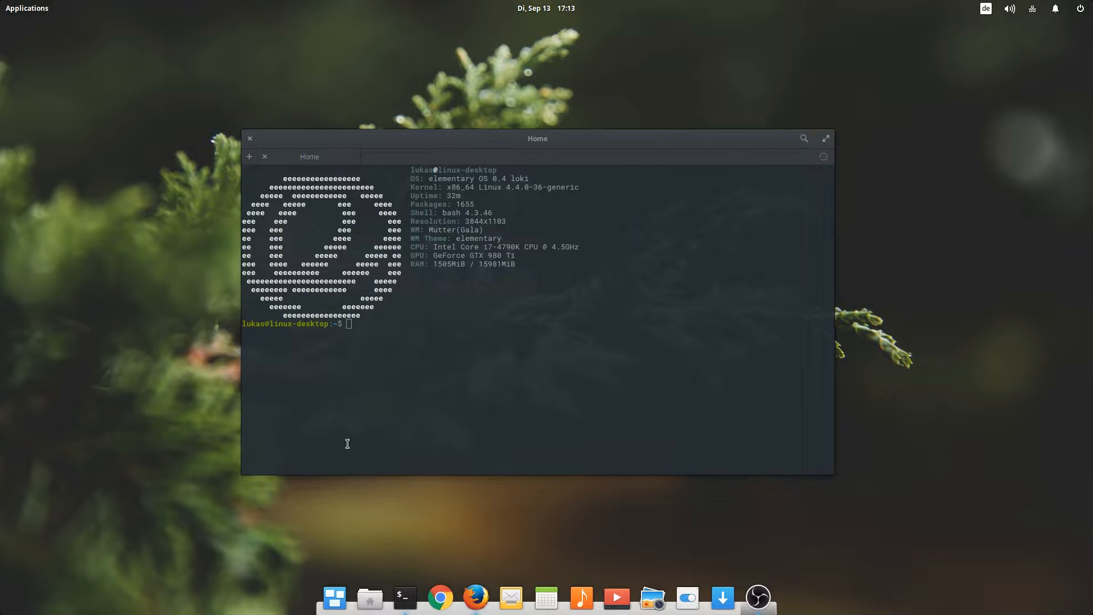
mouse_move(347, 442)
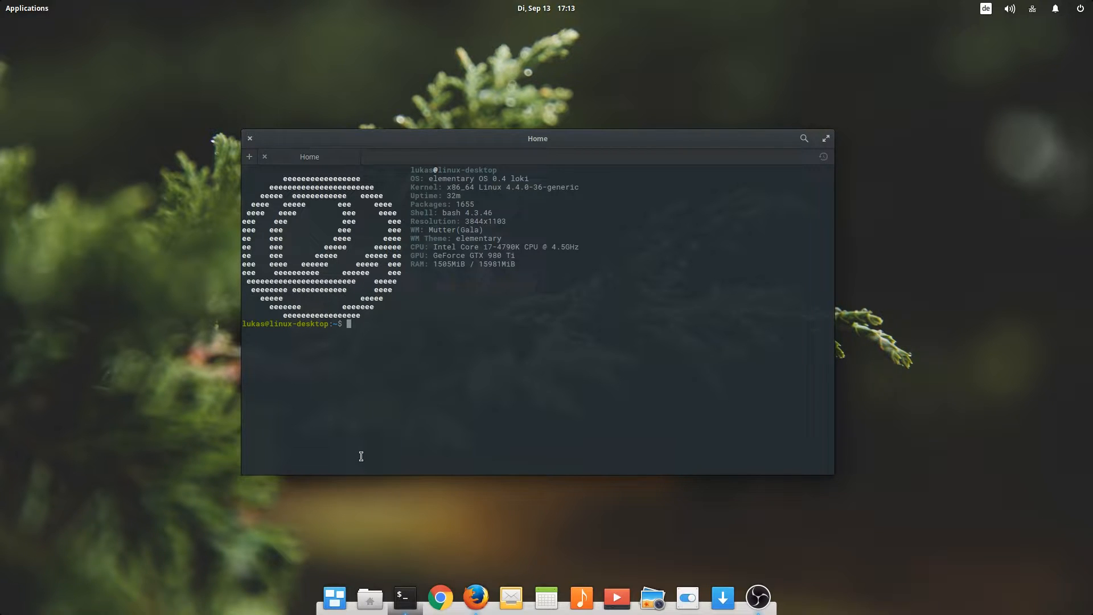
Step: Enter 'sudo apt install screenfetch' at the terminal prompt
type("sd")
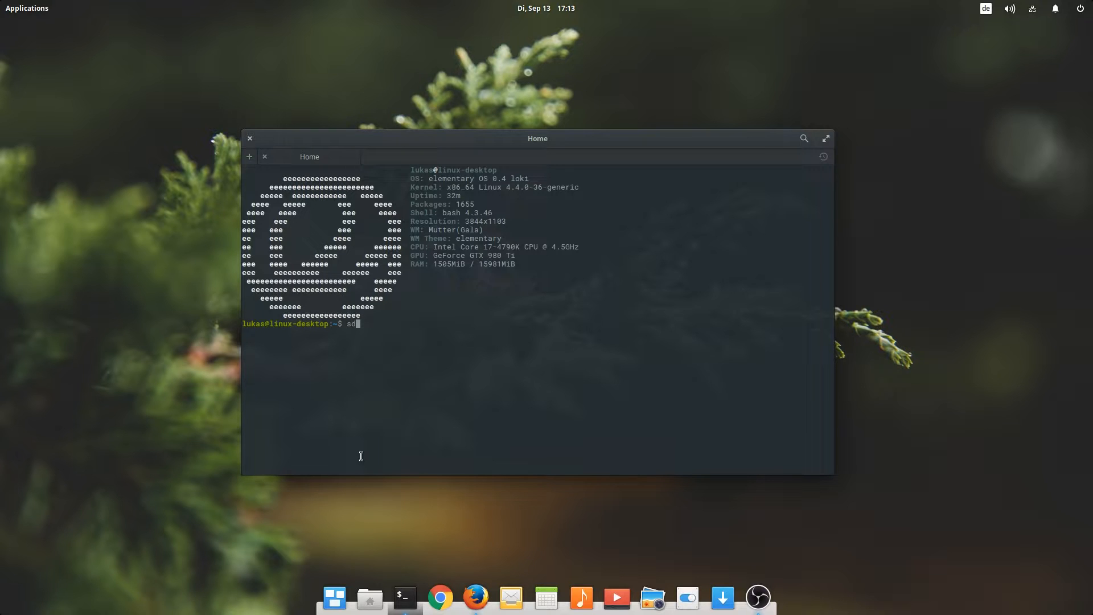
type("udo apt")
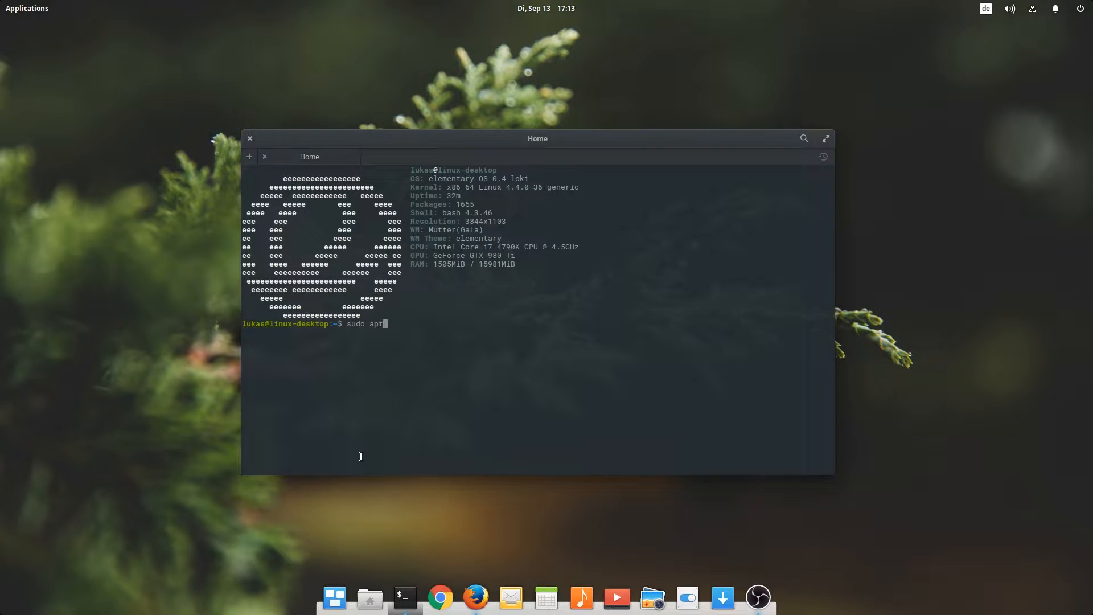
type("install scree")
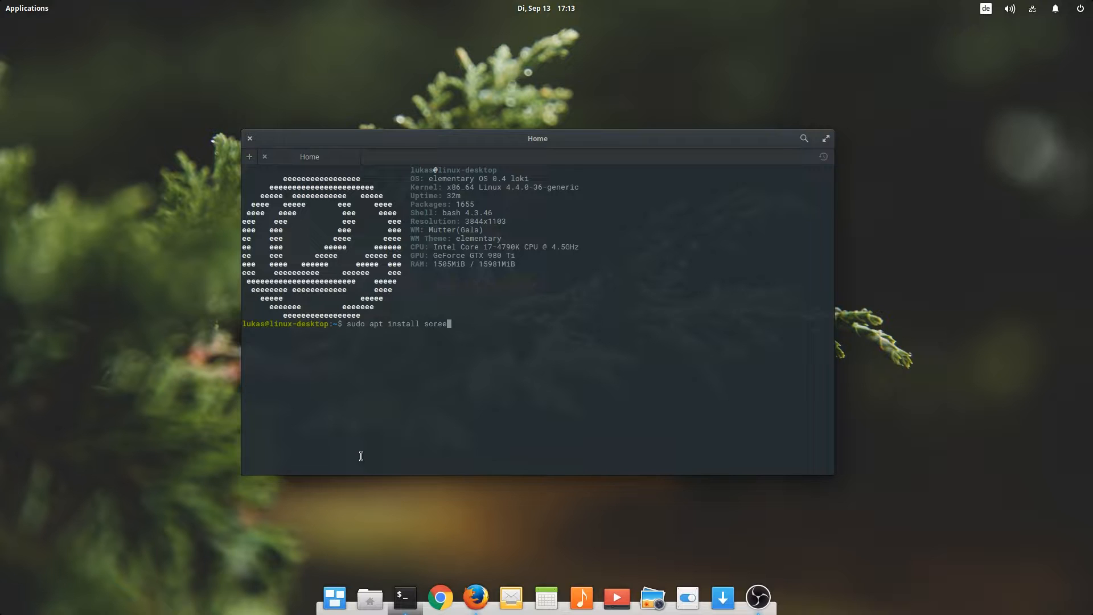
type("nfetch")
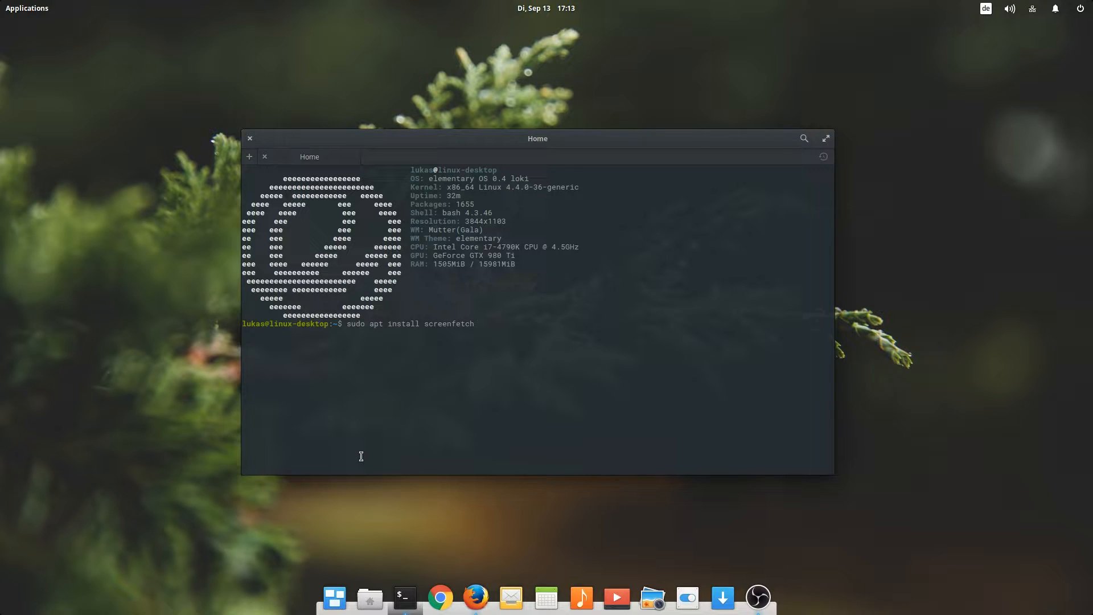
key("BackSpace")
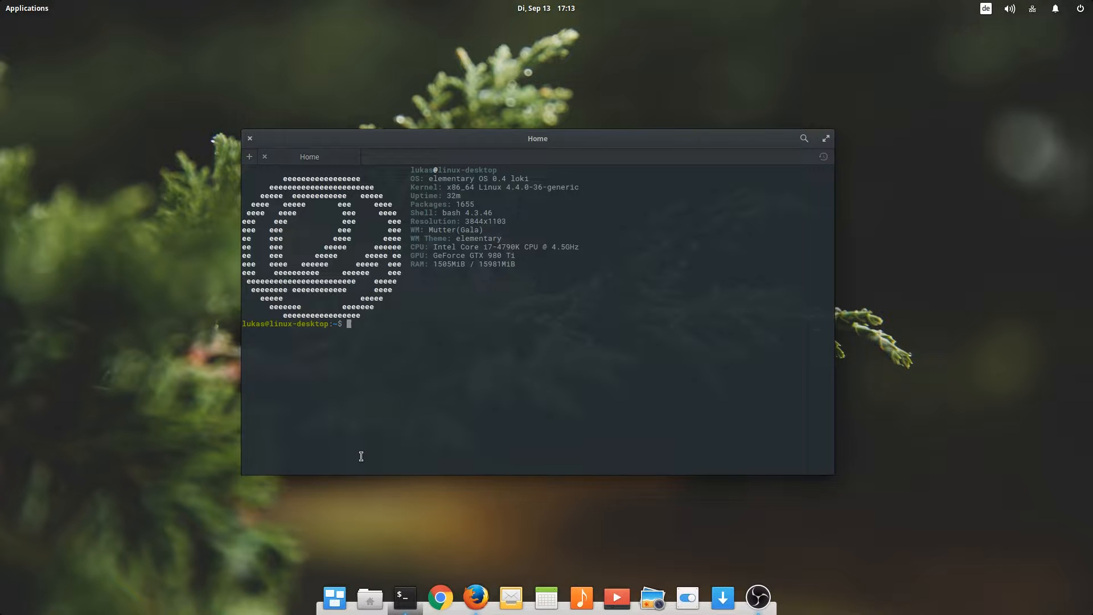
Step: Open .bashrc in nano, scroll through it, then close the terminal window
type("nano ba")
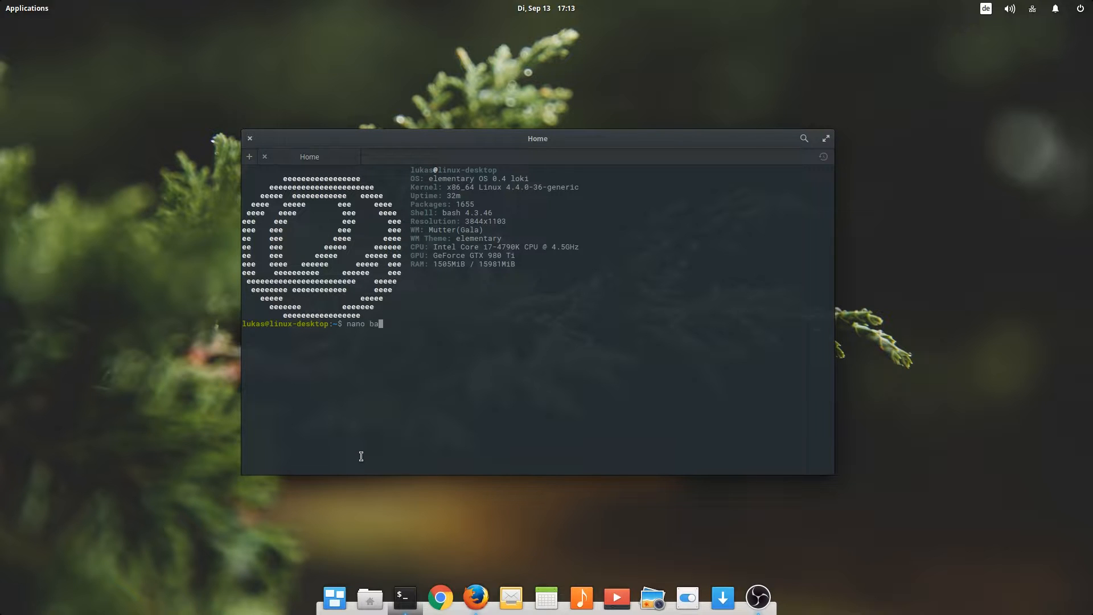
key("BackSpace")
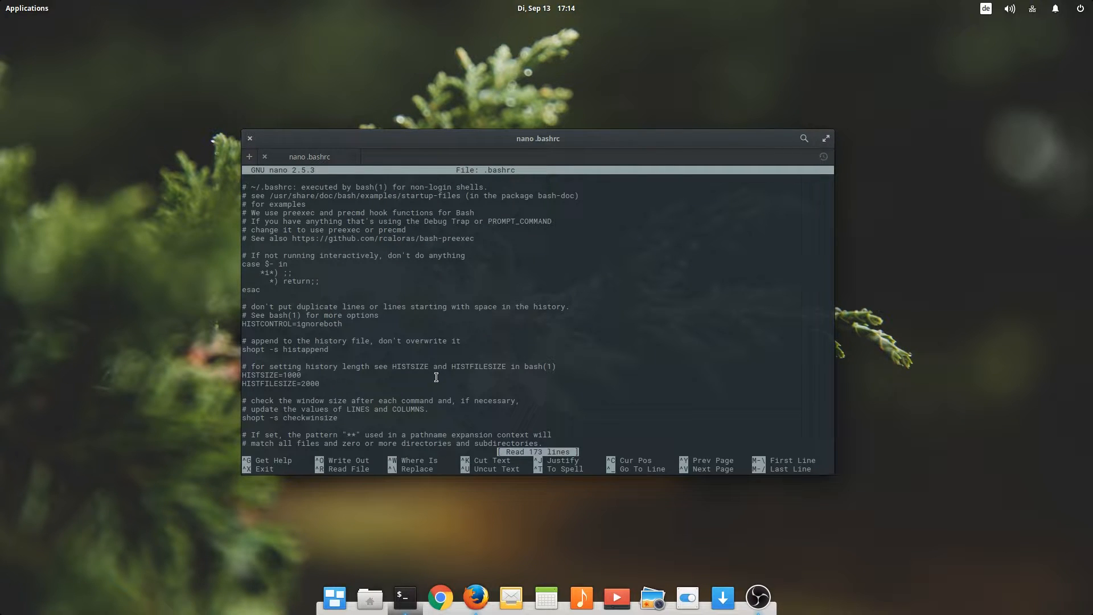
scroll("down", 3)
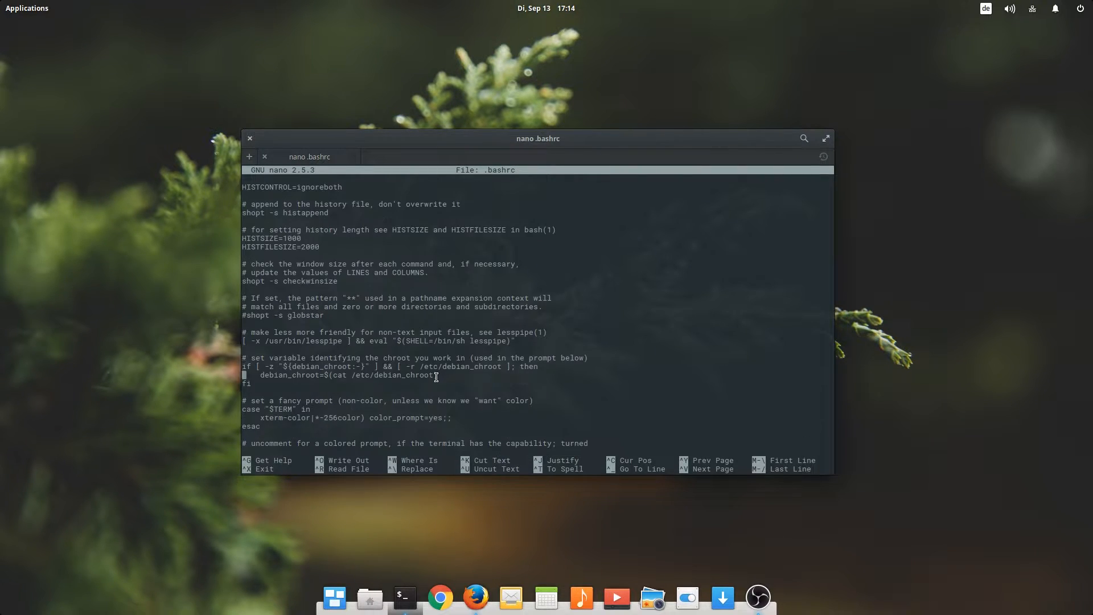
scroll("down", 3)
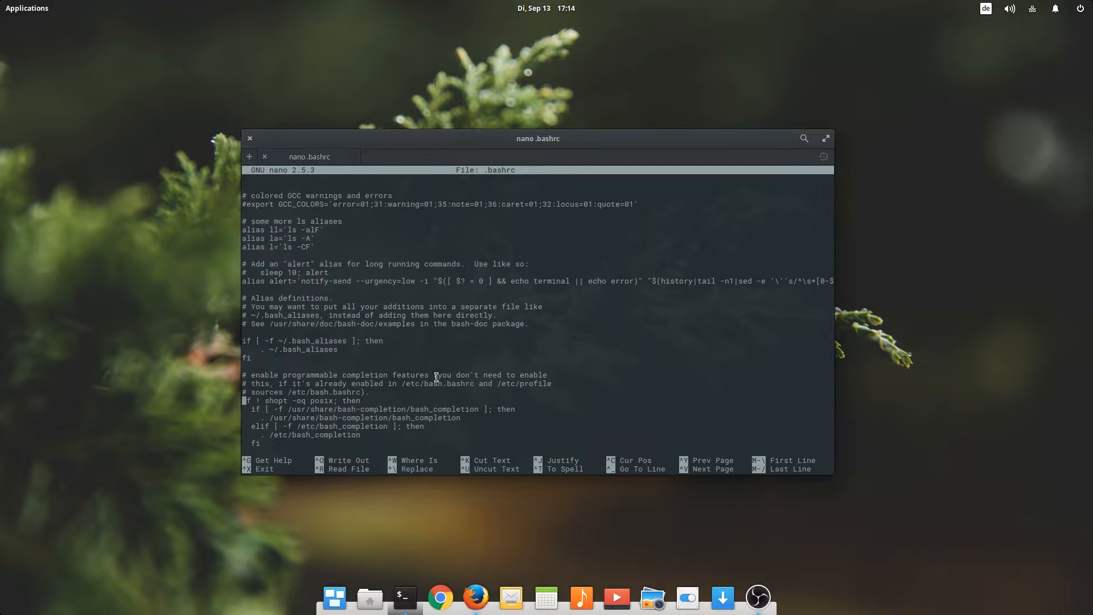
scroll("down", 3)
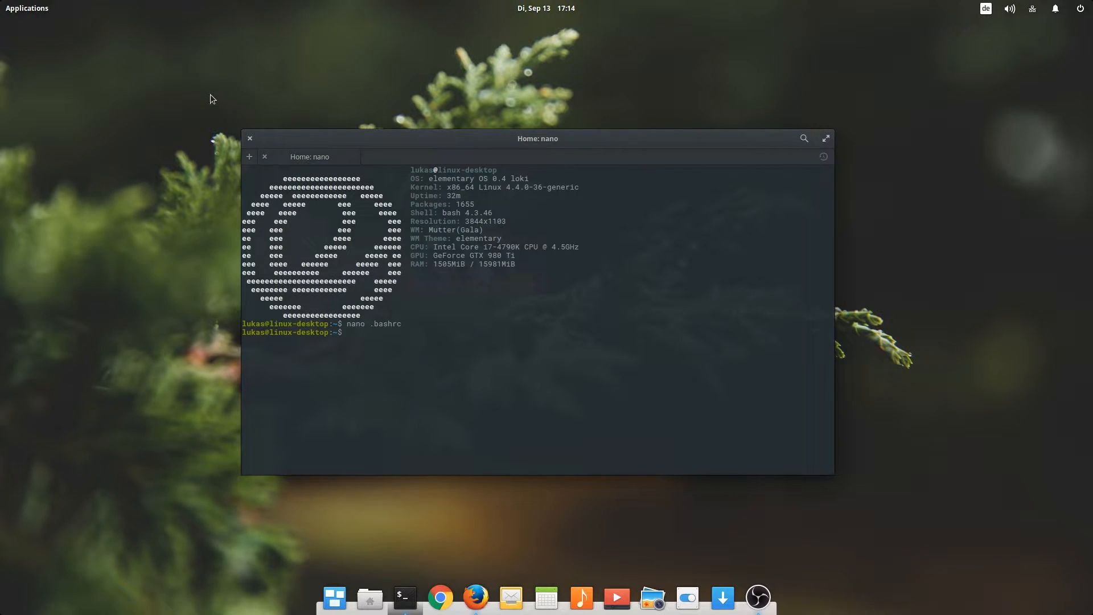
left_click(249, 138)
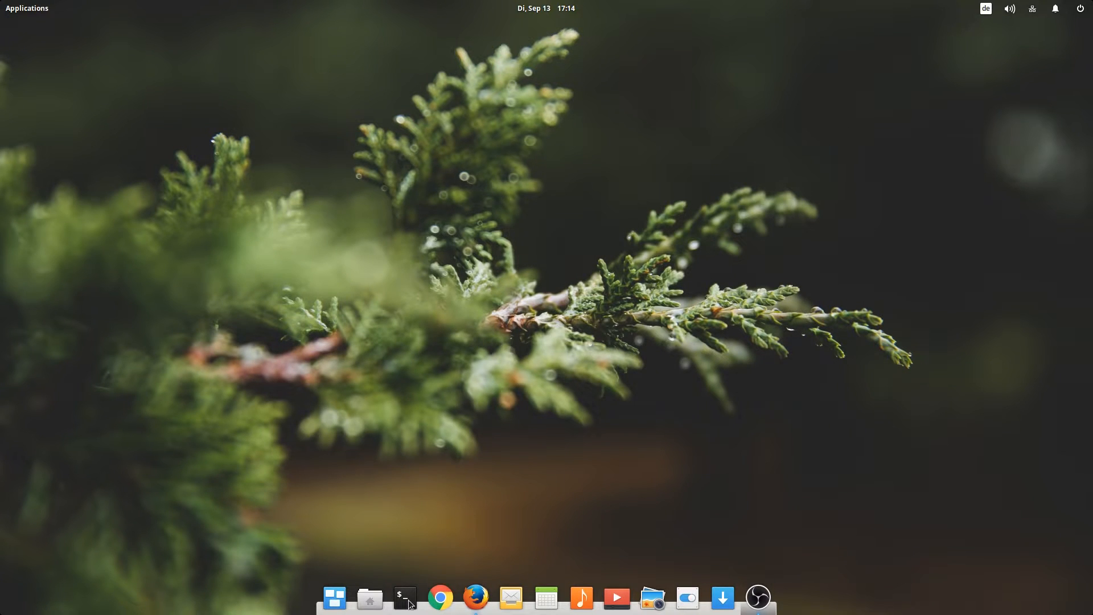
Step: Launch a new terminal from the dock, showing the screenfetch system summary
left_click(402, 596)
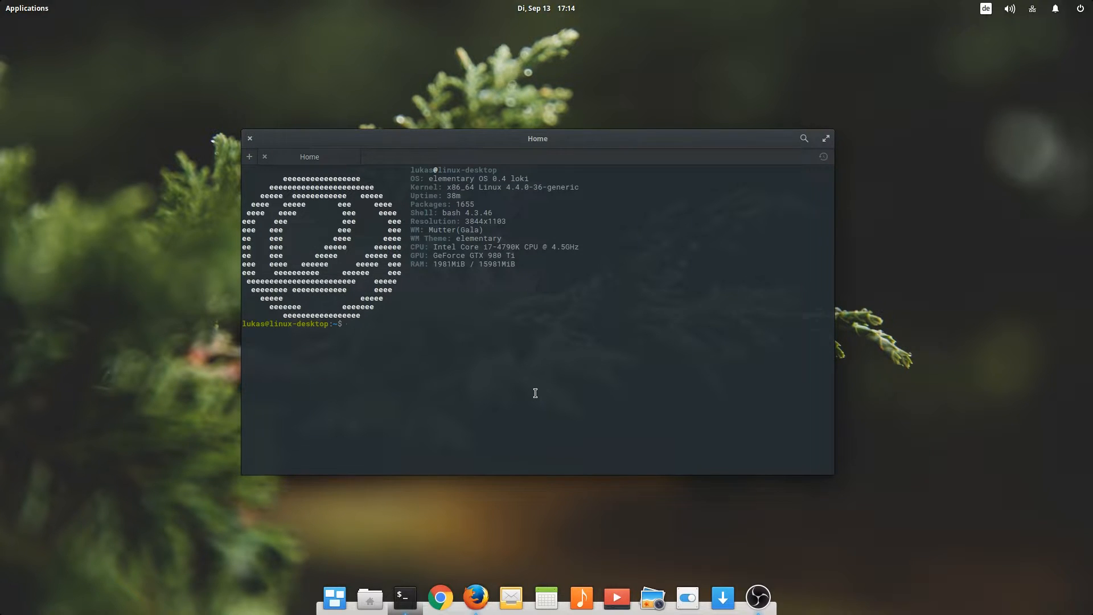
mouse_move(599, 201)
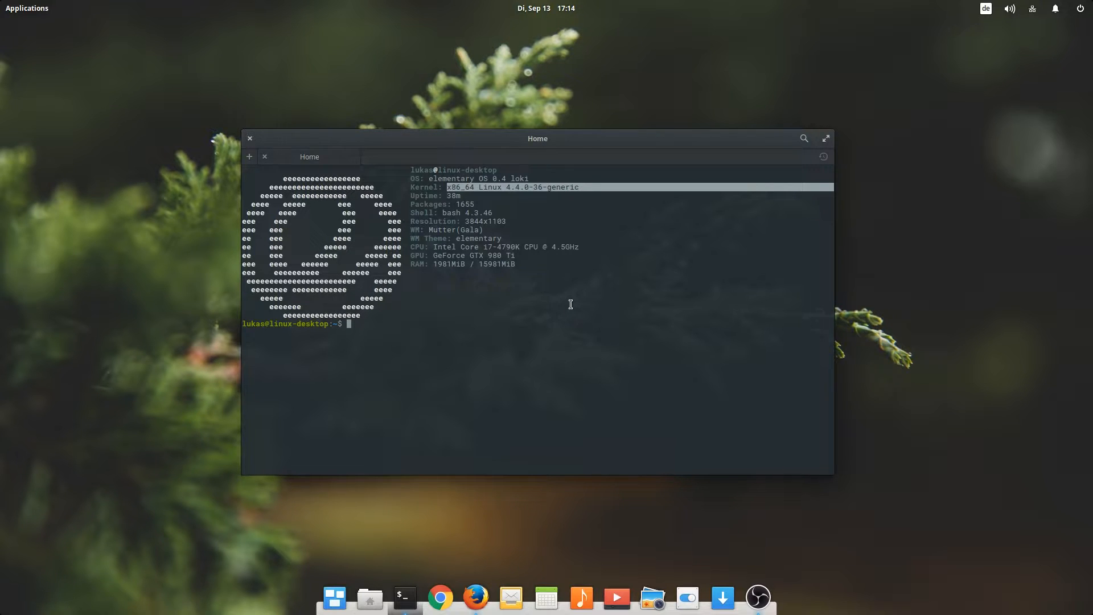
mouse_move(931, 267)
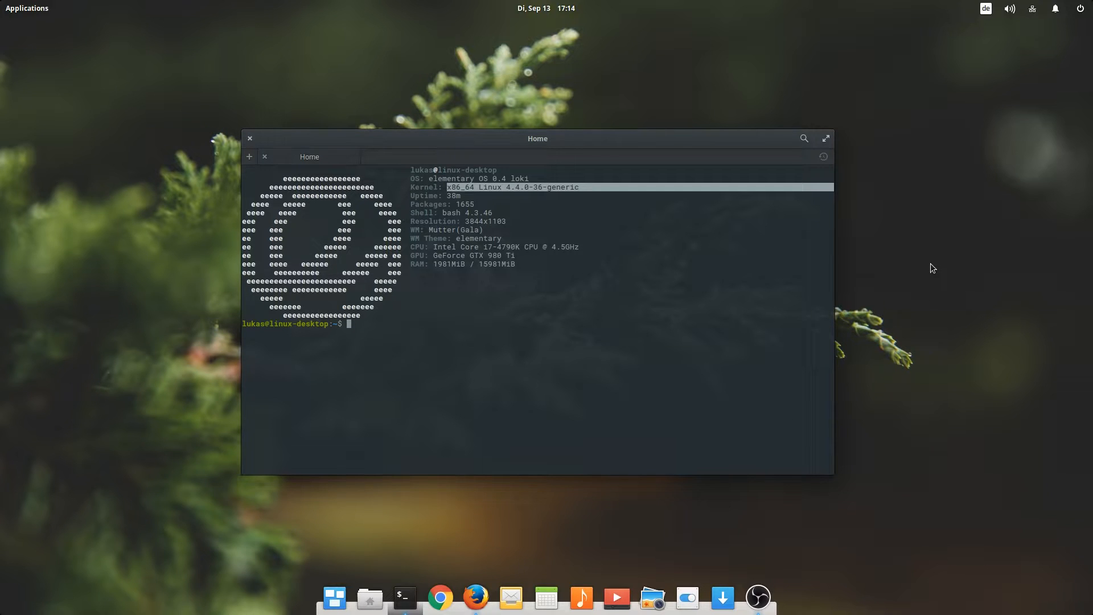
mouse_move(629, 340)
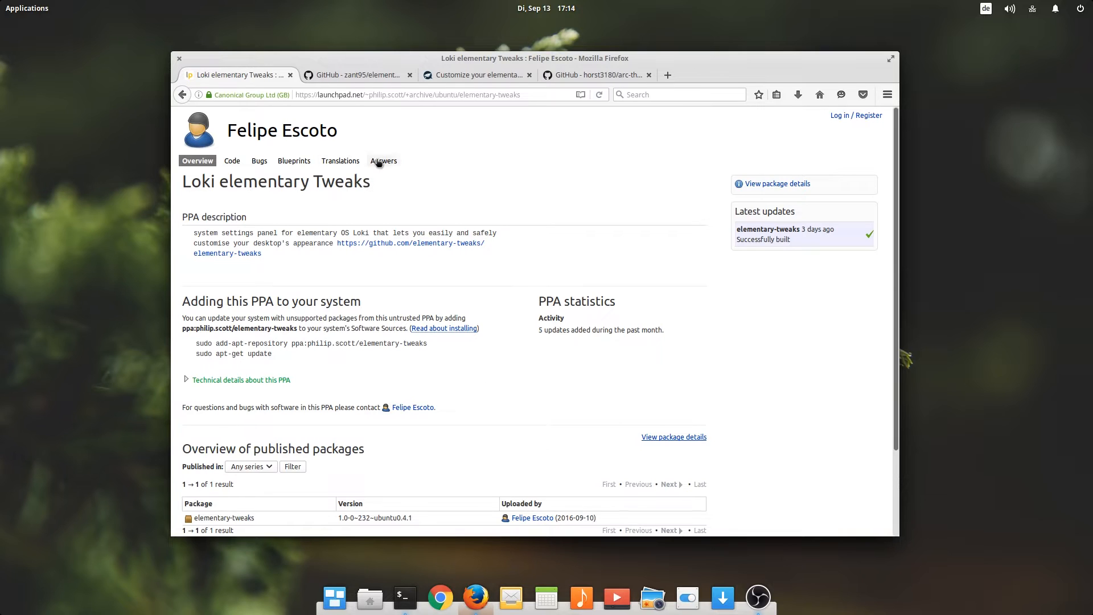
mouse_move(443, 318)
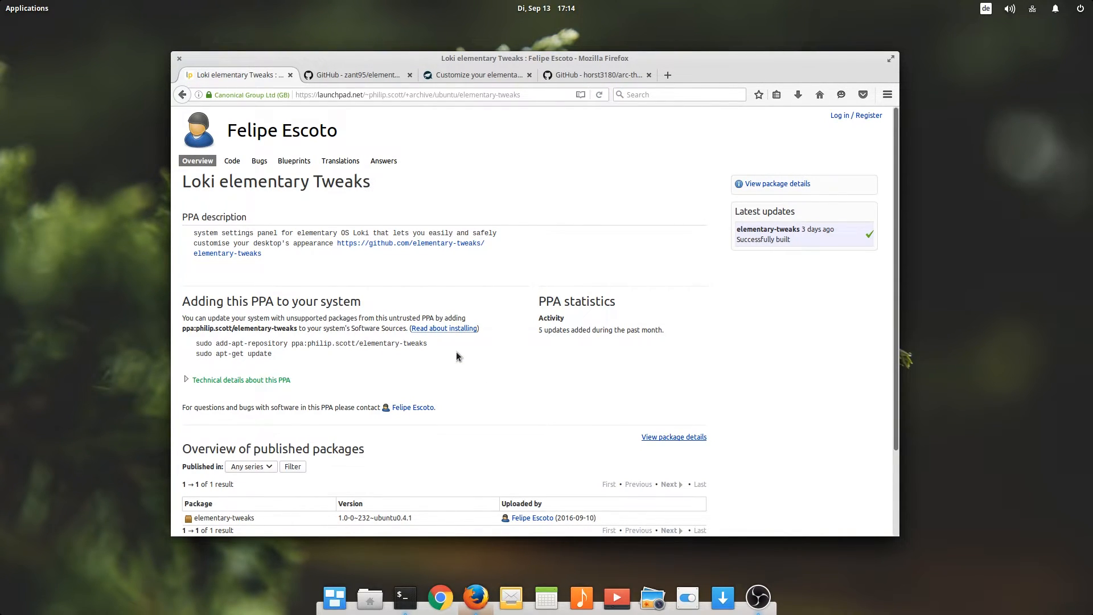
mouse_move(453, 365)
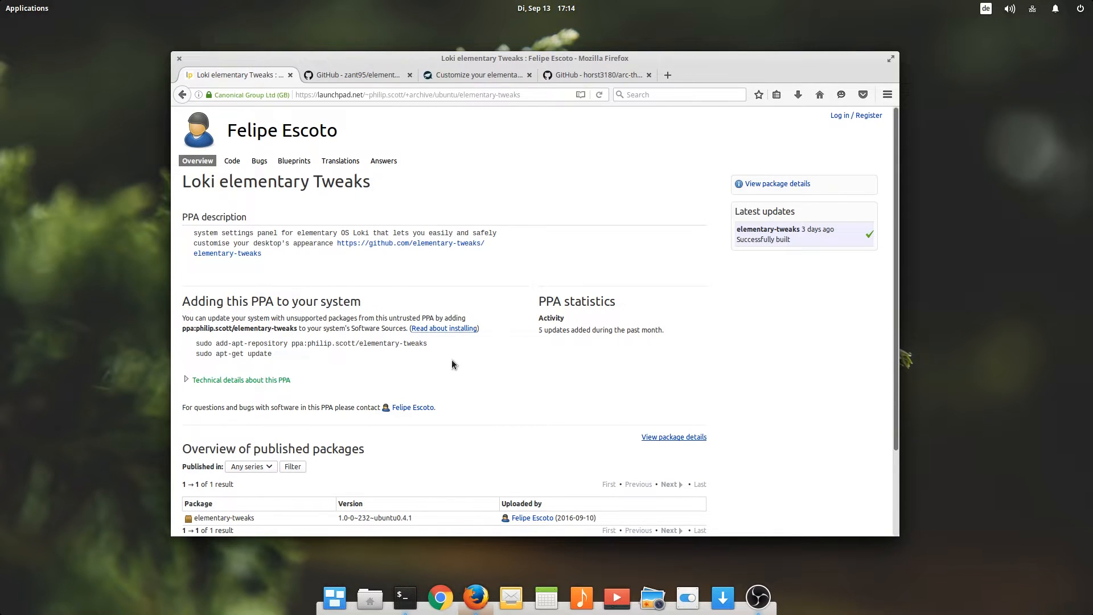
Step: Select the 'sudo add-apt-repository' elementary-tweaks PPA command in Firefox and return to Terminal
left_click_drag(232, 328, 426, 343)
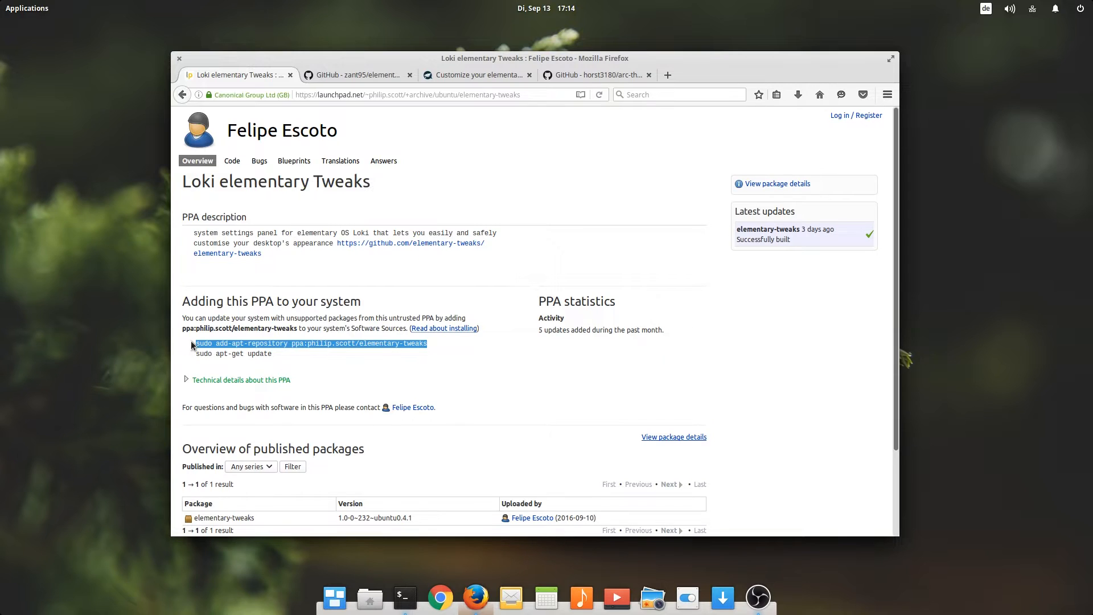
left_click(403, 596)
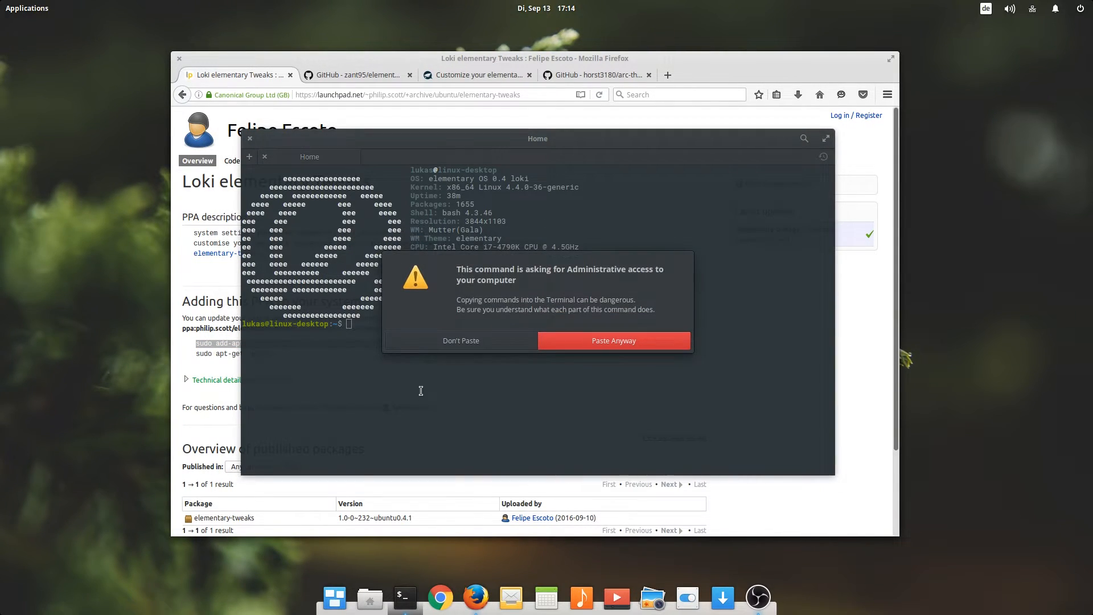
mouse_move(553, 297)
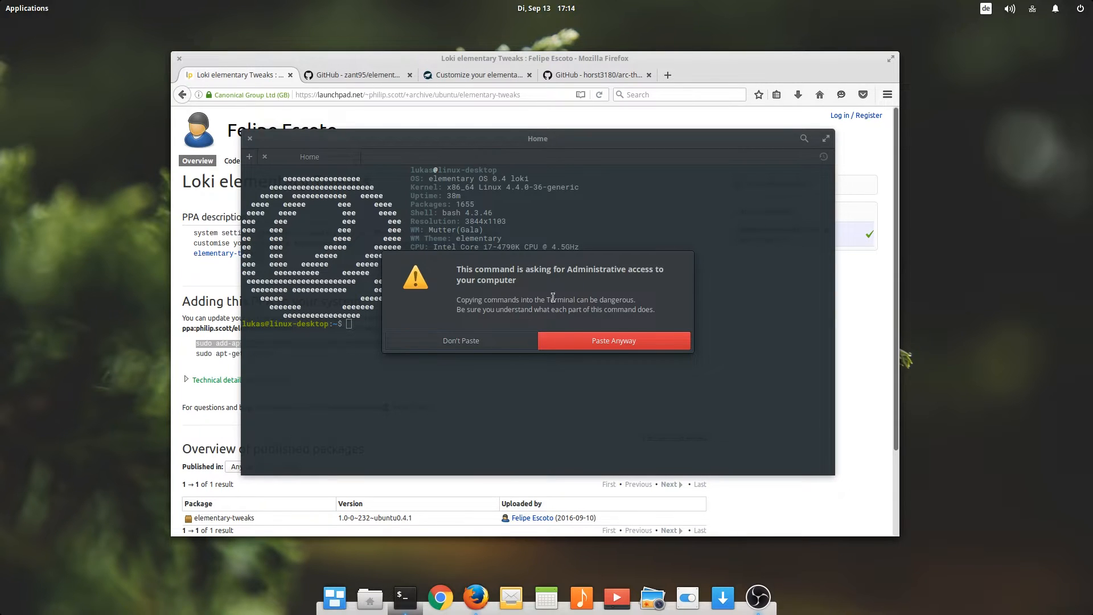
mouse_move(598, 265)
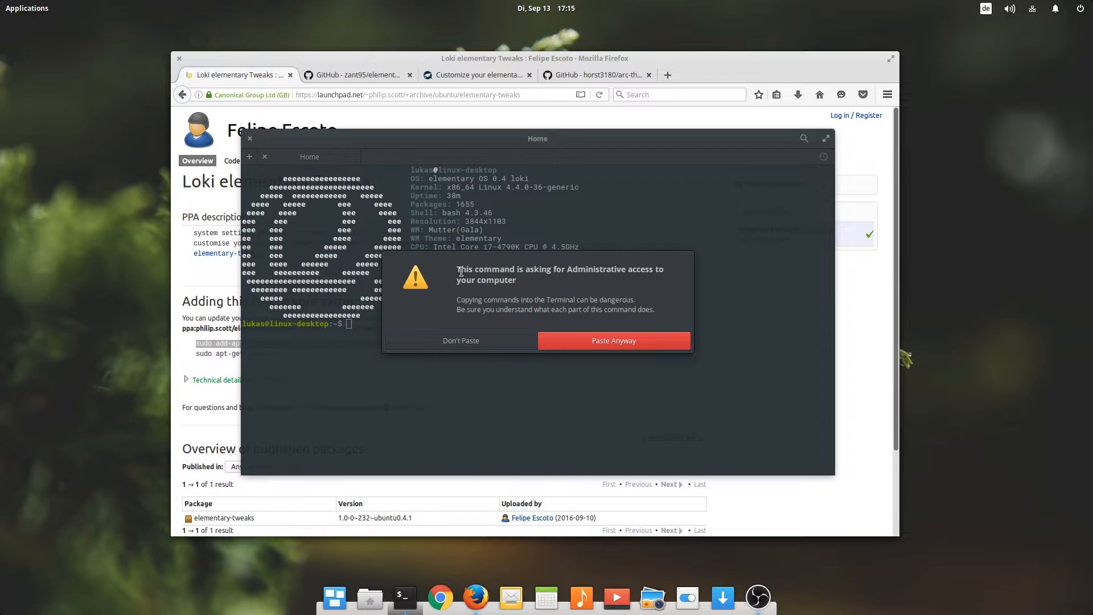
mouse_move(466, 409)
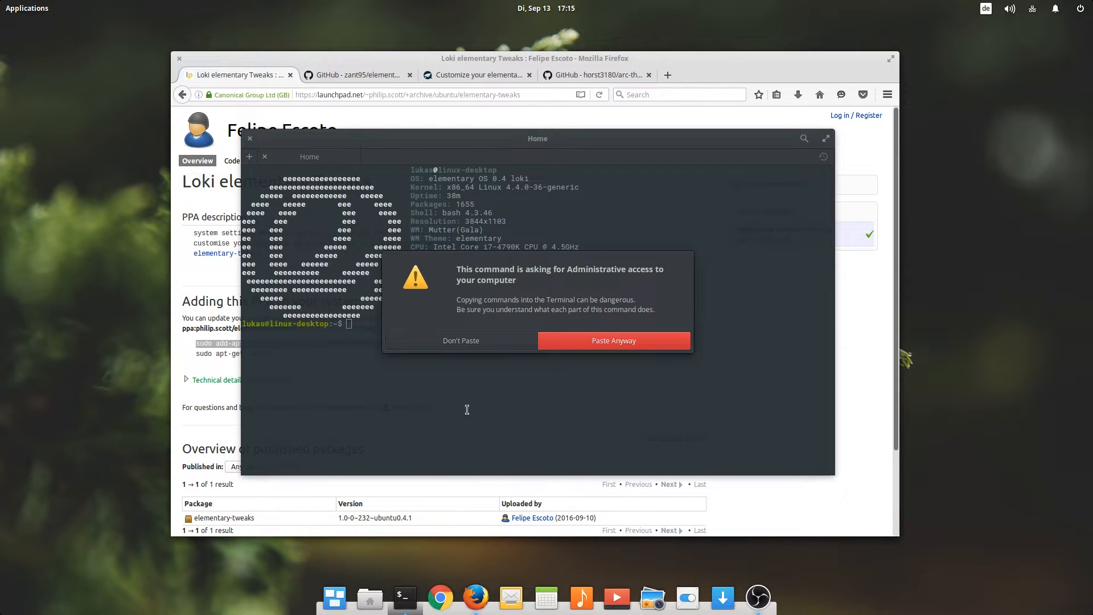
mouse_move(573, 405)
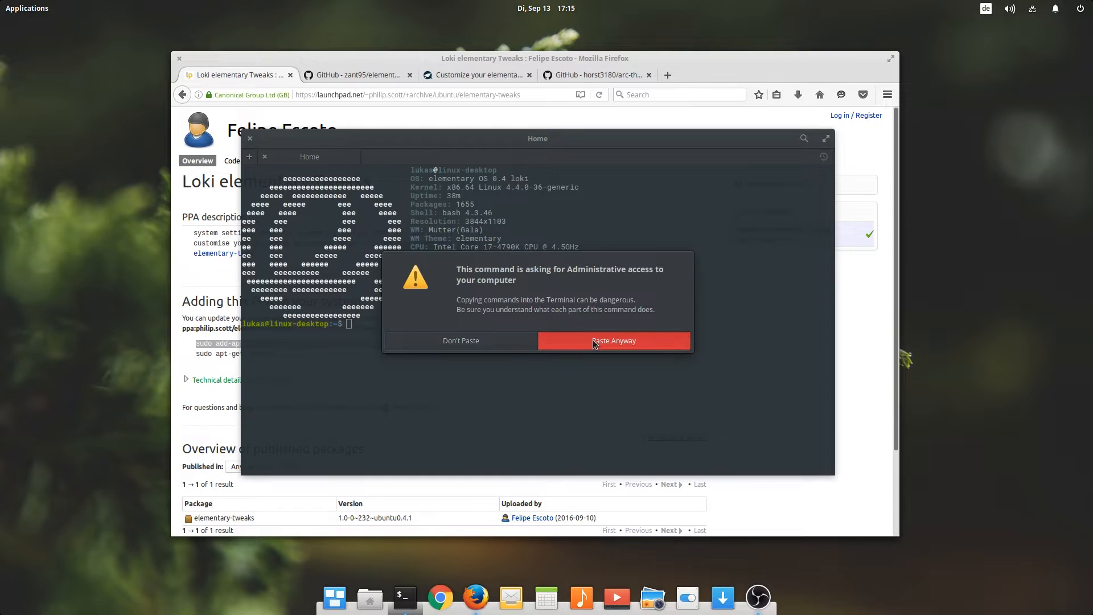
Step: Accept the admin paste warning with Paste Anyway to insert the repository command
left_click(614, 340)
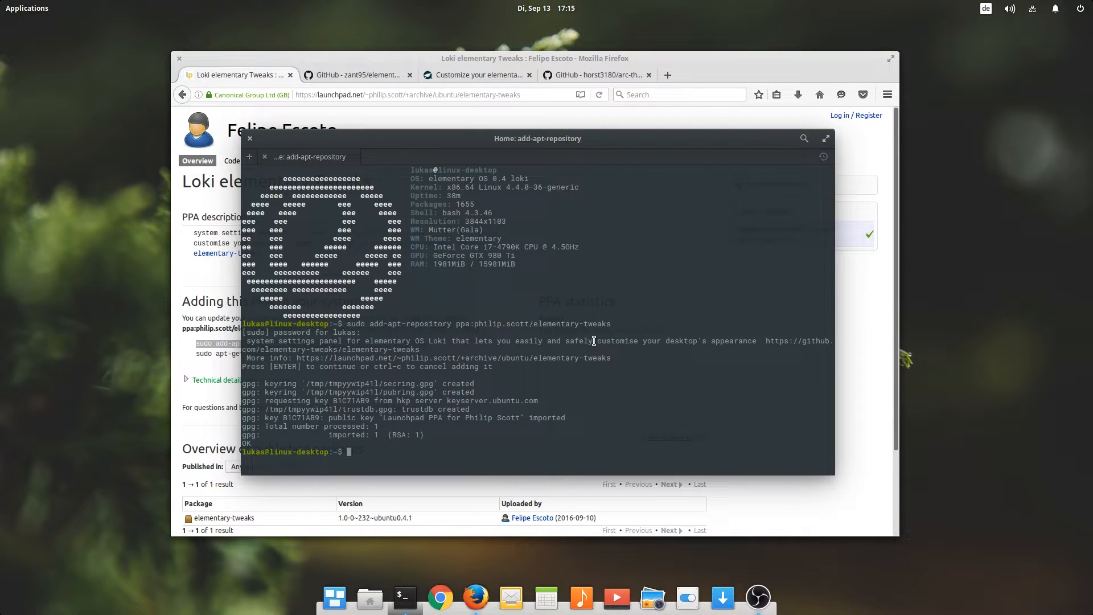
Step: Run apt update and 'sudo apt install elementary-tweaks' to install the tweaks package
type("sudo apt update")
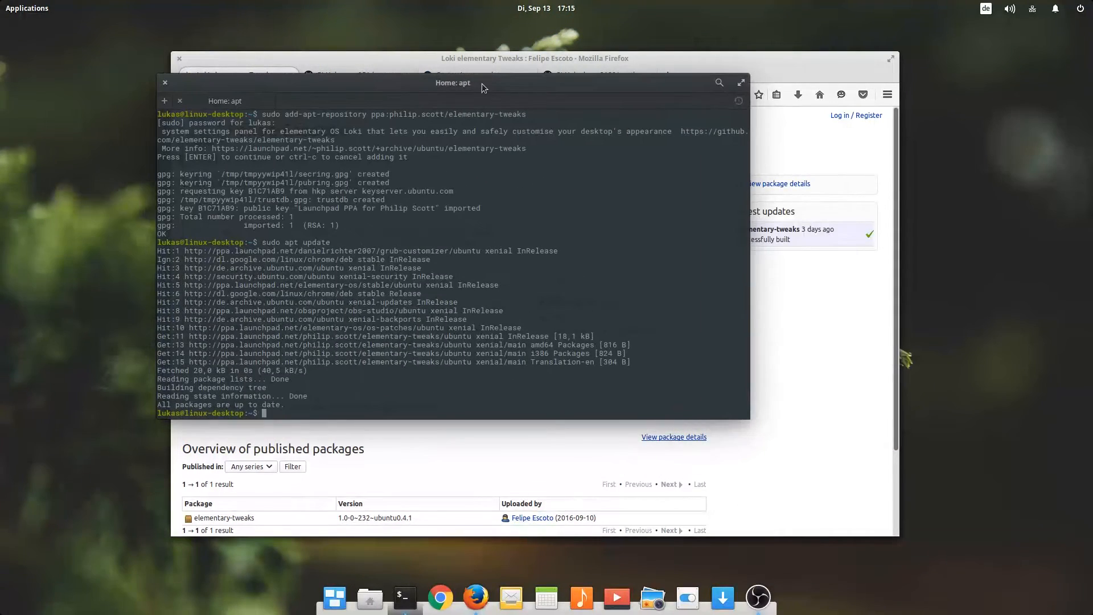
type("sudo ao")
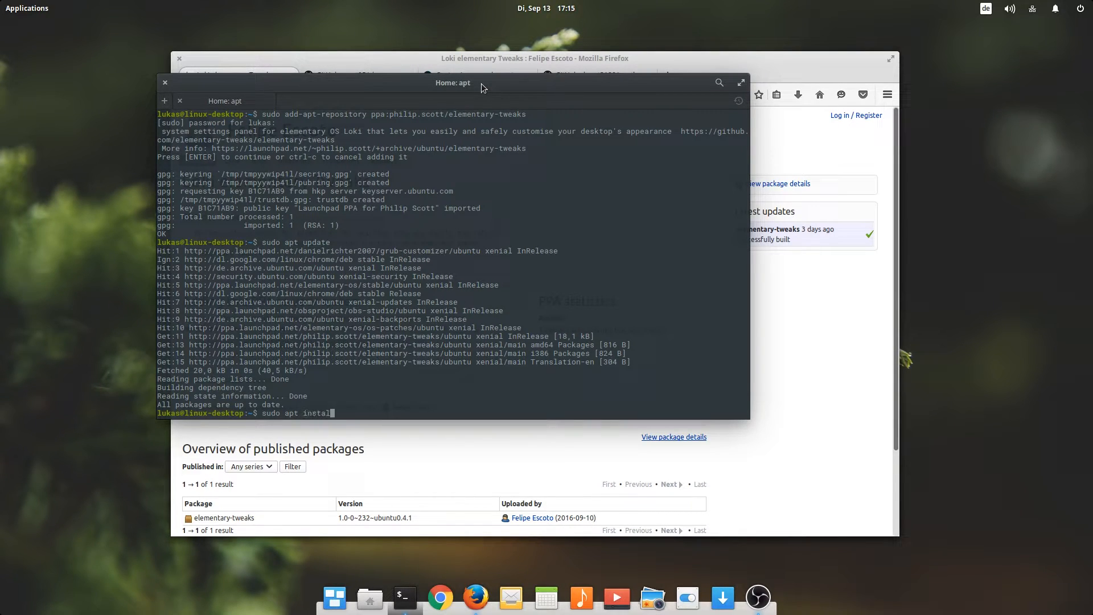
type("elementary")
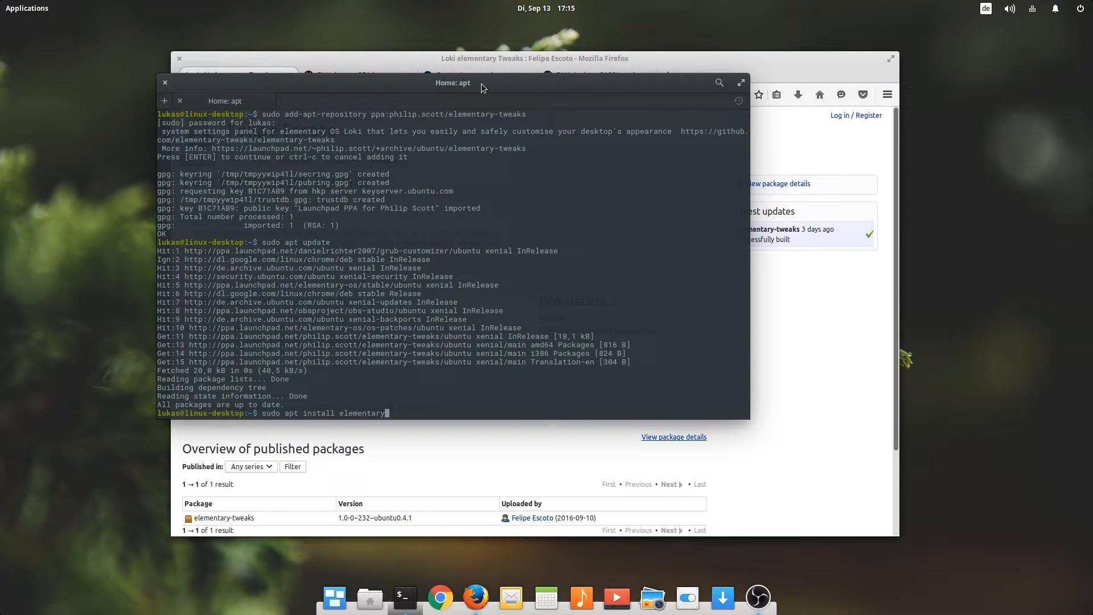
type("-tweaks")
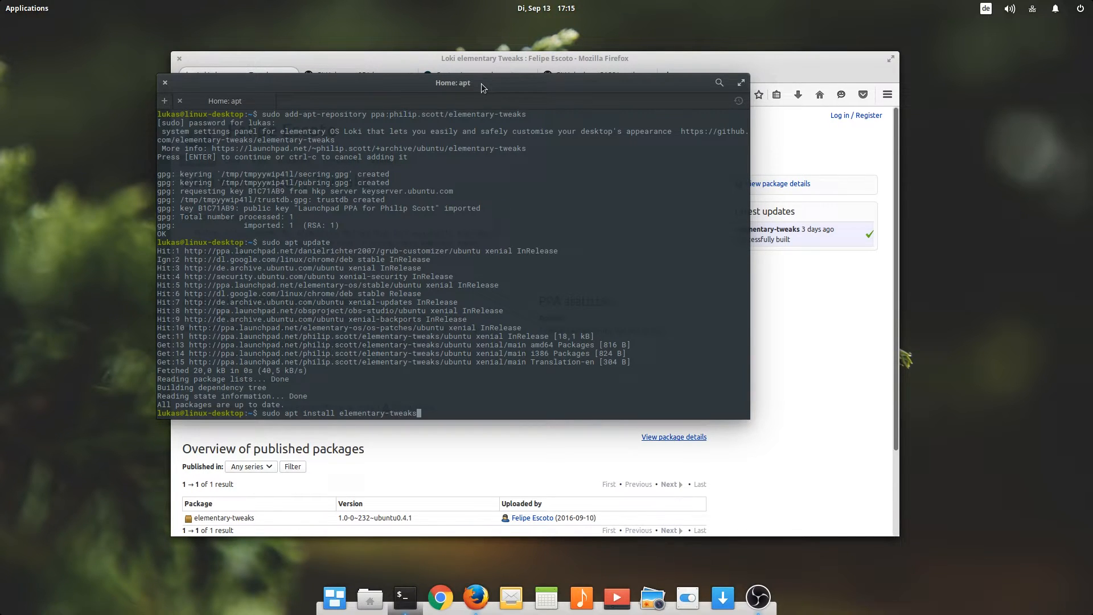
key("Return")
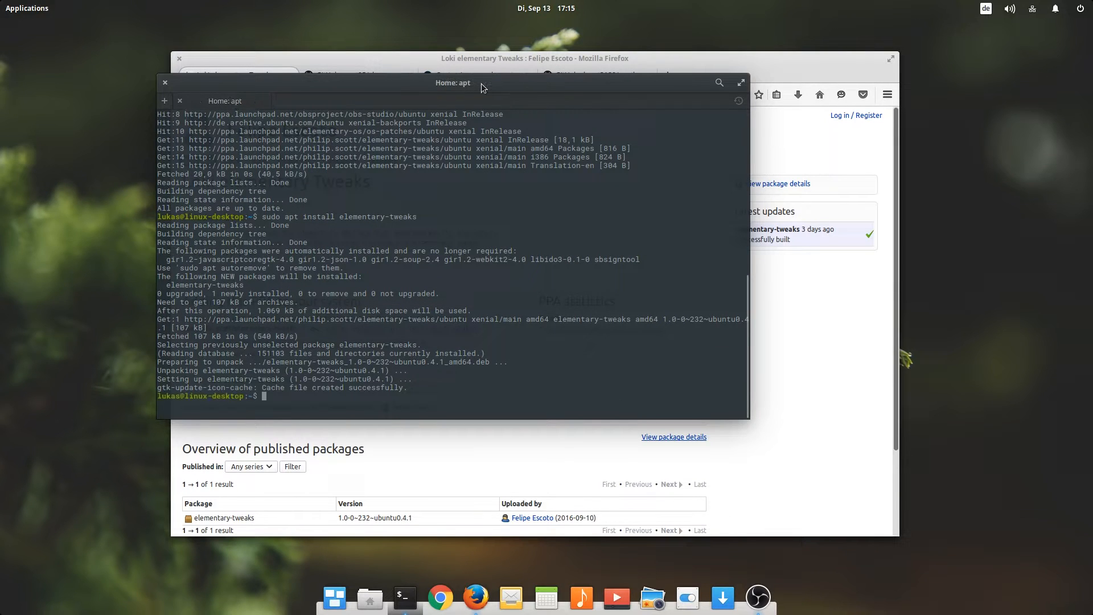
Step: Open System Settings' Tweaks panel, keeping the elementary GTK+ theme
left_click(21, 10)
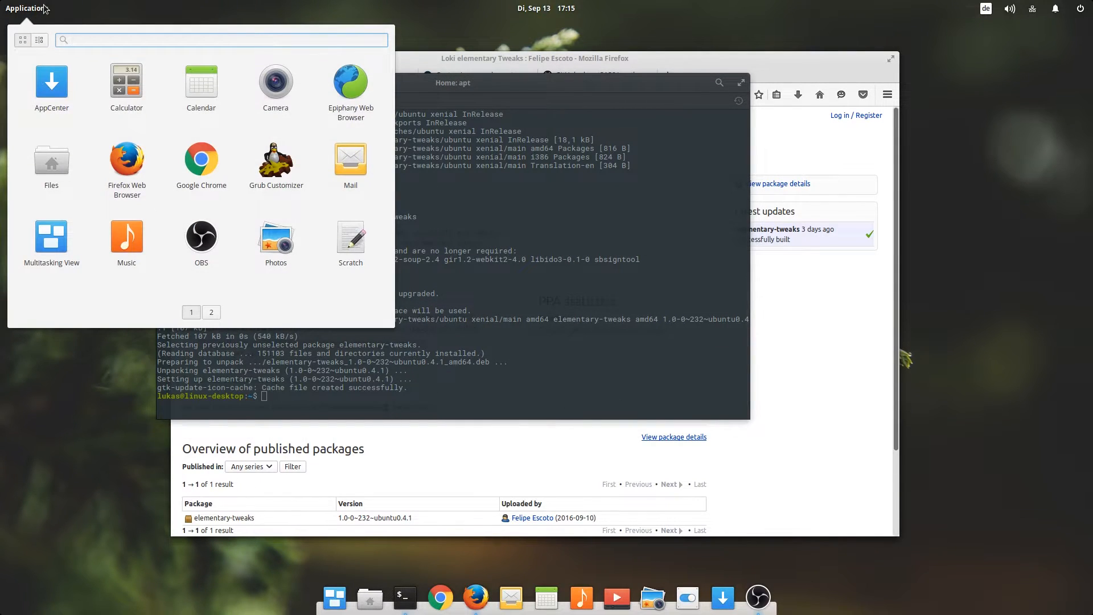
type("ele")
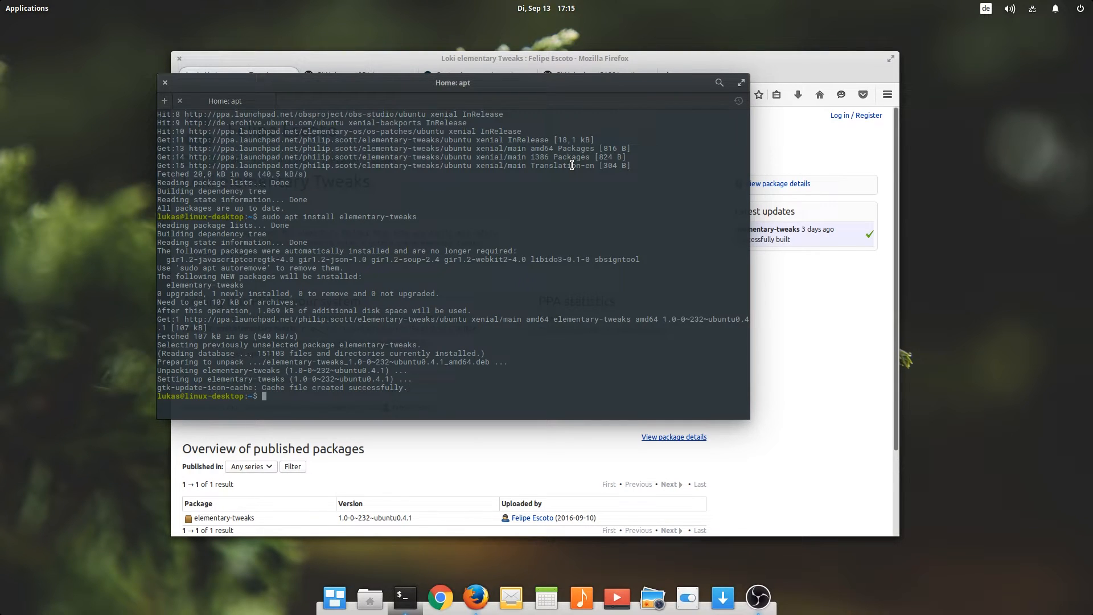
mouse_move(812, 609)
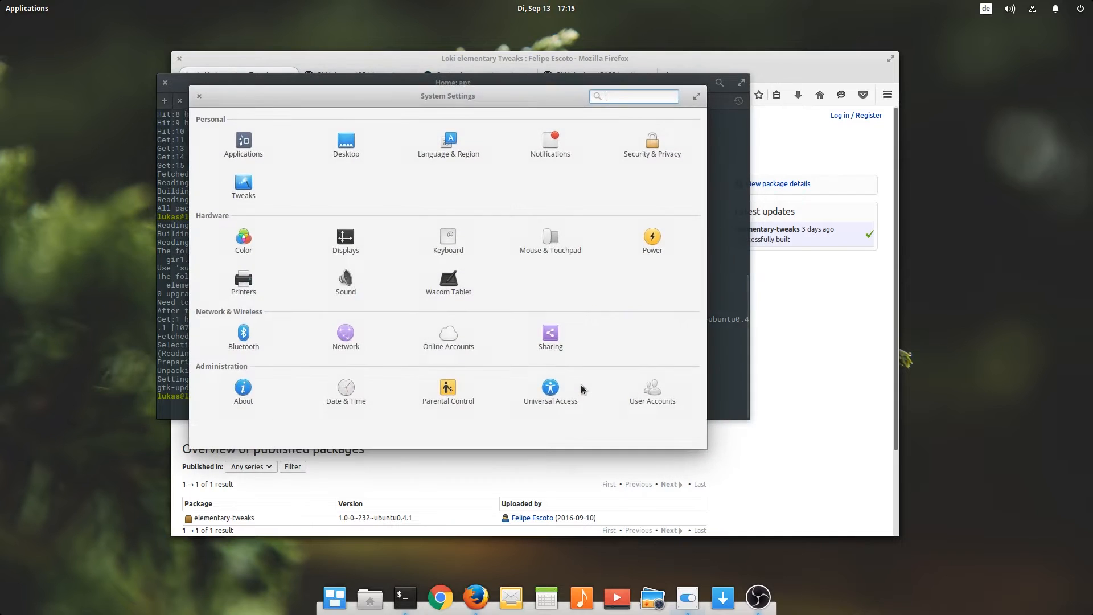
left_click(243, 182)
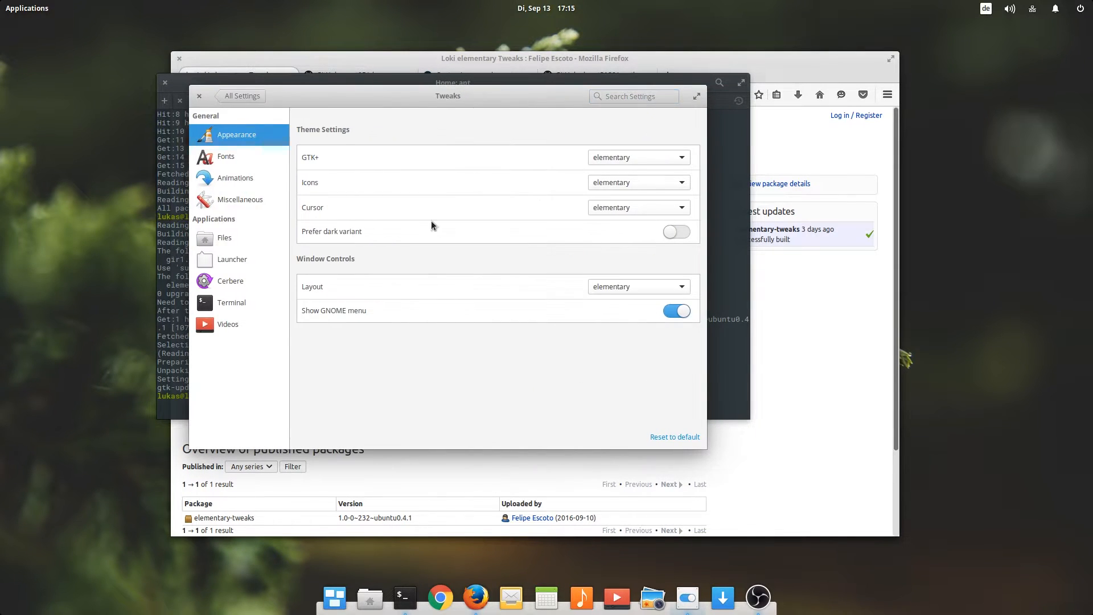
left_click(638, 157)
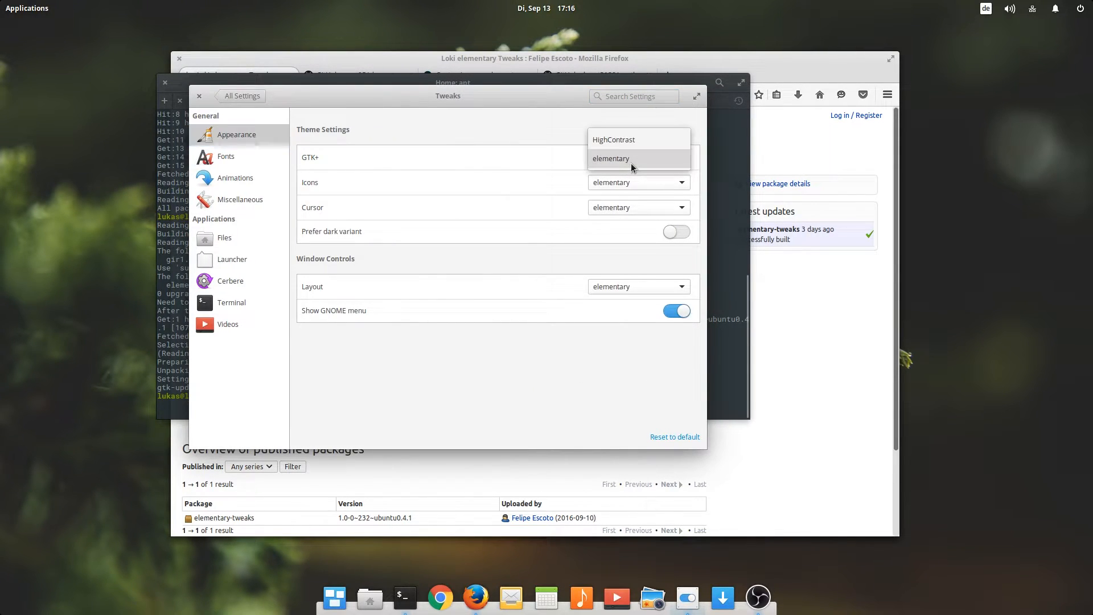
left_click(610, 159)
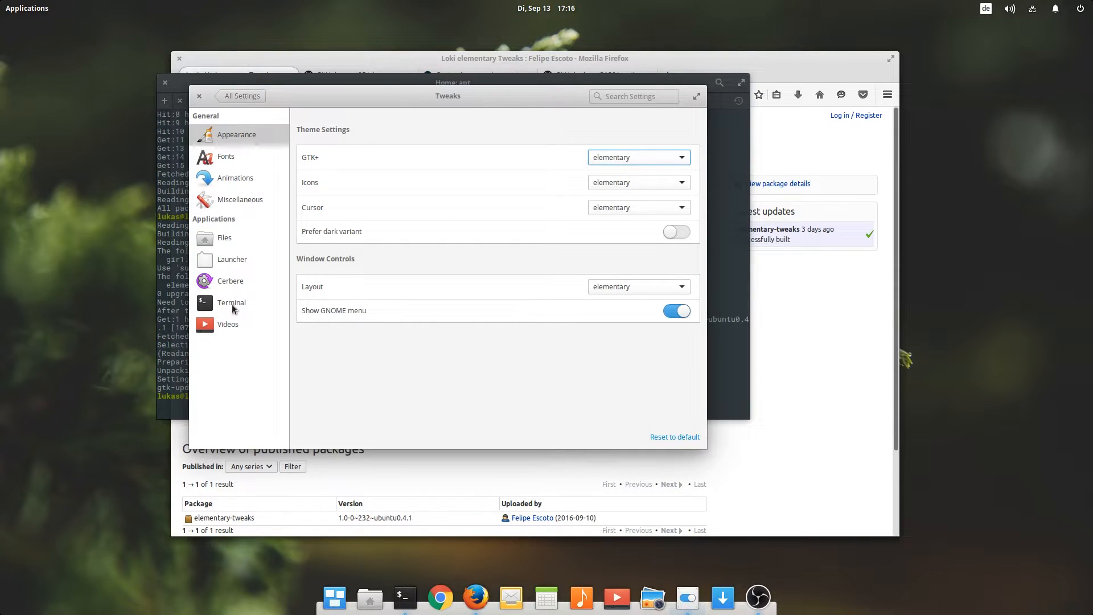
Step: Disable the Terminal unsafe paste alert in Tweaks and close System Settings
left_click(231, 302)
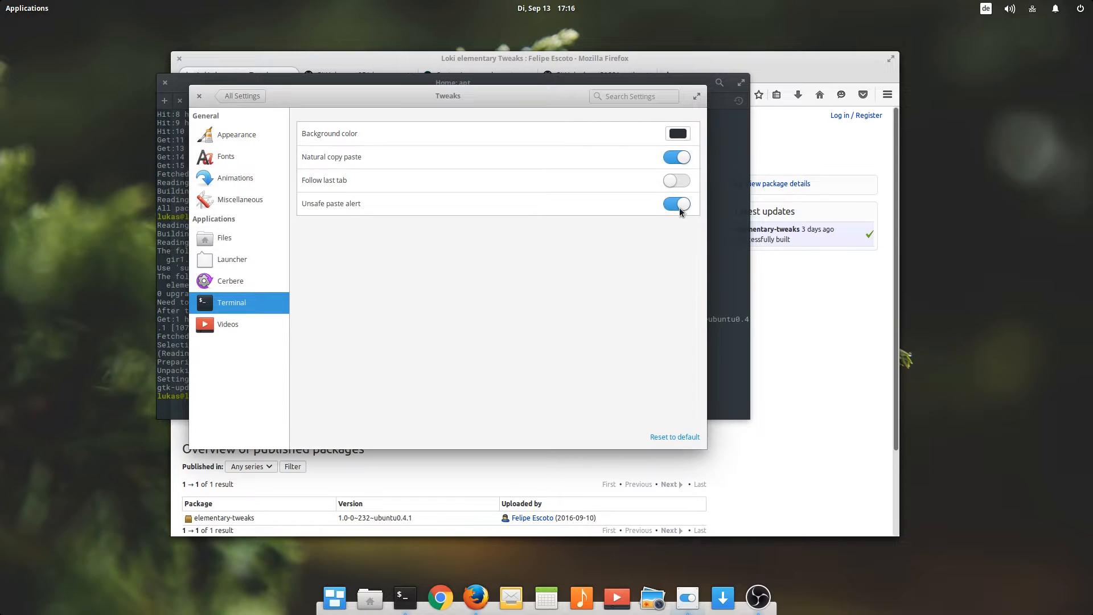
left_click(676, 204)
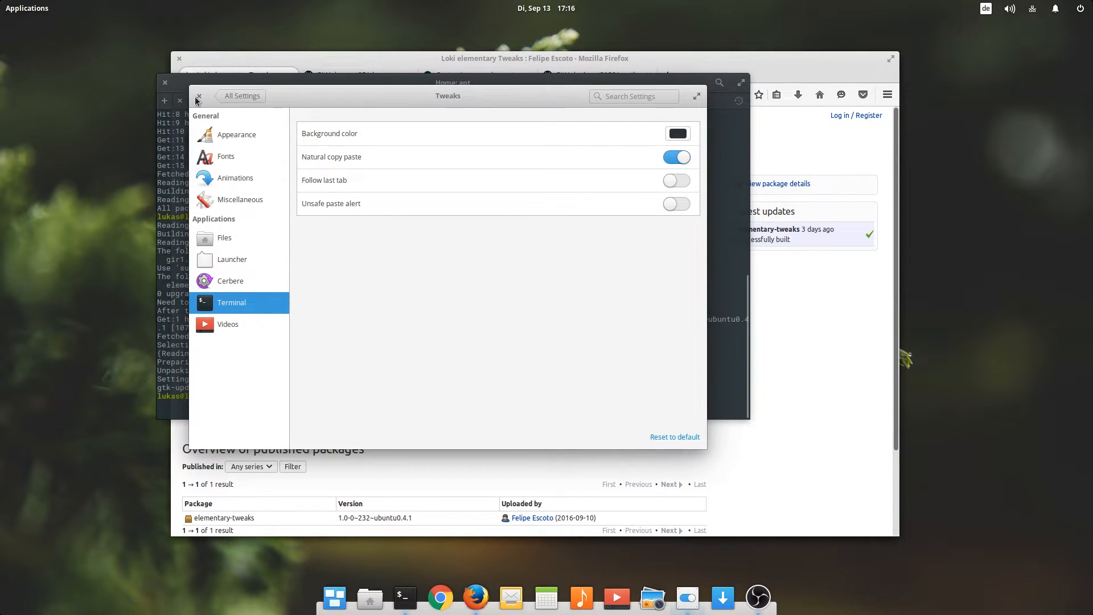
left_click(199, 96)
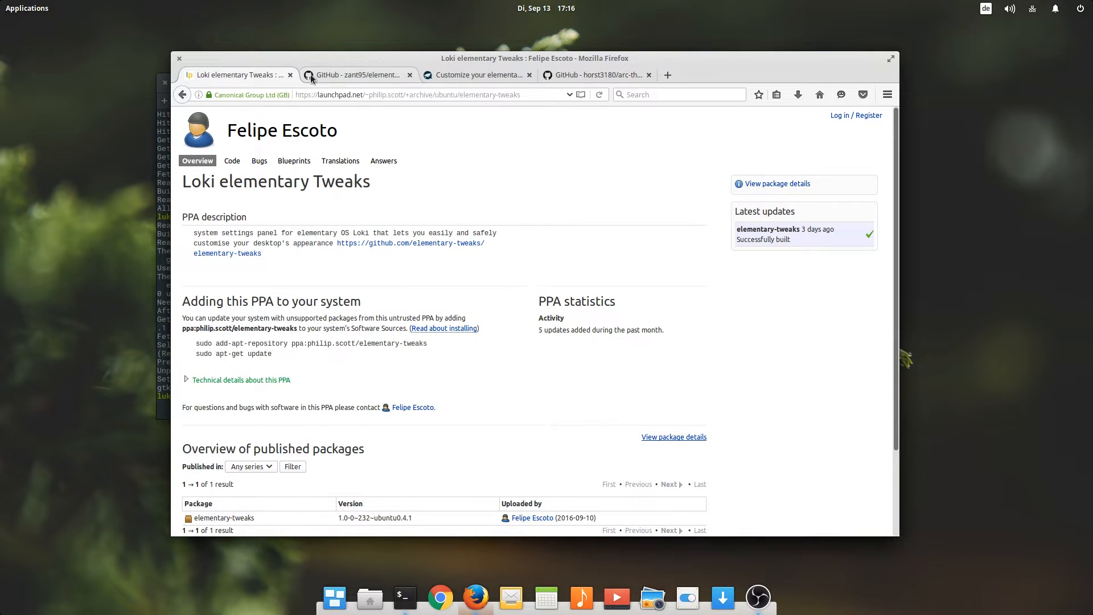
Step: Switch Firefox to the zant95/elementary-dropbox GitHub tab with Dropbox install instructions
left_click(356, 75)
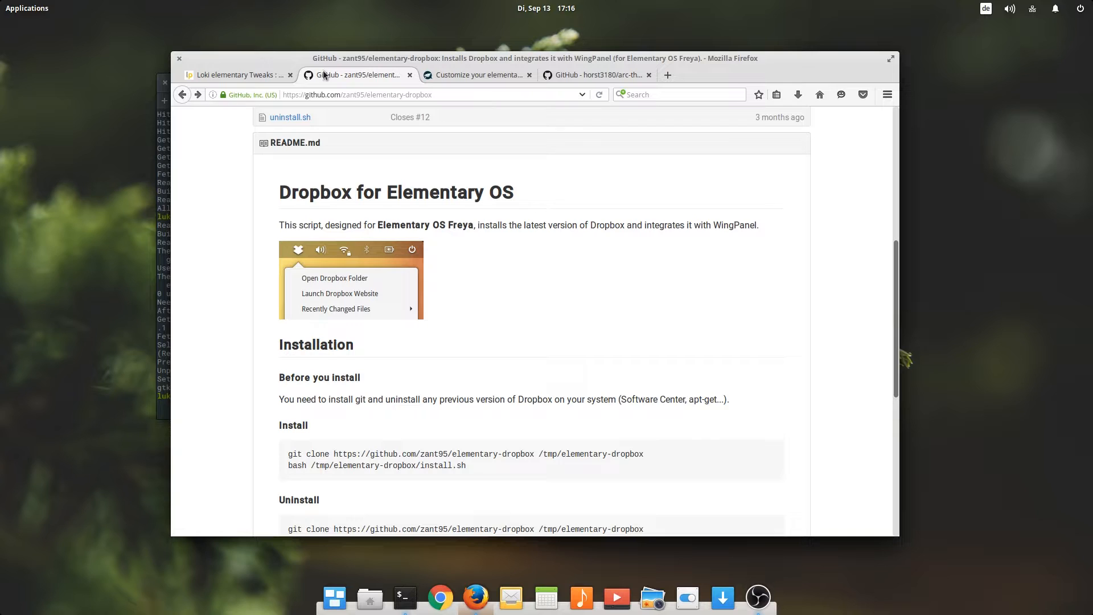
mouse_move(616, 238)
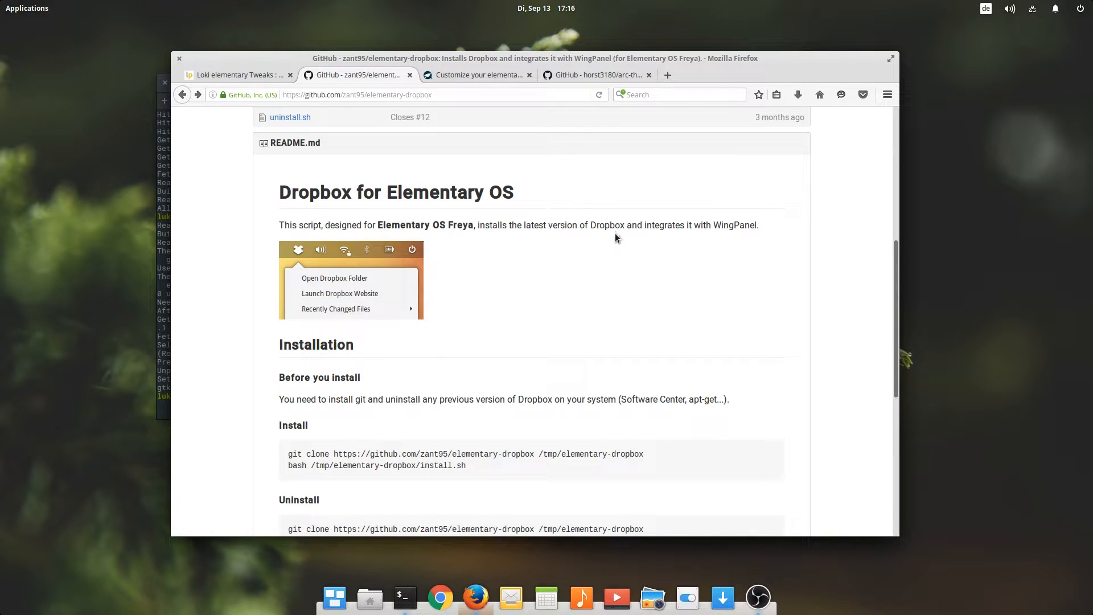
mouse_move(583, 253)
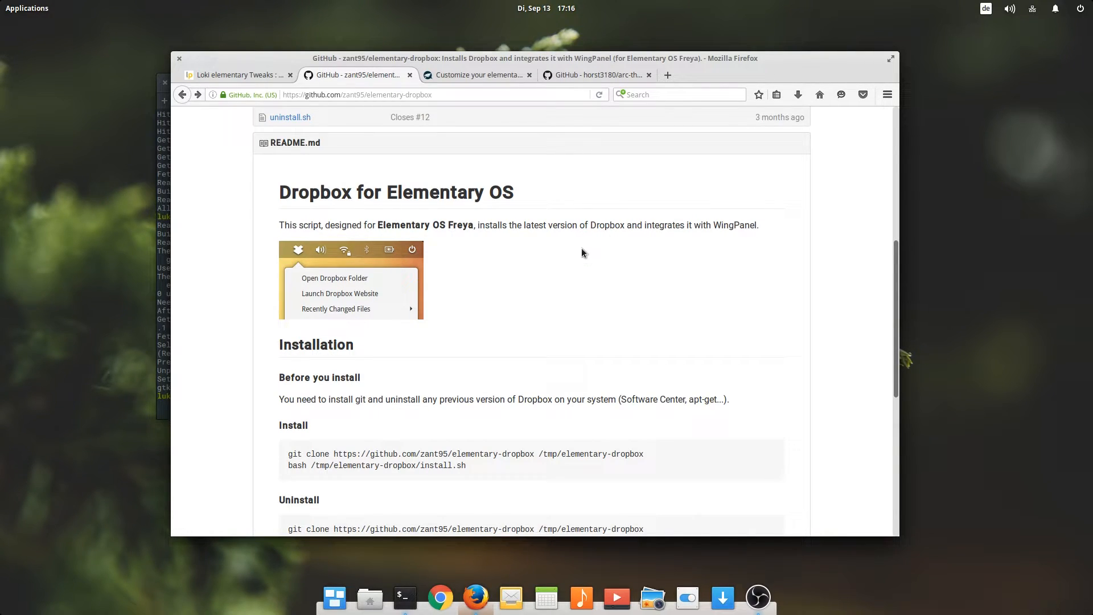
mouse_move(543, 254)
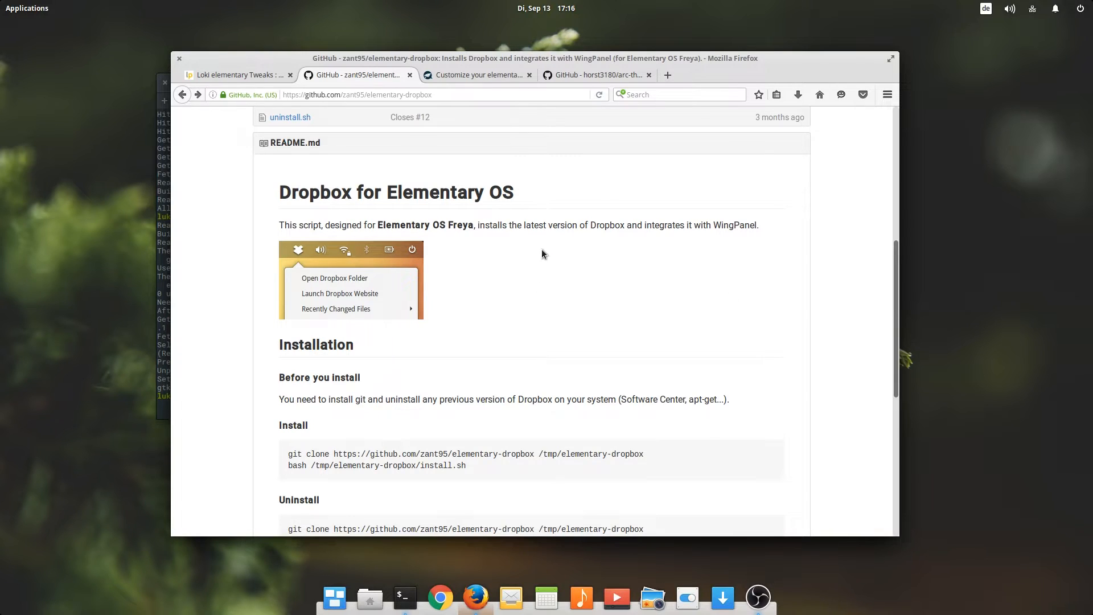
mouse_move(979, 31)
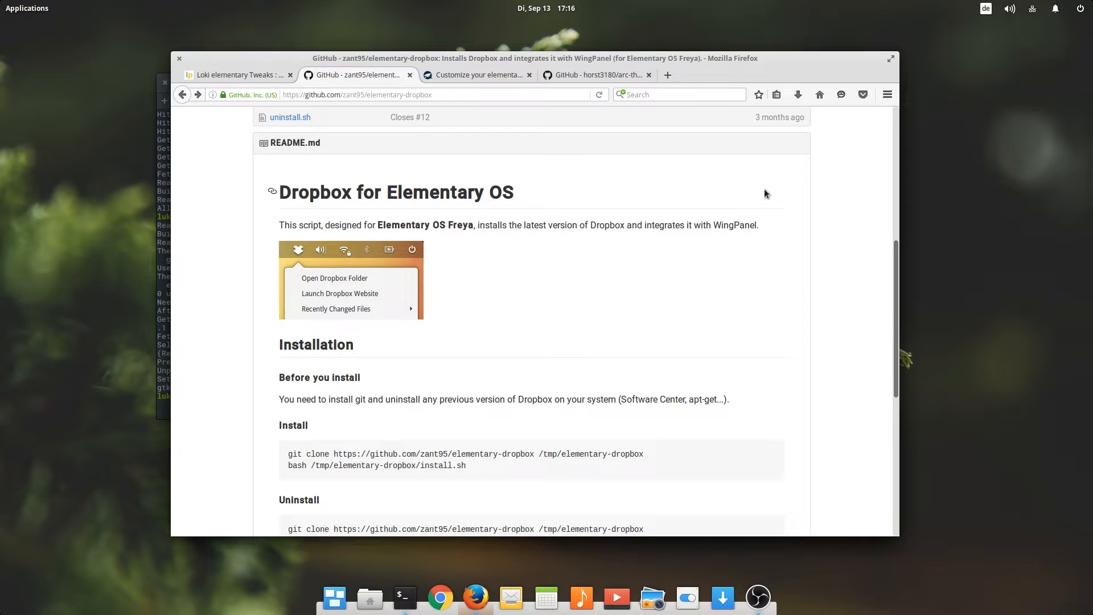
mouse_move(625, 302)
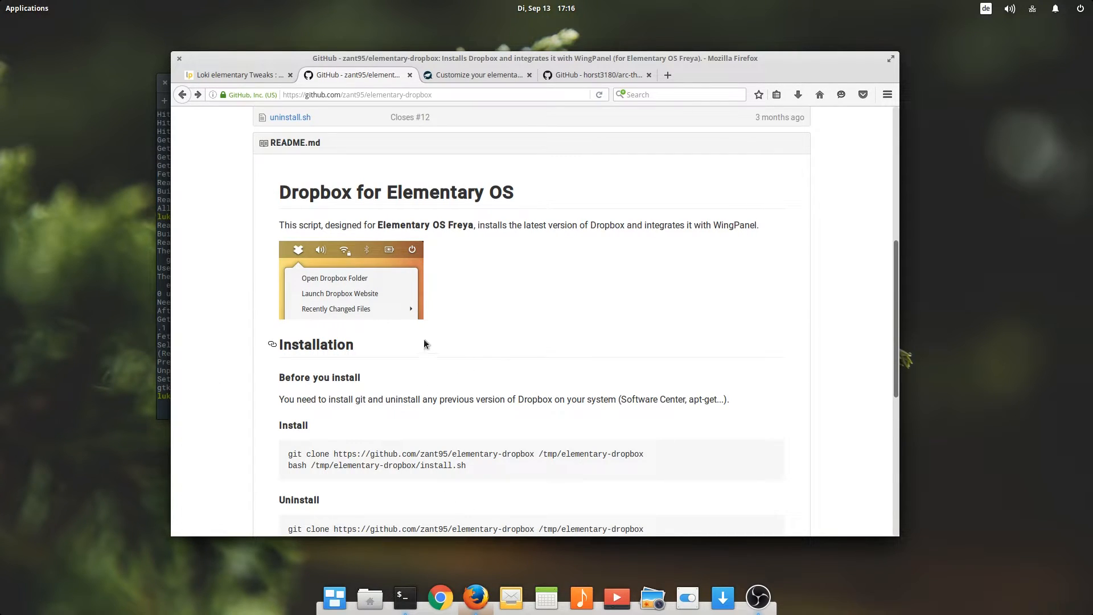
mouse_move(302, 453)
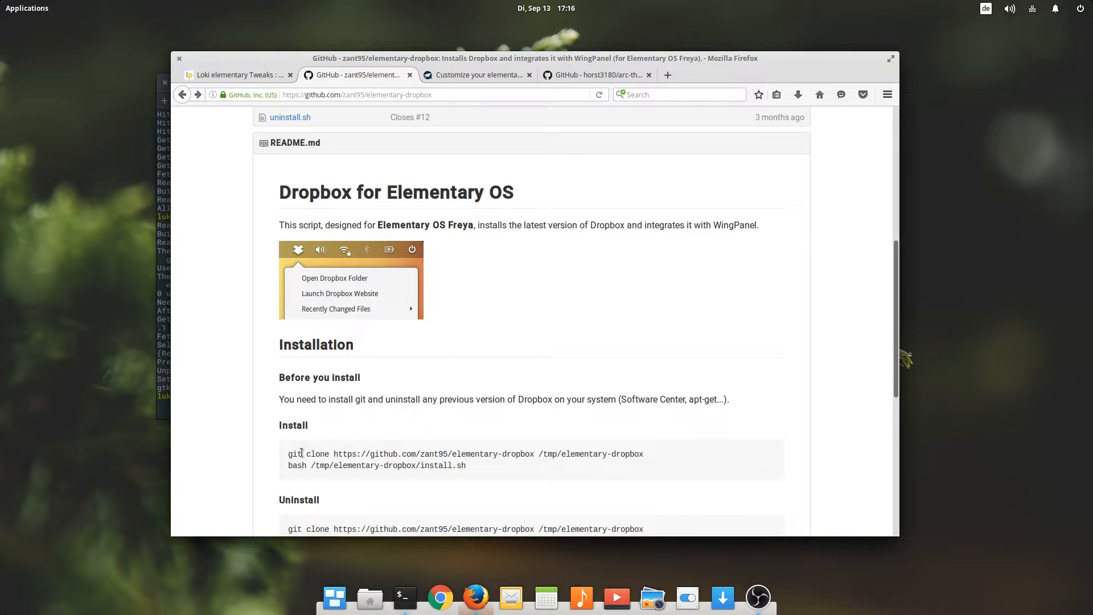
mouse_move(365, 446)
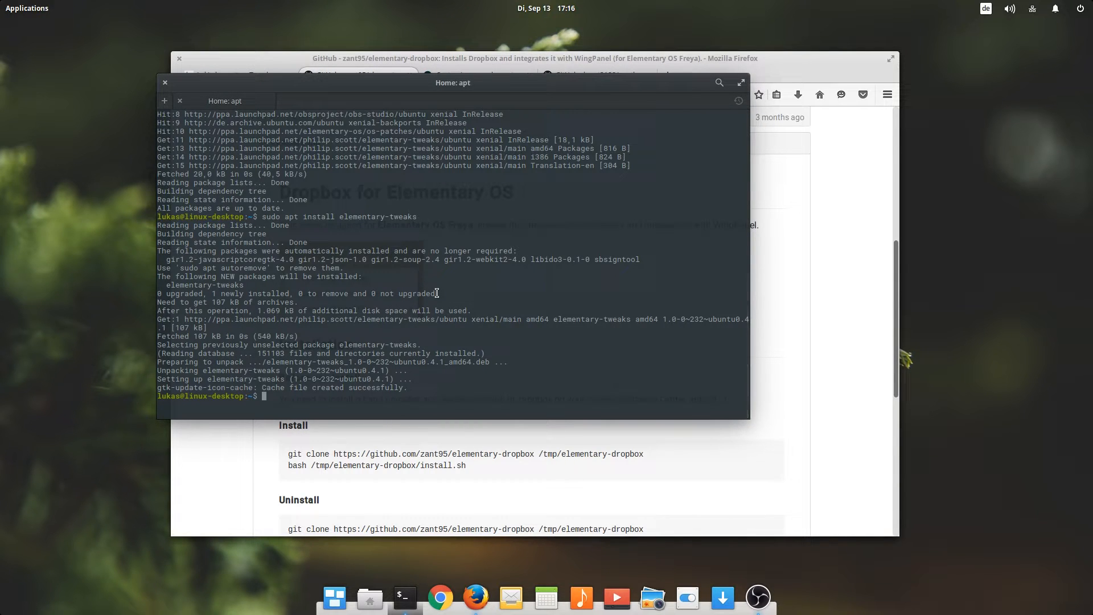
Step: Confirm the apt prompt with 'y' to install git, git-man and liberror-perl
type("sudo apt install git")
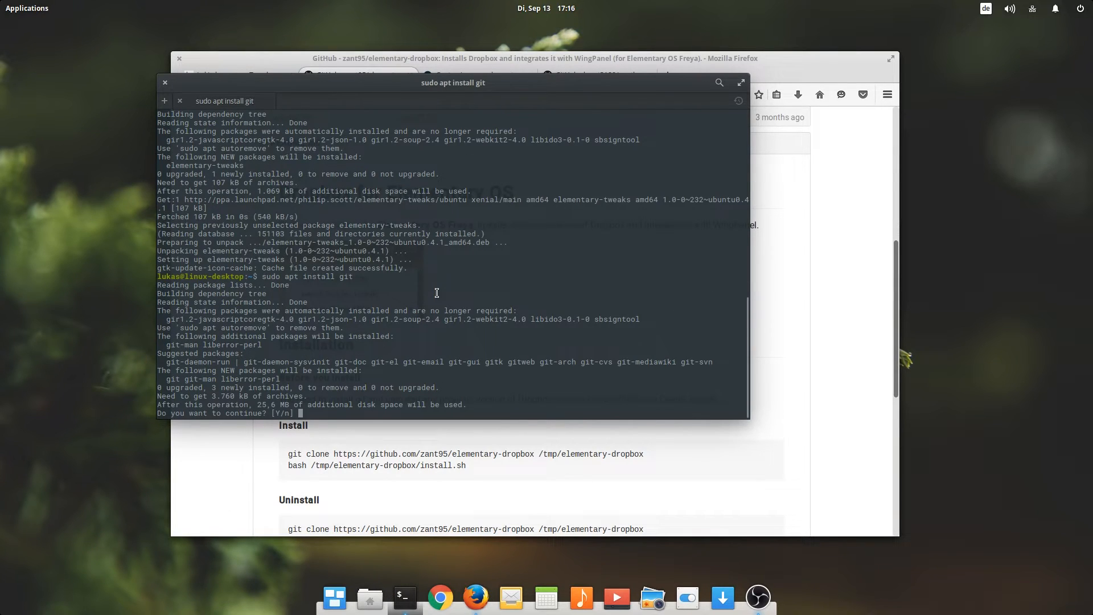
type("y")
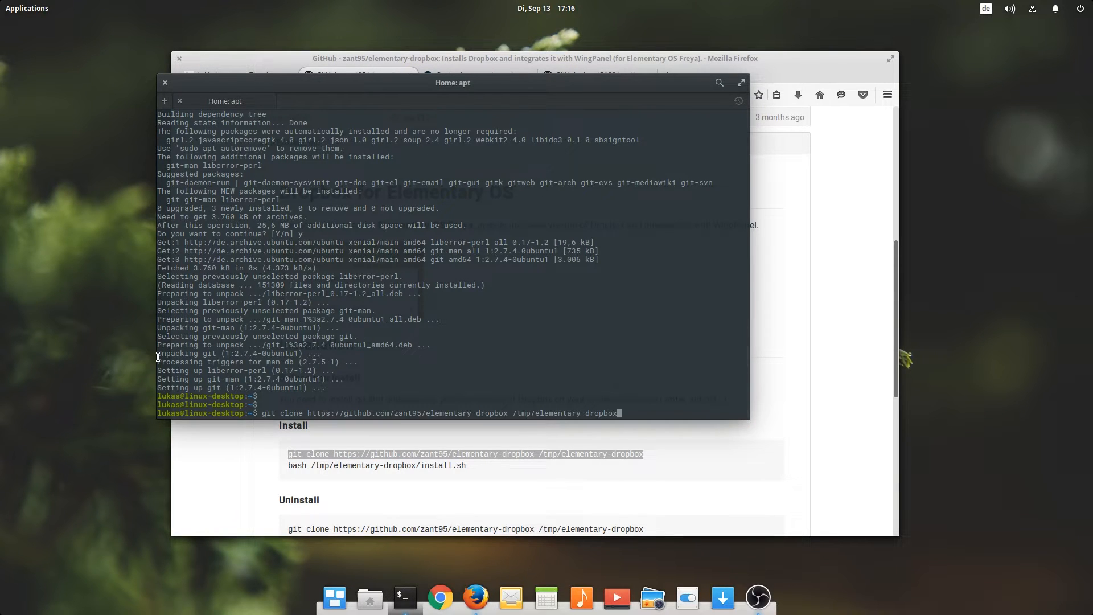
Step: Clone elementary-dropbox into /tmp, start typing bash /tmp/elementary-dropbox/, and check the repo files
key("Return")
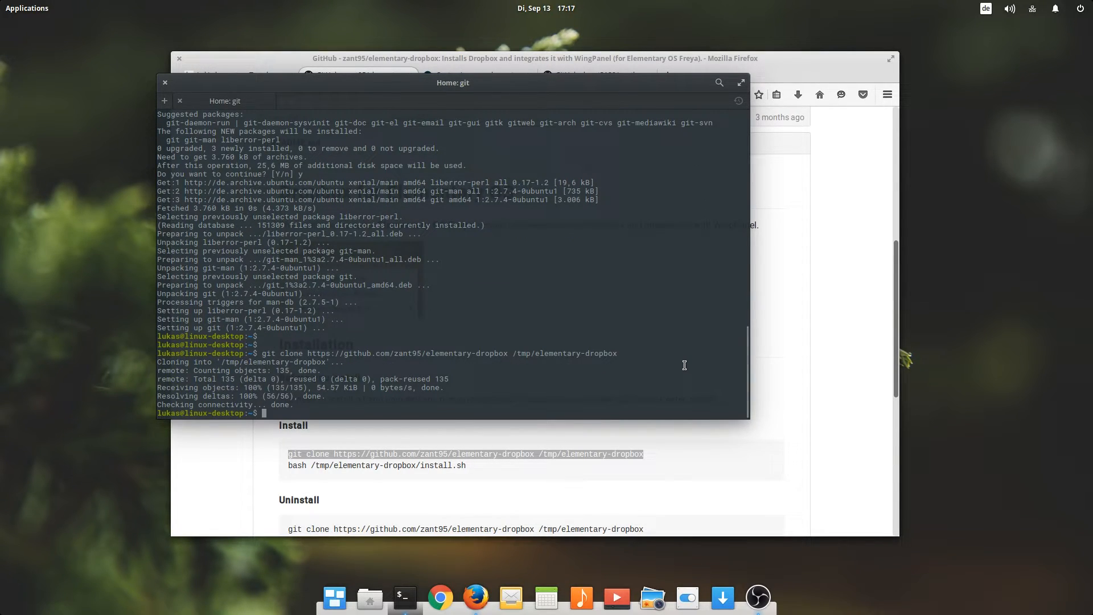
type("bash")
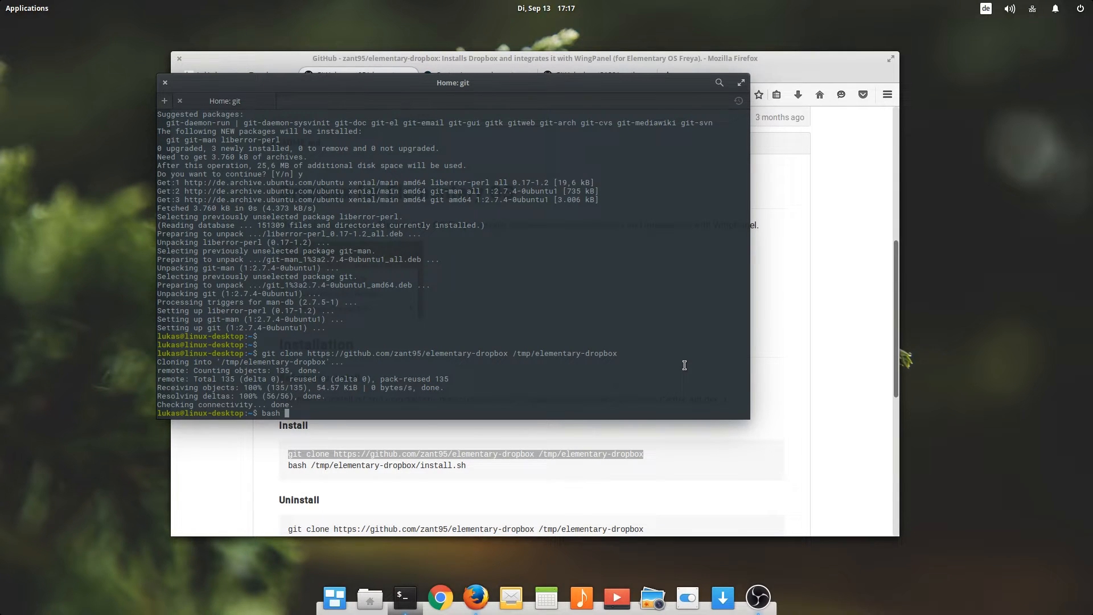
type("/tmp/")
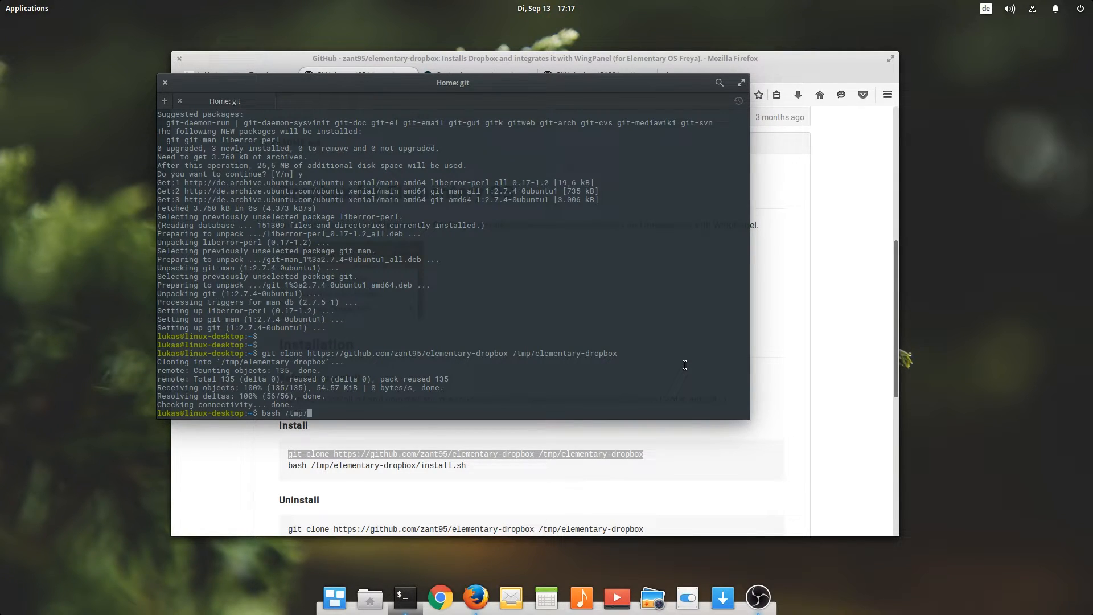
type("elementary-dropbox/")
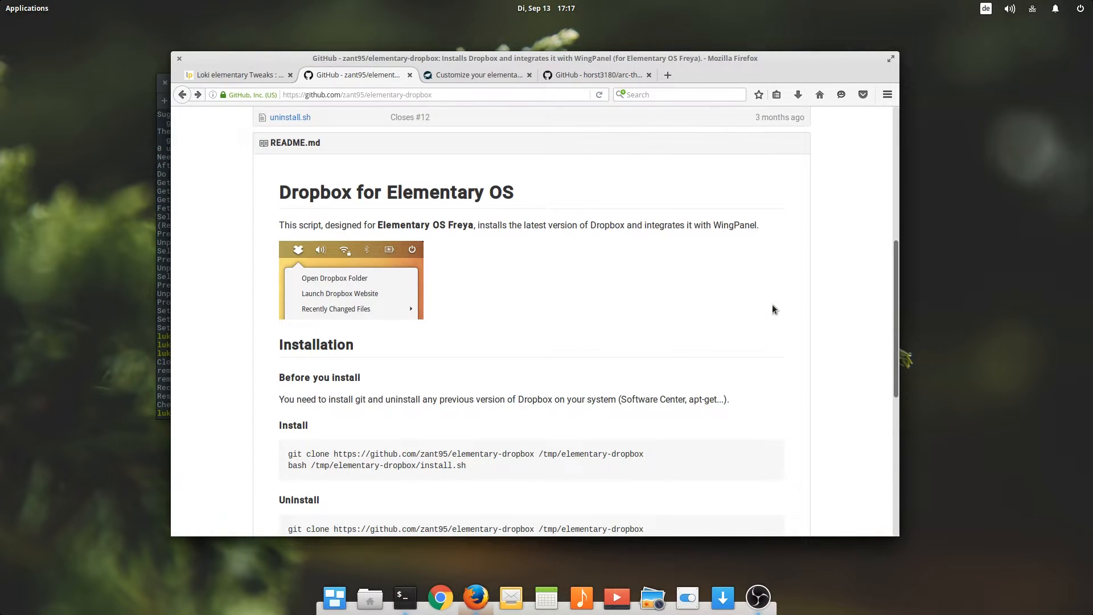
scroll("up", 3)
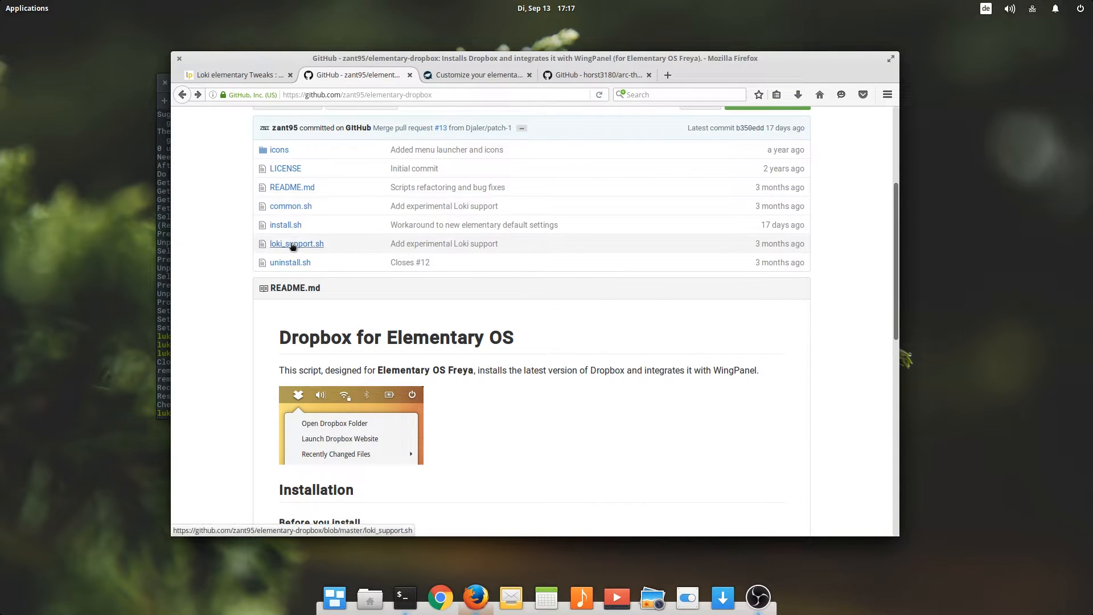
mouse_move(171, 302)
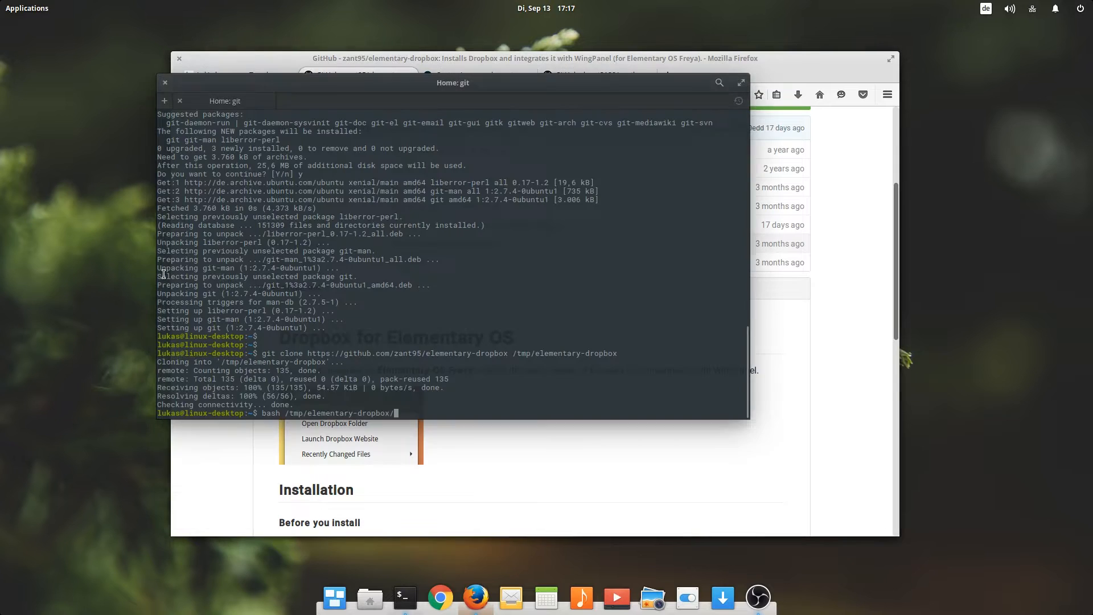
Step: Run loki_support.sh, then run install.sh from /tmp/elementary-dropbox
type("loki_support.sh")
key("Return")
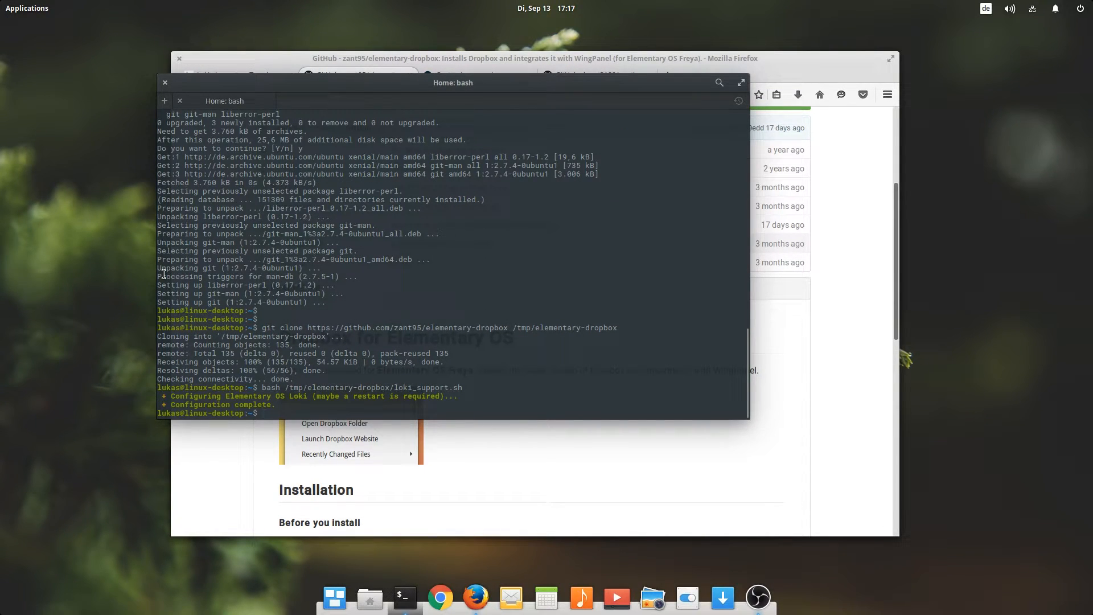
type("bash /tmp/elementary-dropbox/loki_support.sh")
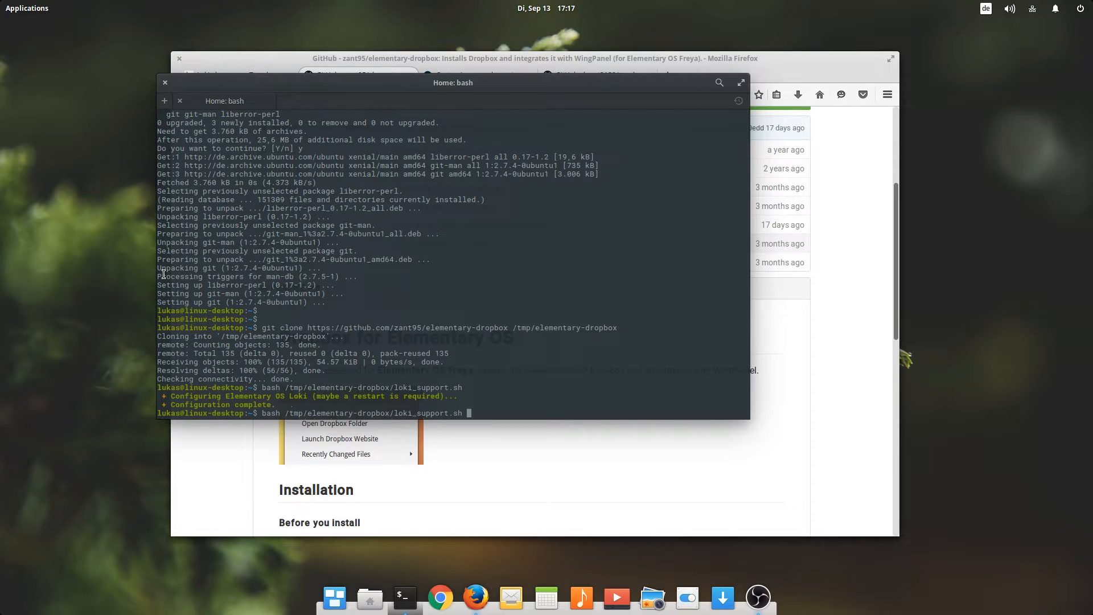
key("BackSpace")
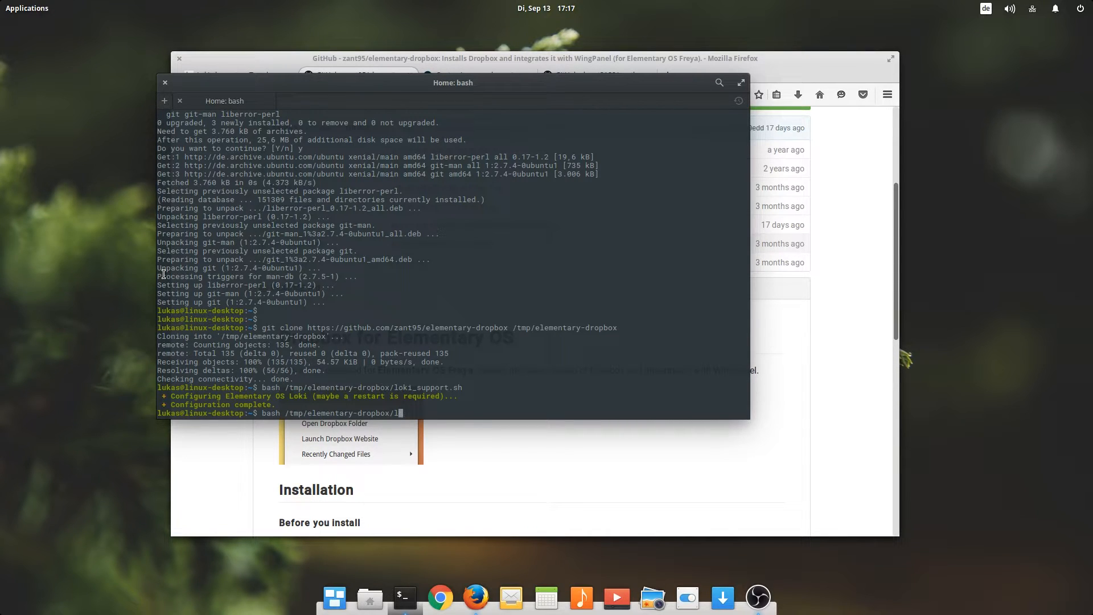
type("nstall.sh")
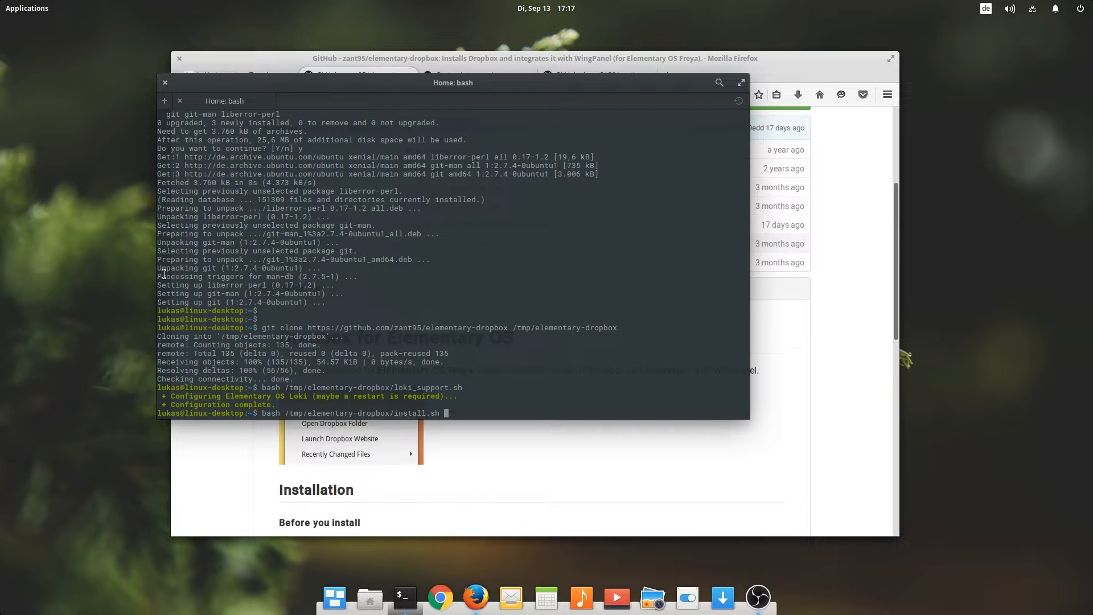
key("Return")
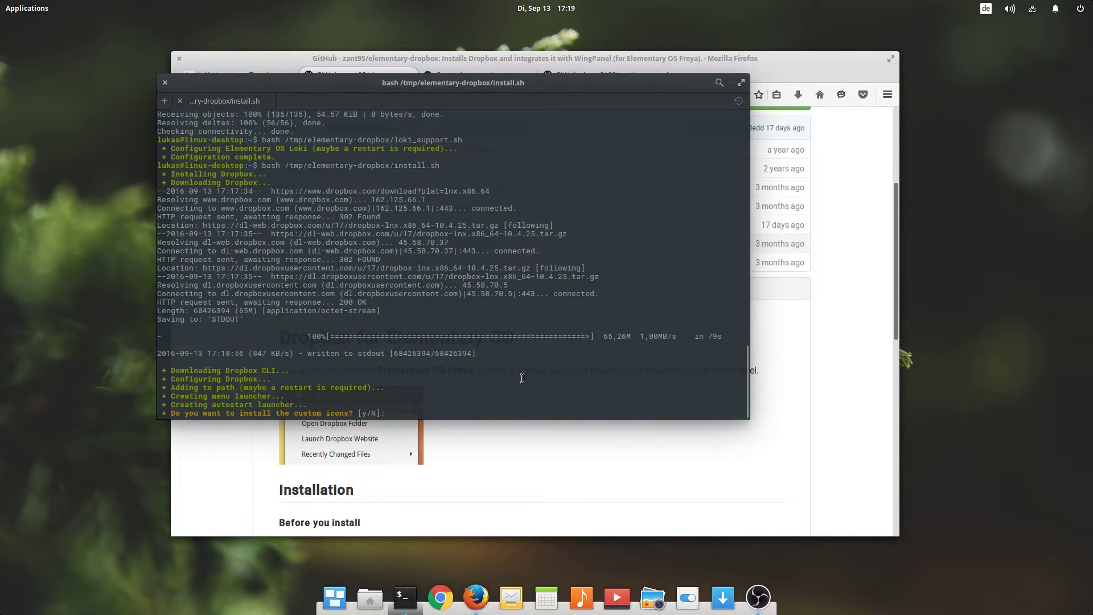
Step: Answer y to the prompts, enabling custom icons and experimental Loki support
type("y")
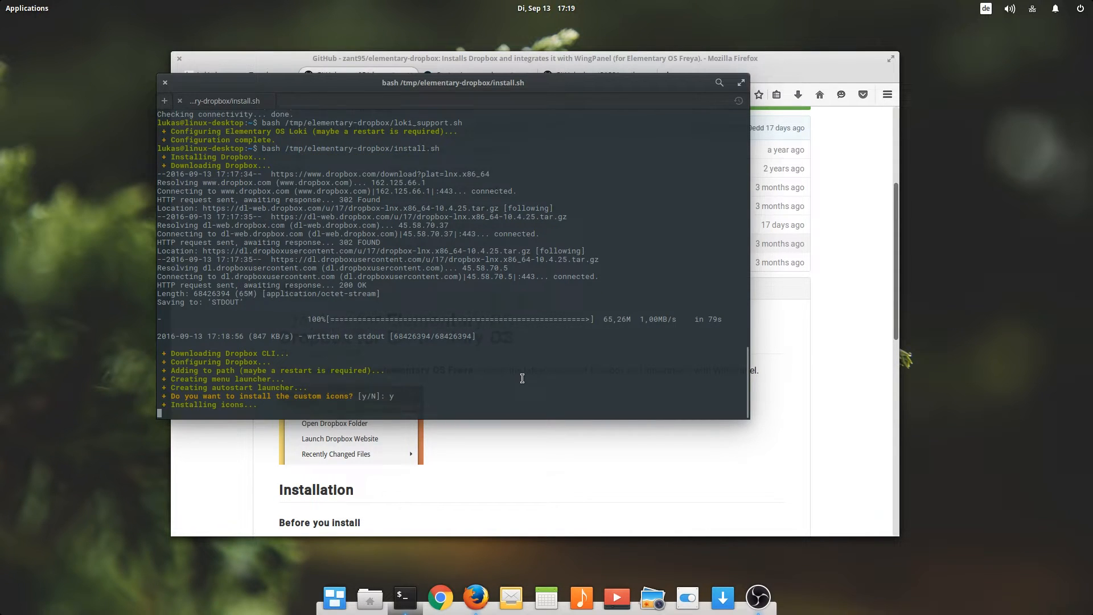
type("y")
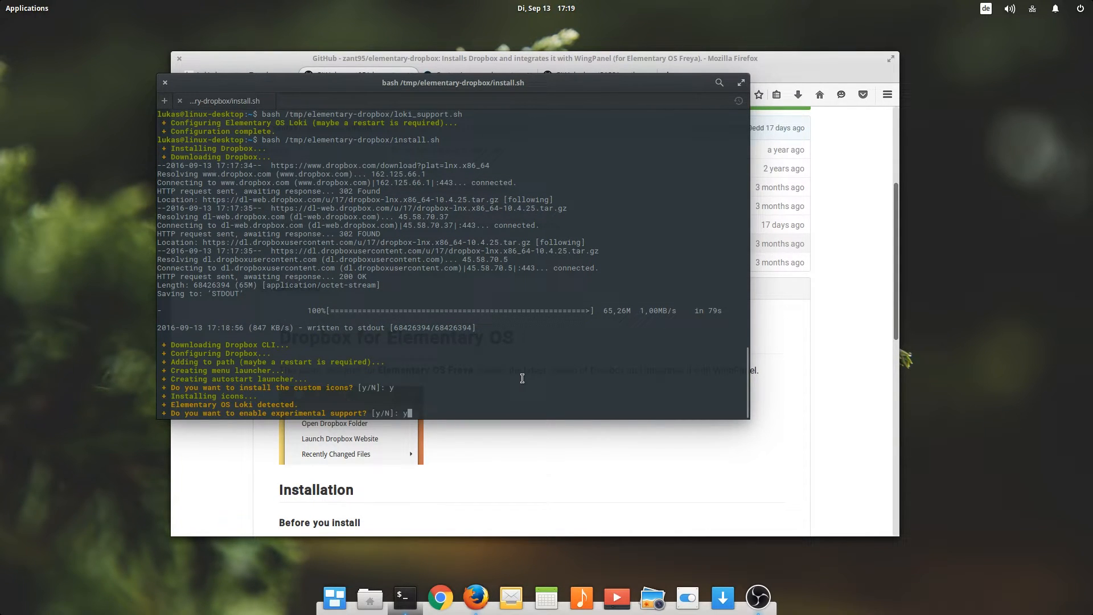
key("Return")
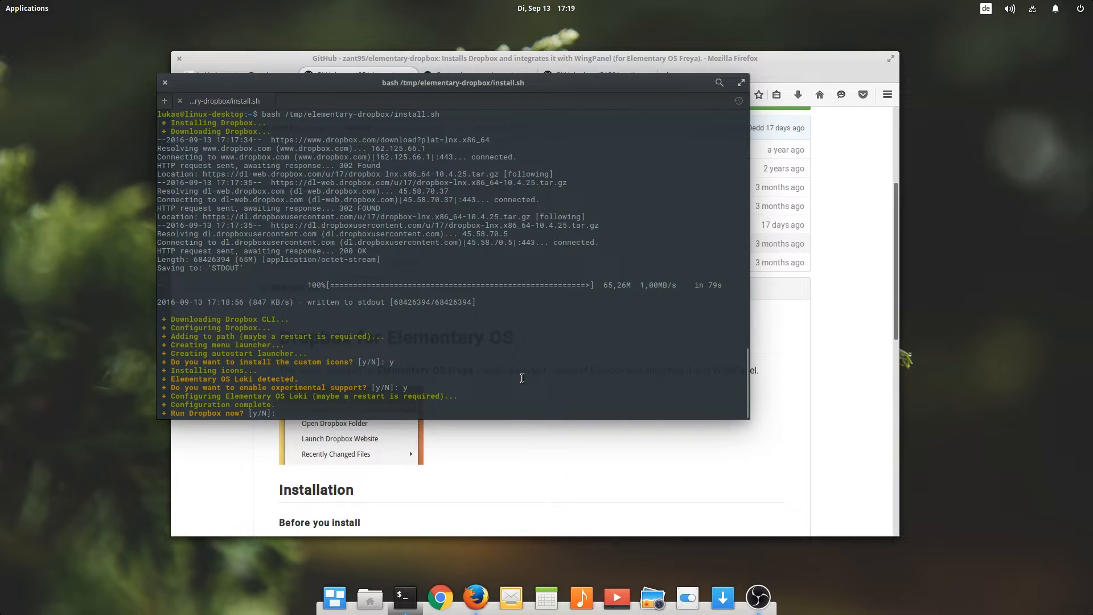
type("y")
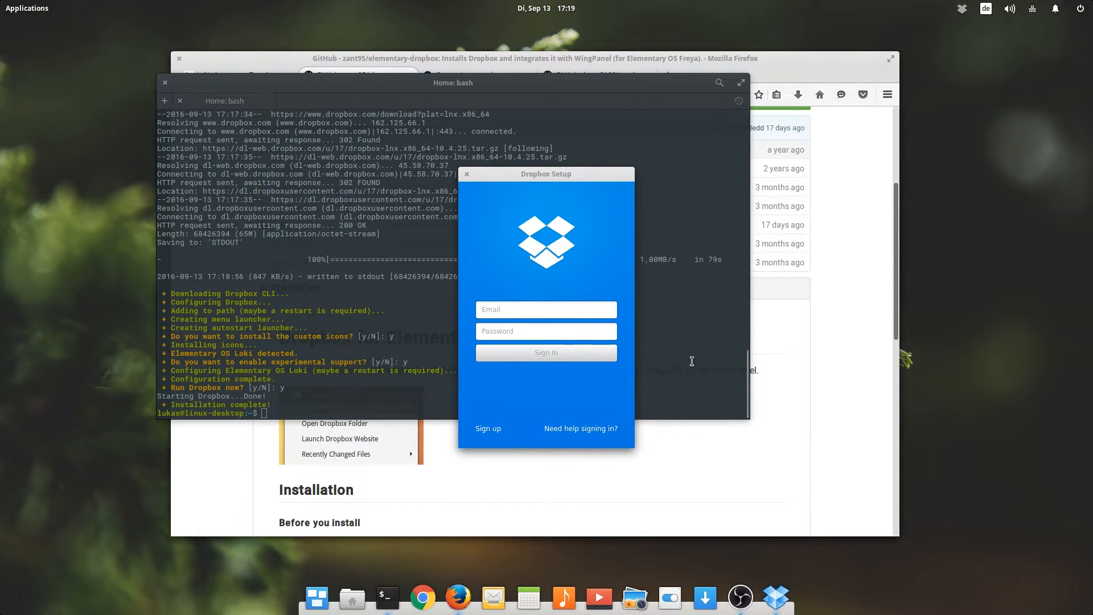
mouse_move(675, 285)
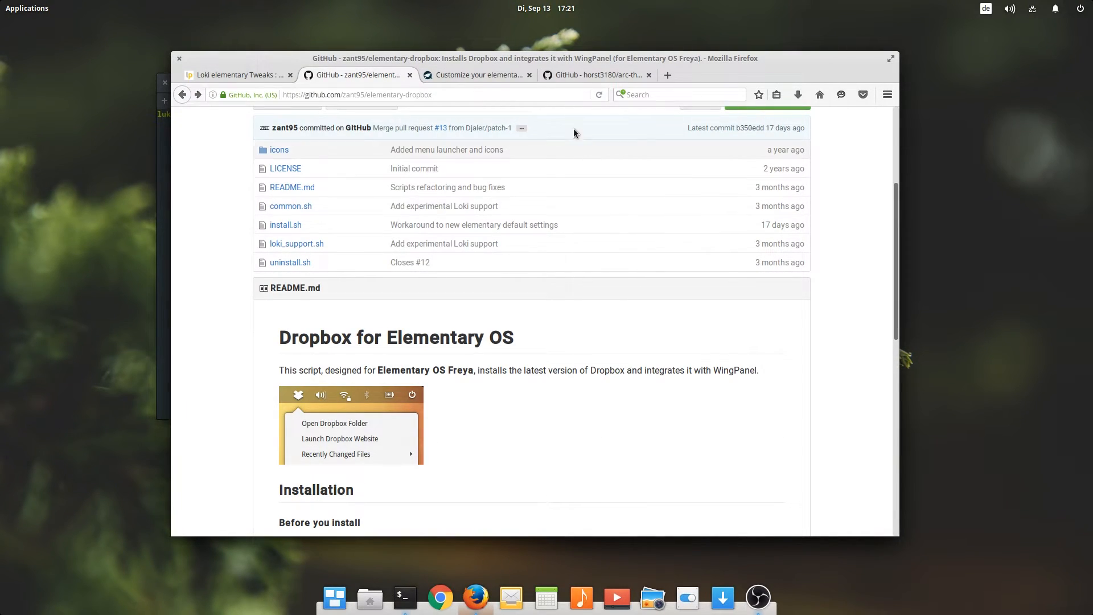
Step: Switch to the forlearning.com customize guide and scroll to the Numix PPA command
left_click(476, 74)
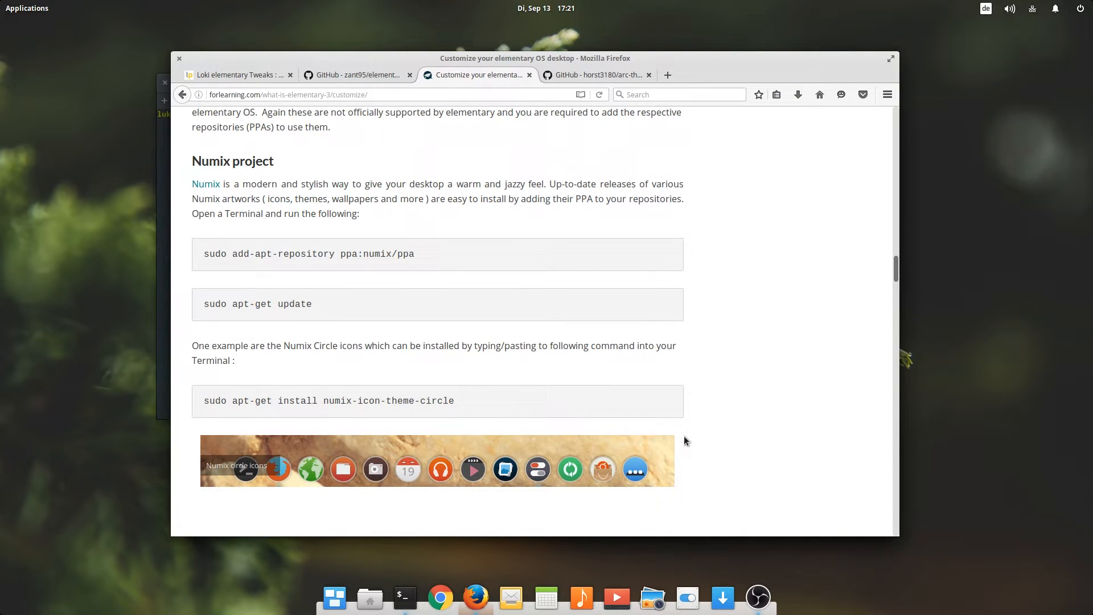
mouse_move(694, 341)
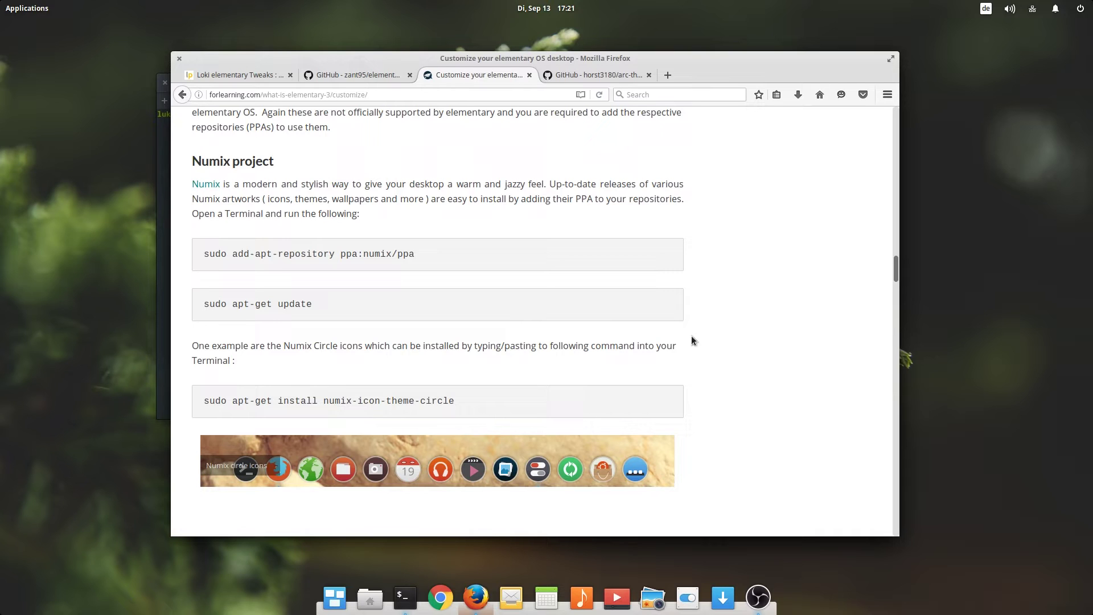
mouse_move(415, 444)
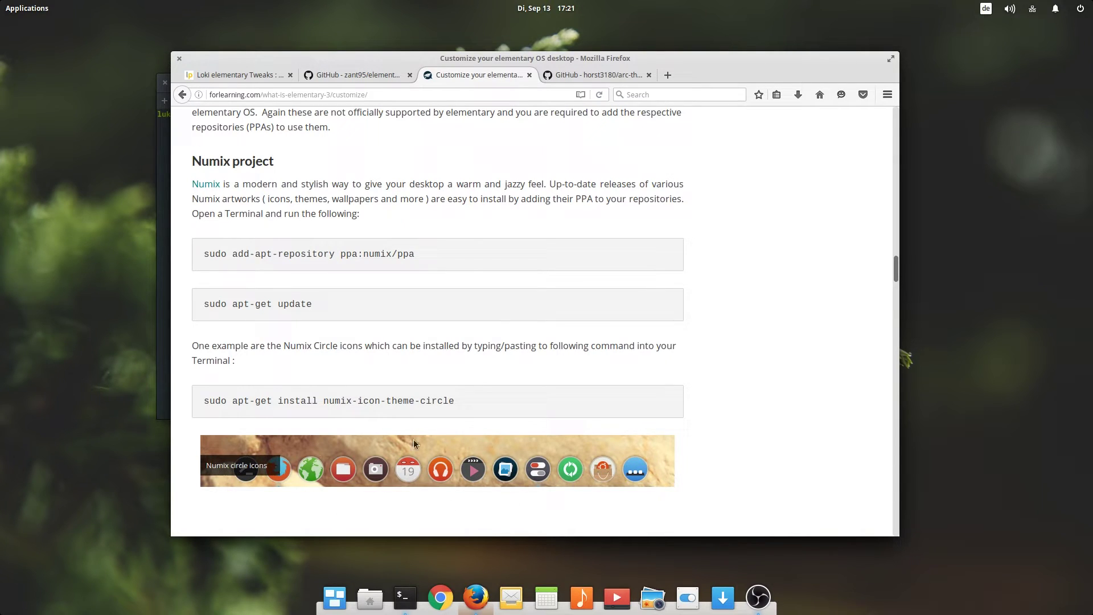
scroll("down", 3)
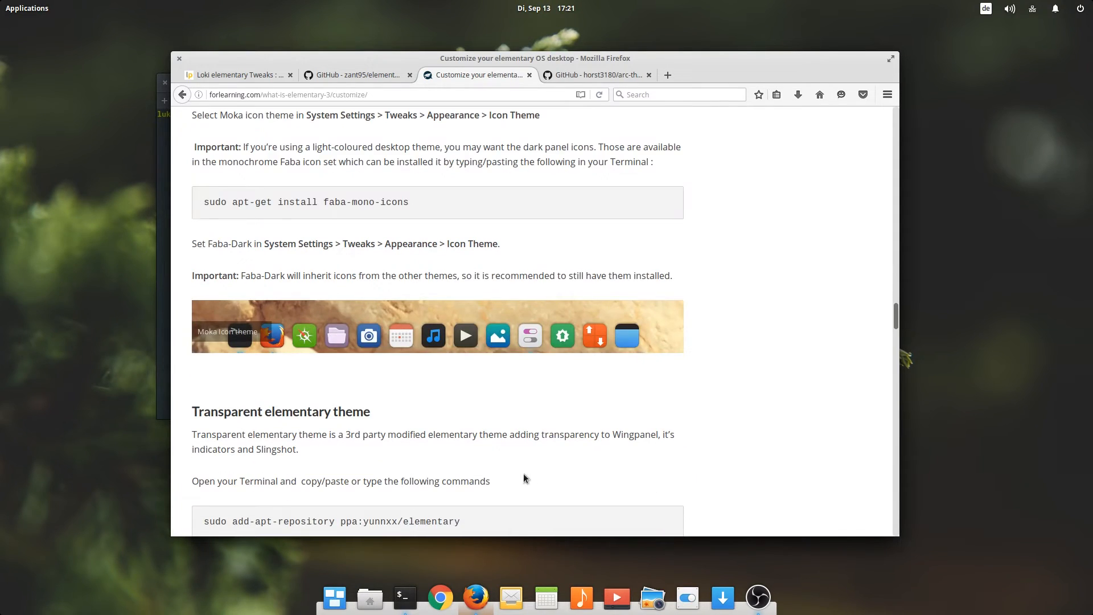
scroll("down", 3)
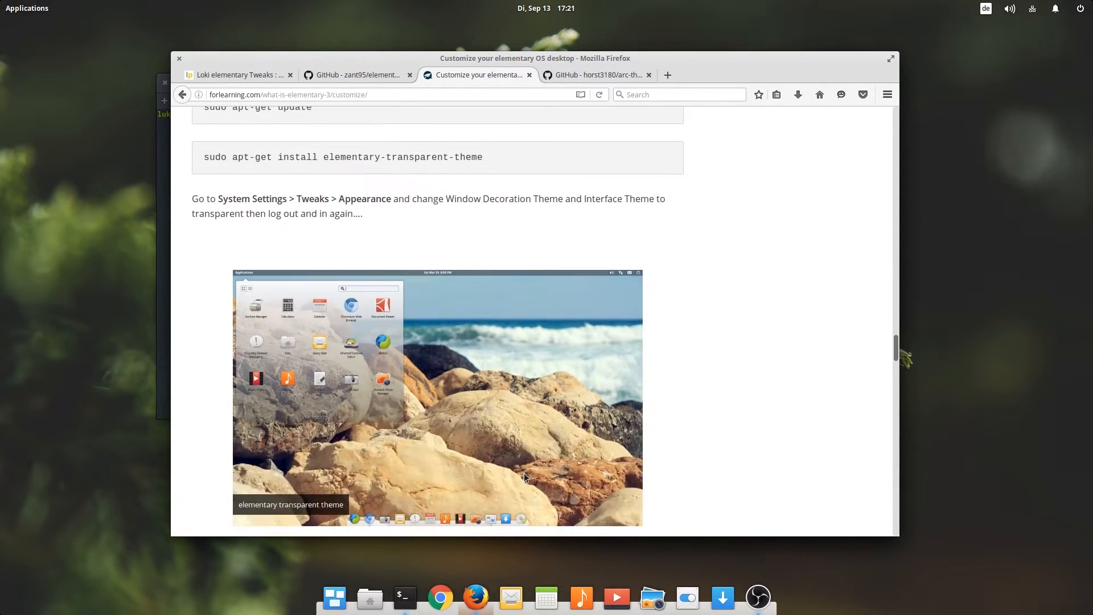
scroll("down", 3)
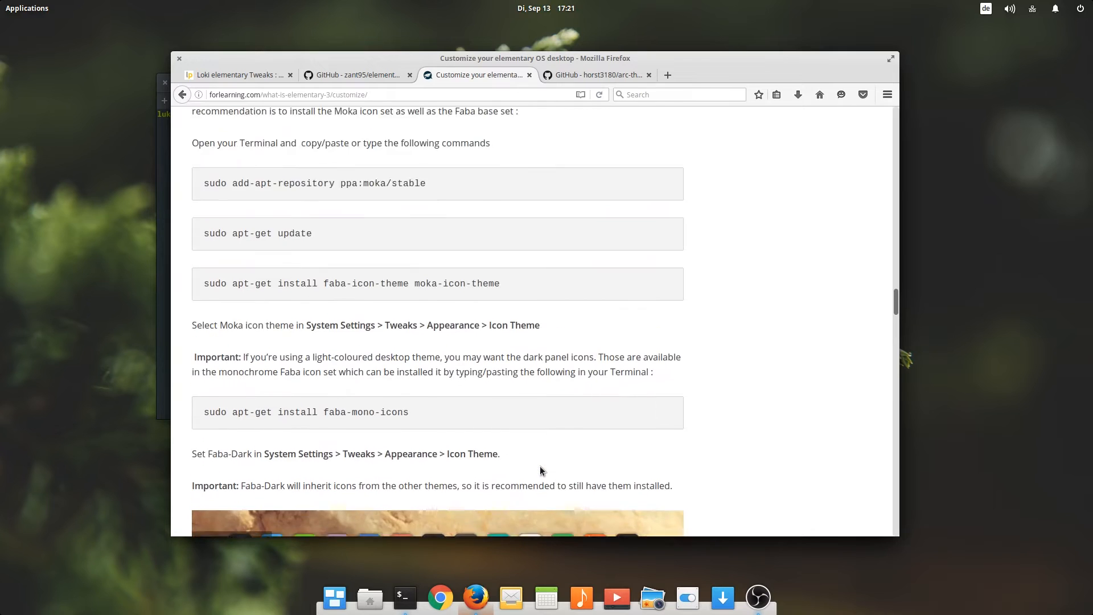
scroll("down", 3)
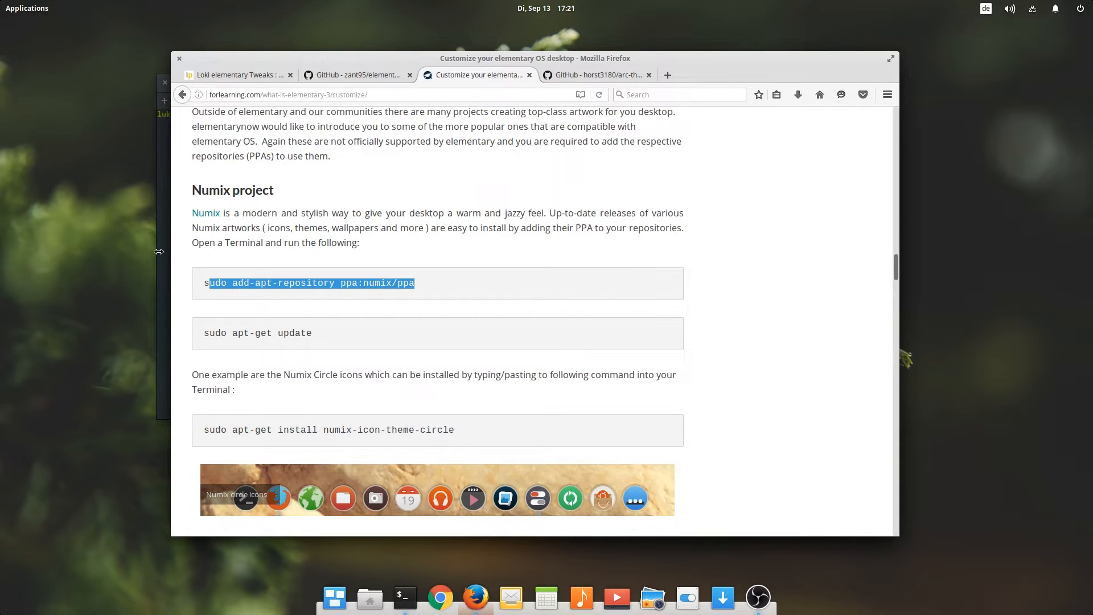
Step: Add ppa:numix/ppa with add-apt-repository and refresh package lists with sudo apt update
left_click(404, 598)
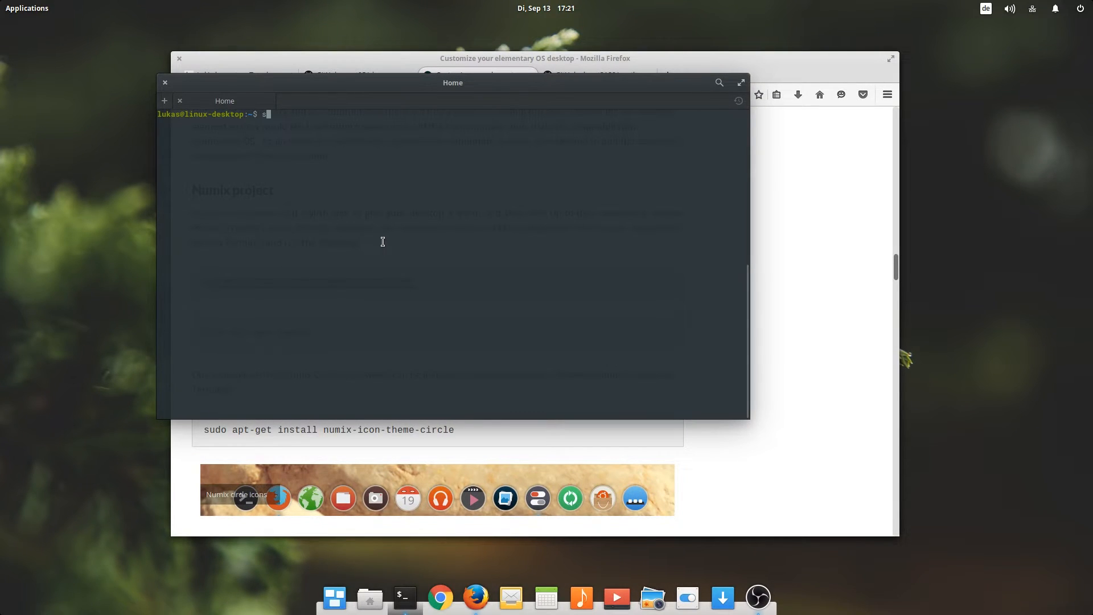
type("sudo add-apt-repository ppa:numix/ppa")
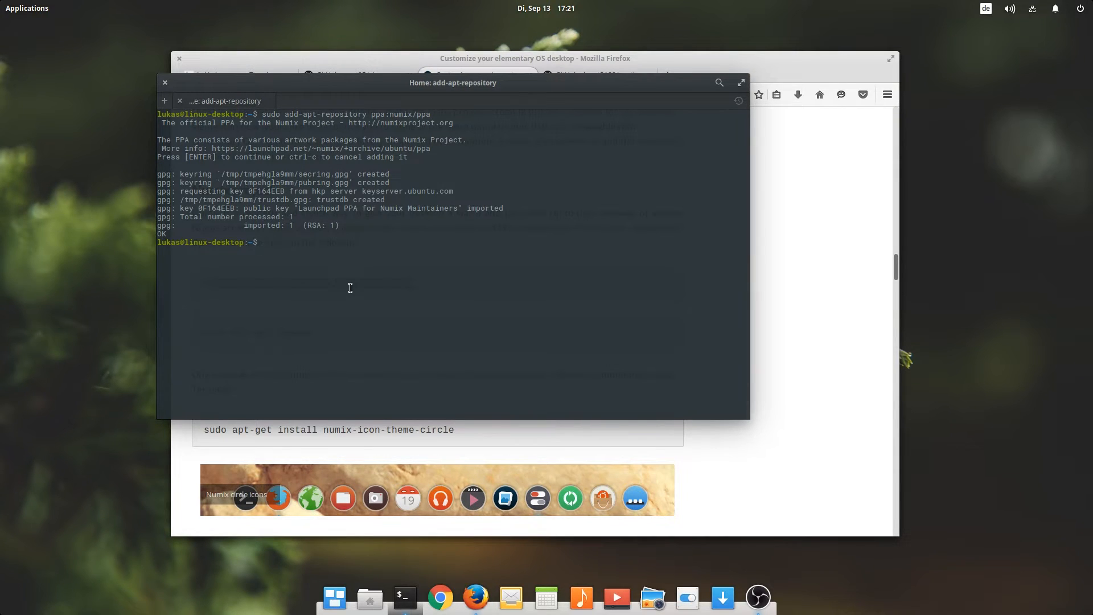
type("sudo")
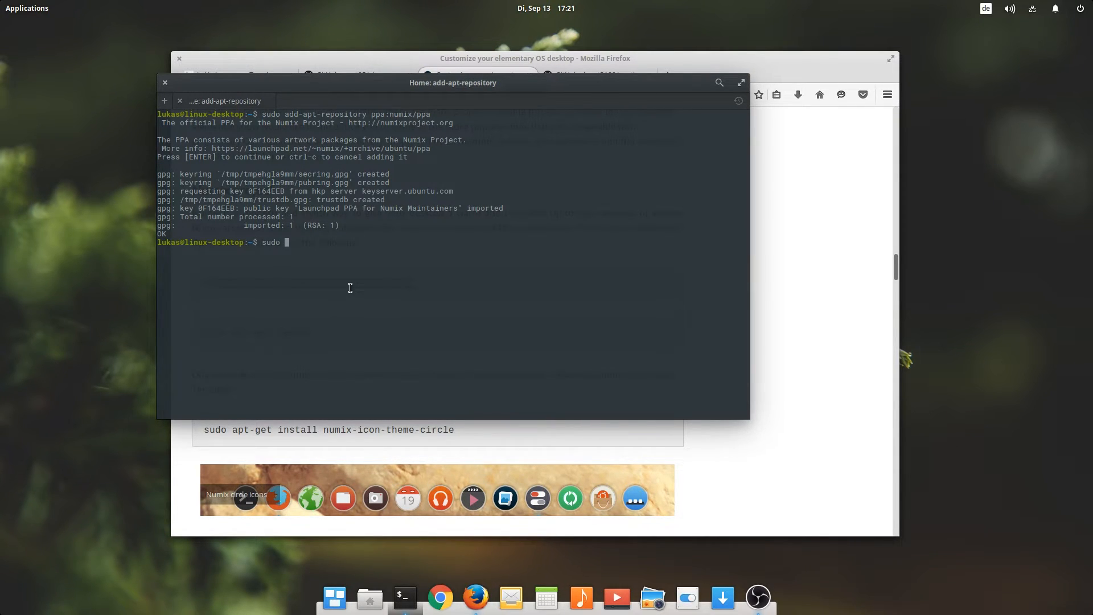
type("apt udate")
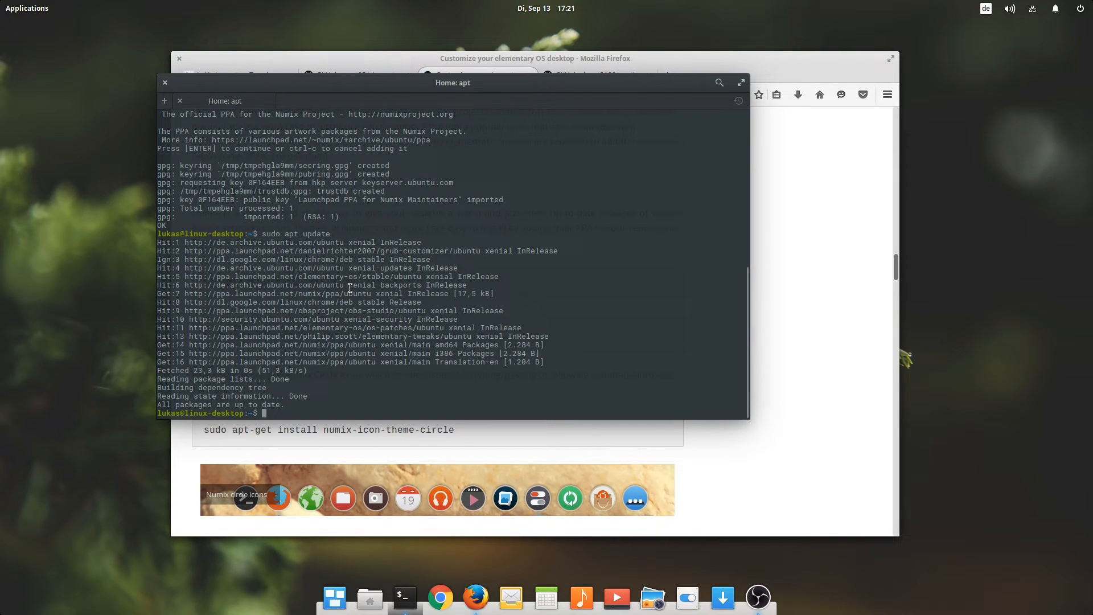
Step: Enter sudo apt install numix-icon-theme numix-icon-theme-circle
type("sudo apt")
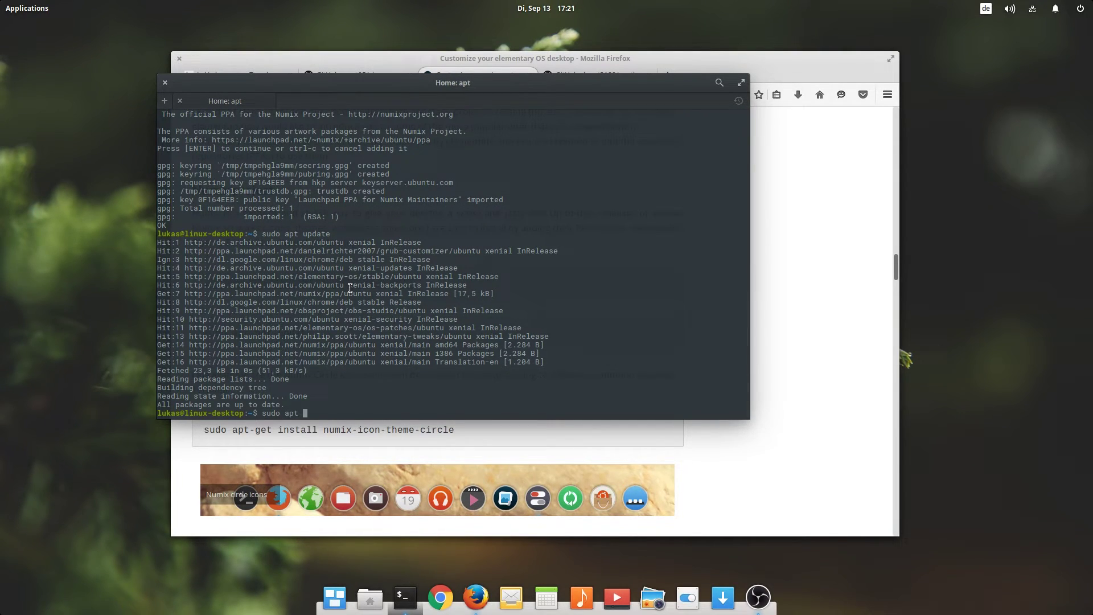
type("install numic")
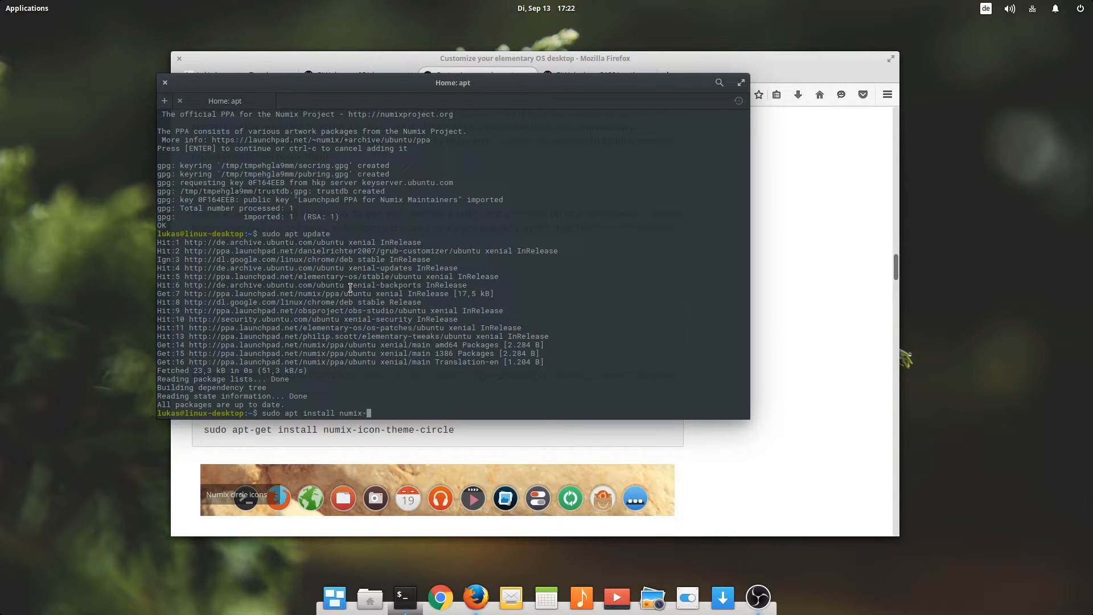
type("icon-theme")
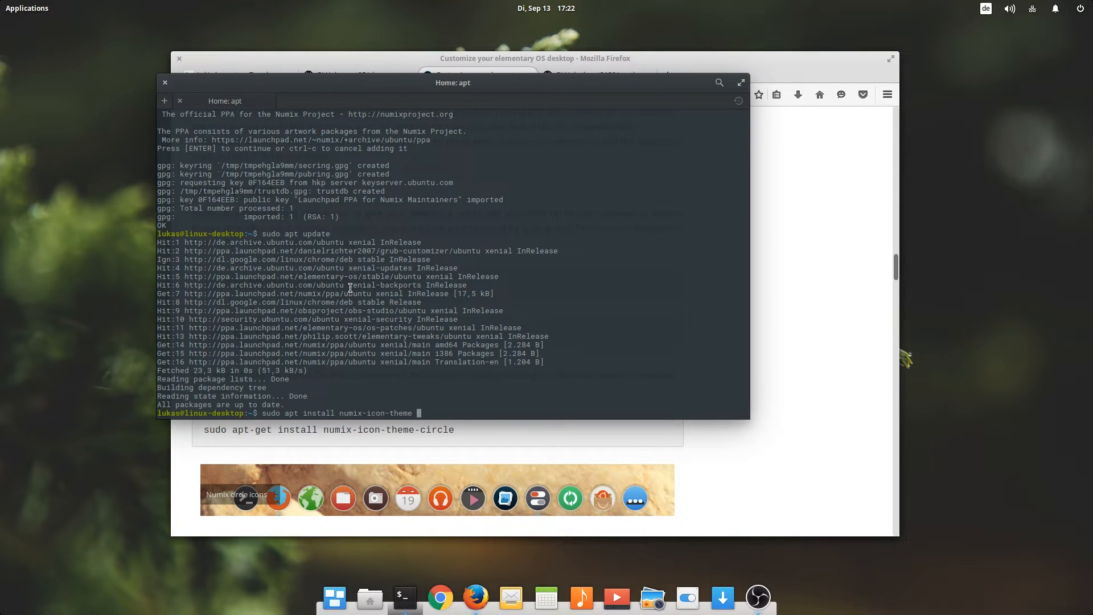
type("numix-")
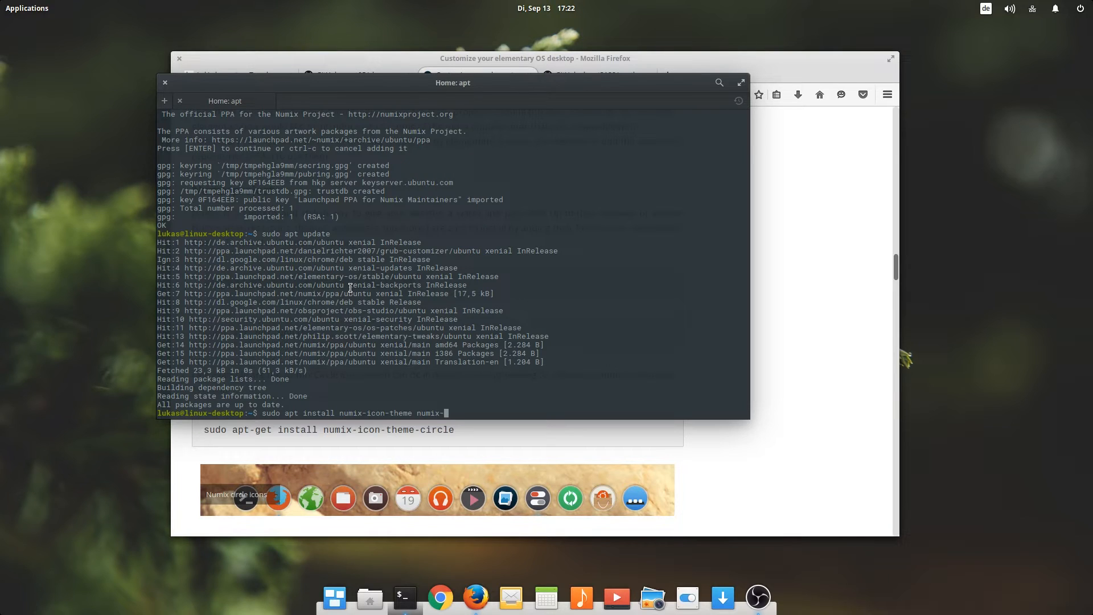
type("icon-theme-x")
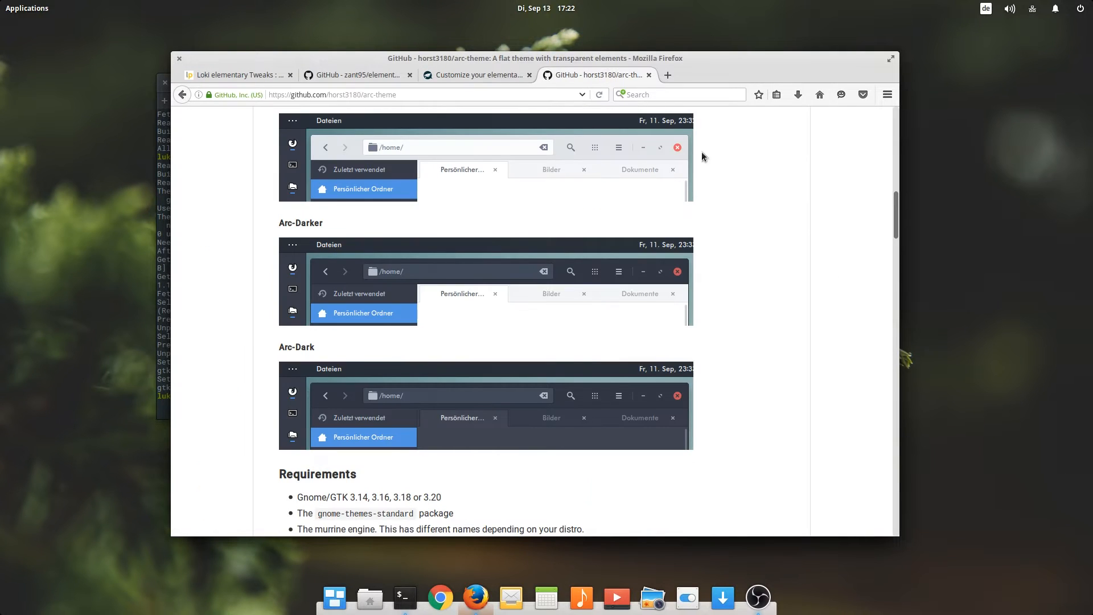
Step: Scroll the arc-theme README to Installation > Packages and follow the software.opensuse.org link
scroll("down", 3)
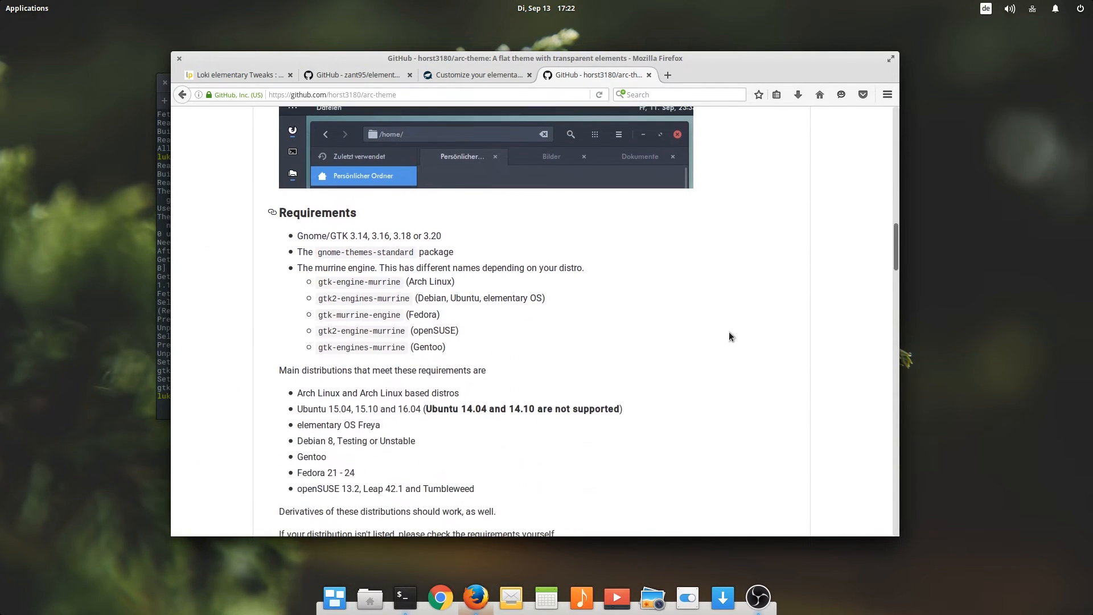
scroll("down", 3)
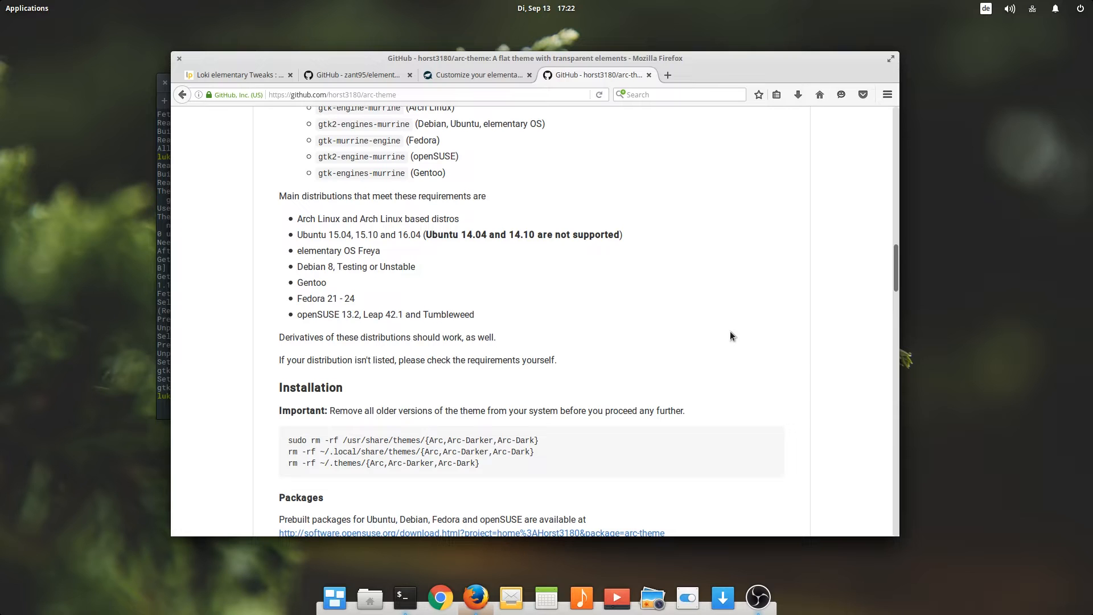
scroll("down", 3)
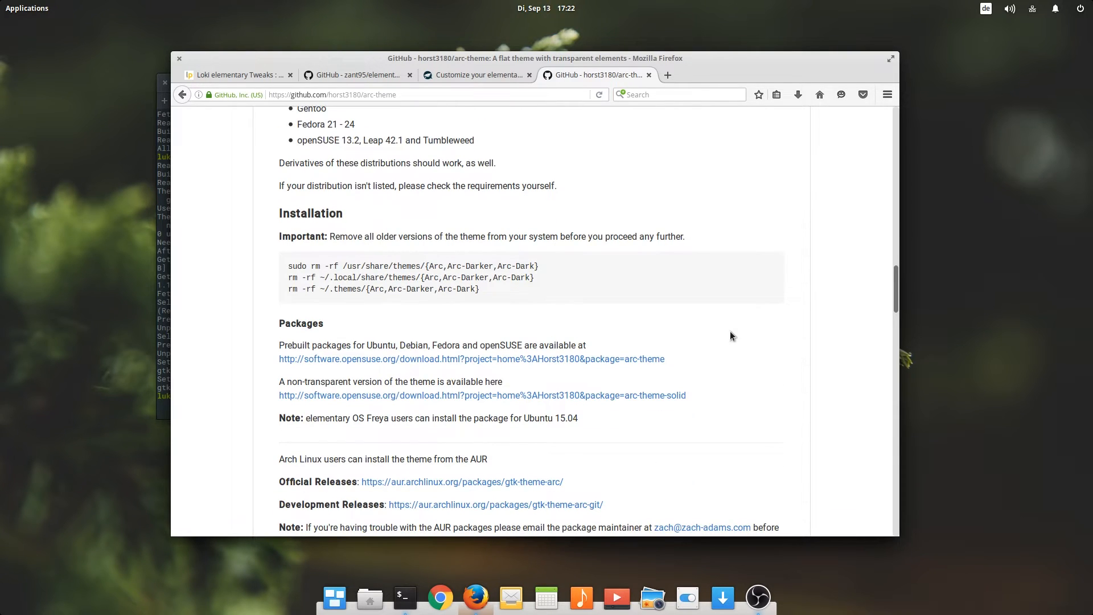
scroll("down", 3)
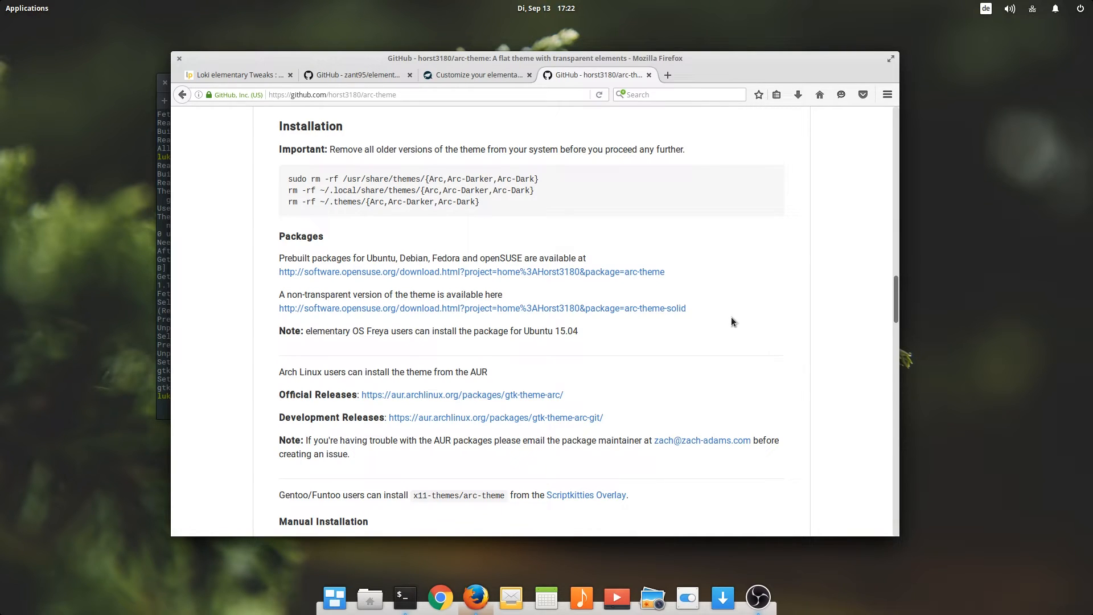
mouse_move(635, 272)
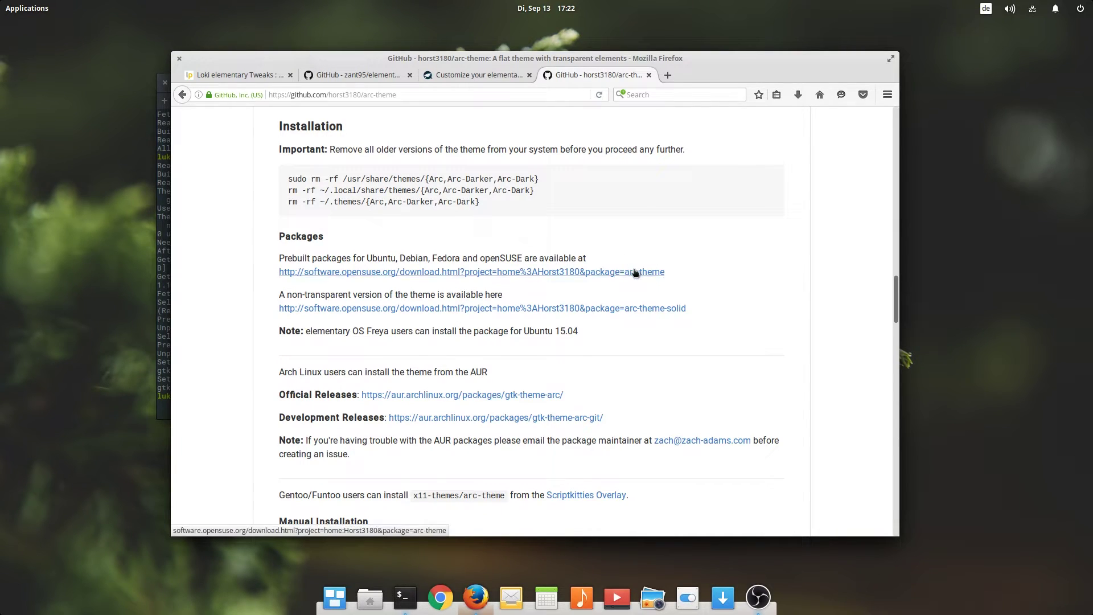
scroll("up", 3)
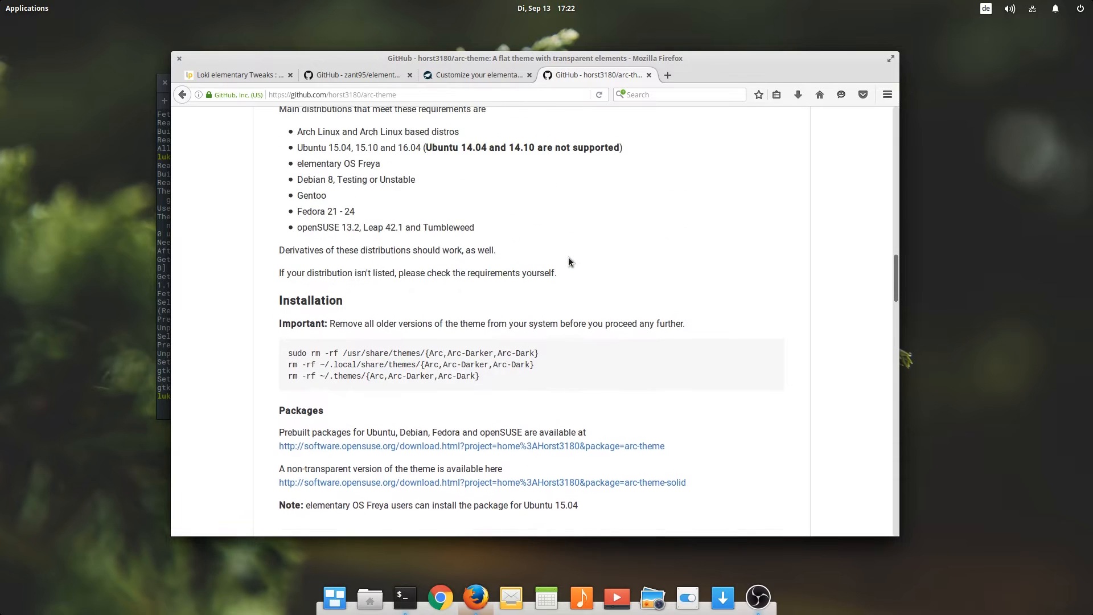
left_click(462, 271)
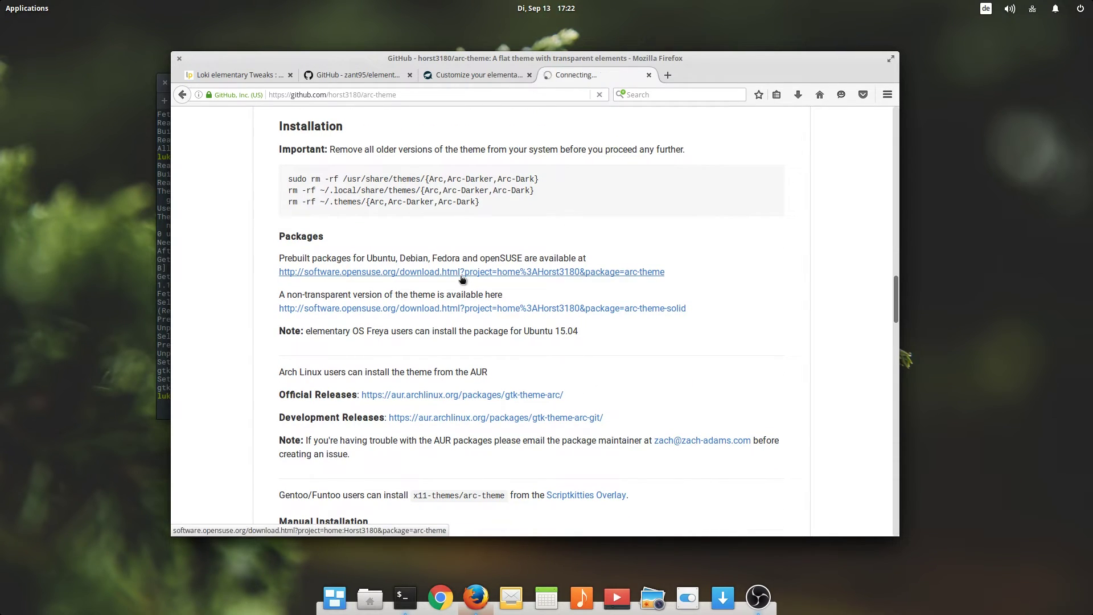
Step: Choose Ubuntu on the openSUSE arc-theme download page
left_click(462, 271)
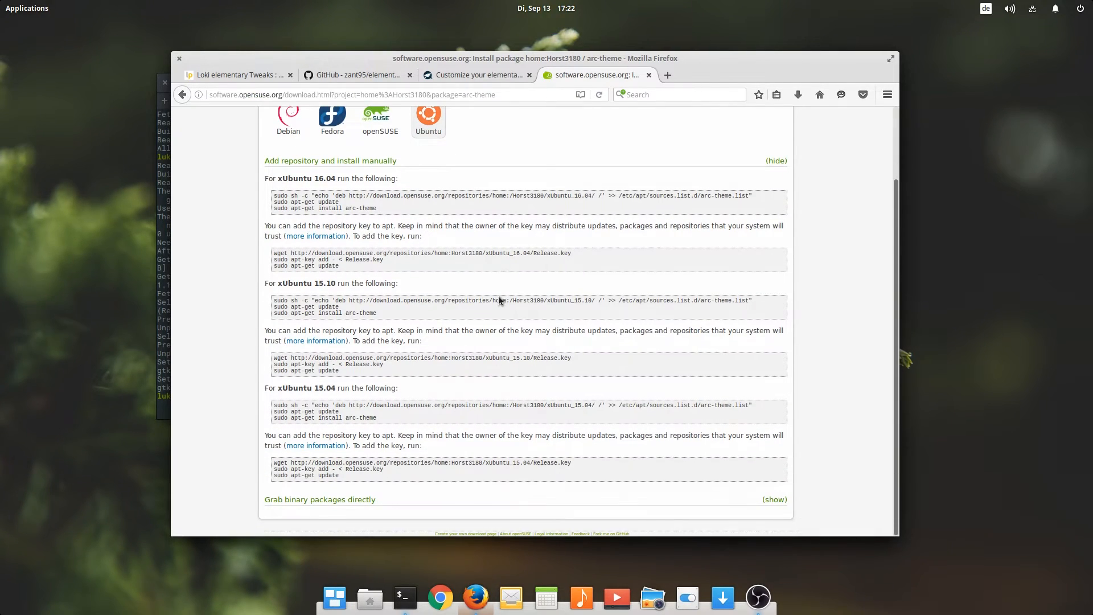
mouse_move(500, 299)
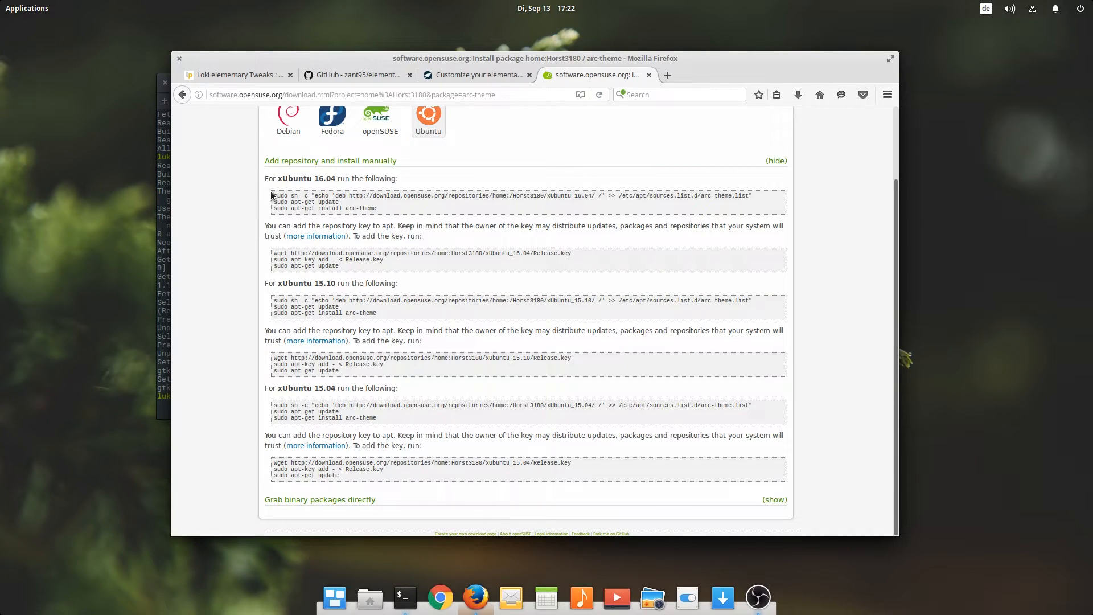
mouse_move(769, 194)
type("sudo apt updte")
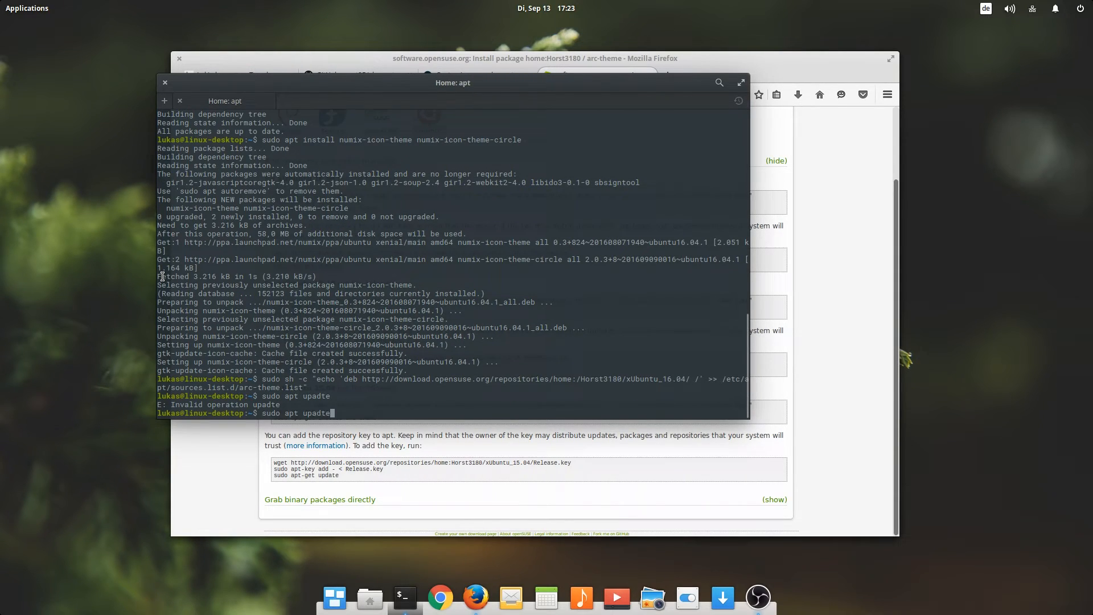
Step: Correct the mistyped update command and return to Terminal
key("BackSpace")
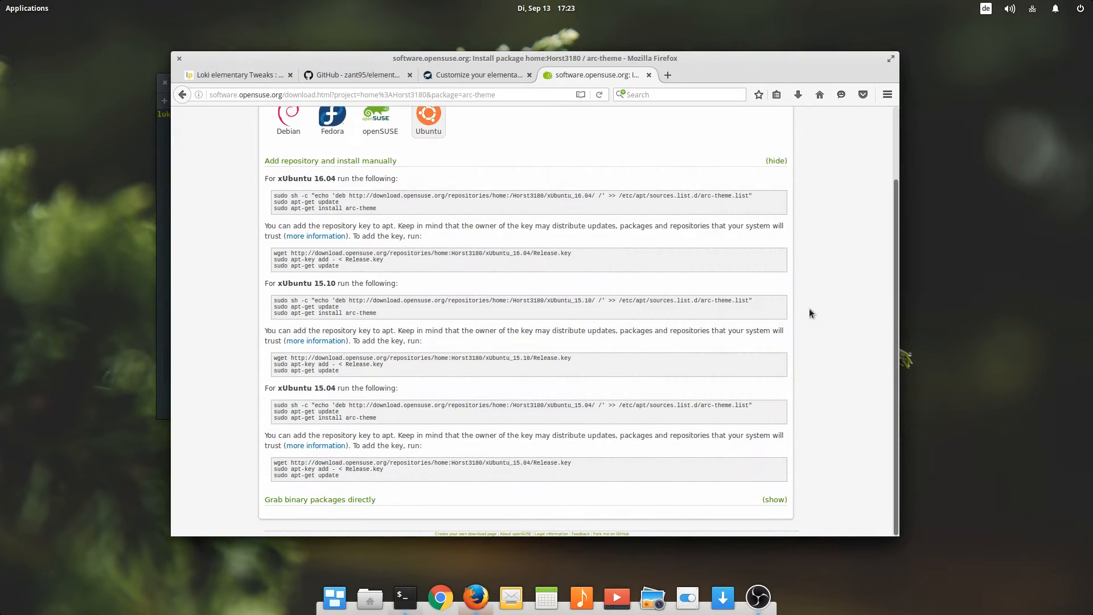
mouse_move(406, 273)
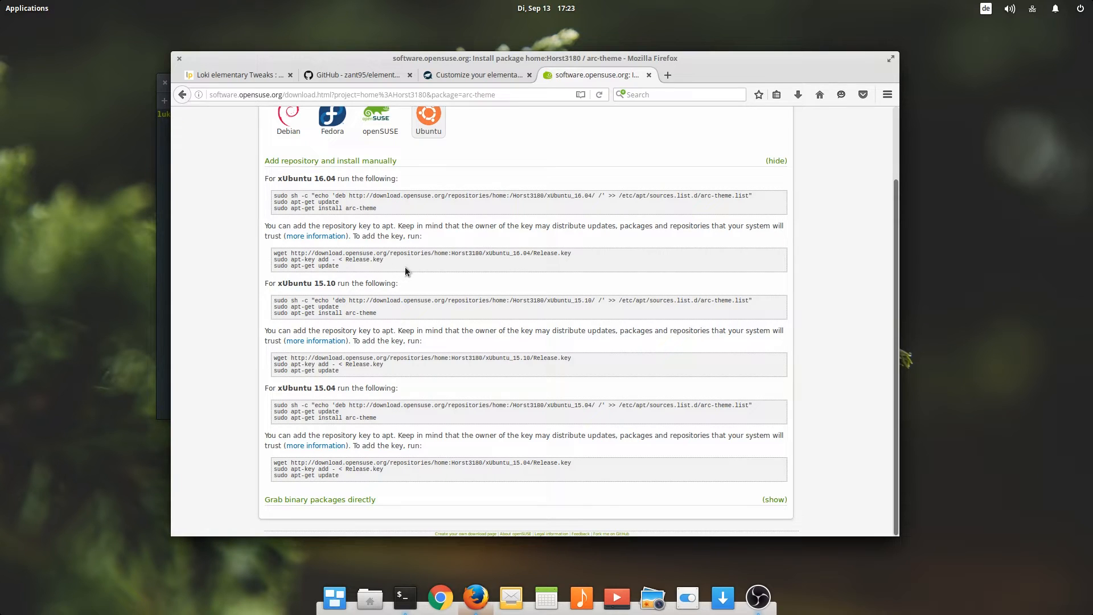
mouse_move(572, 272)
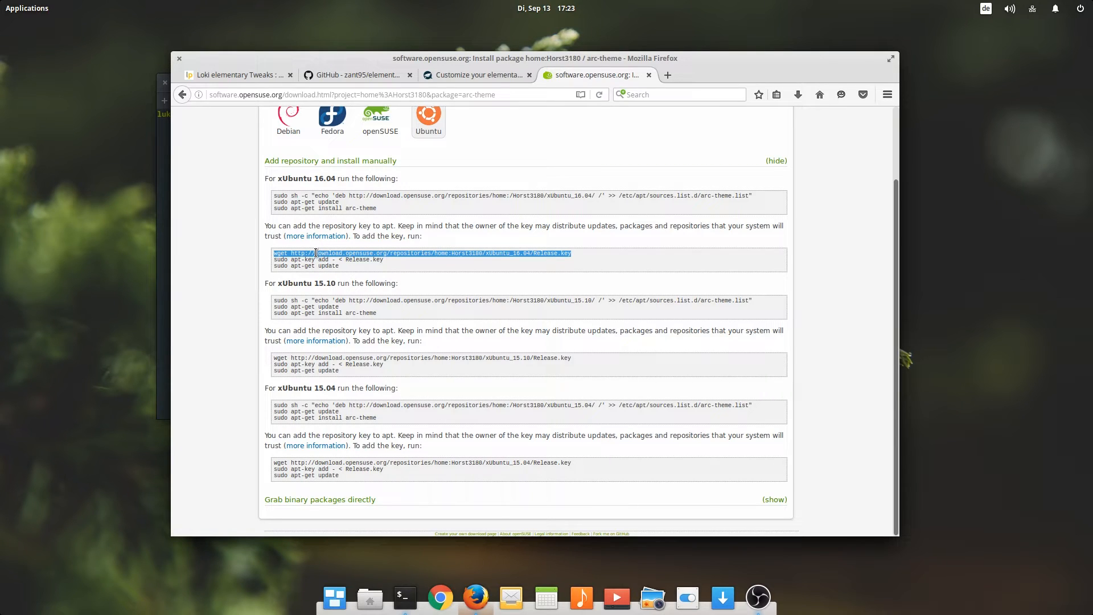
left_click(405, 597)
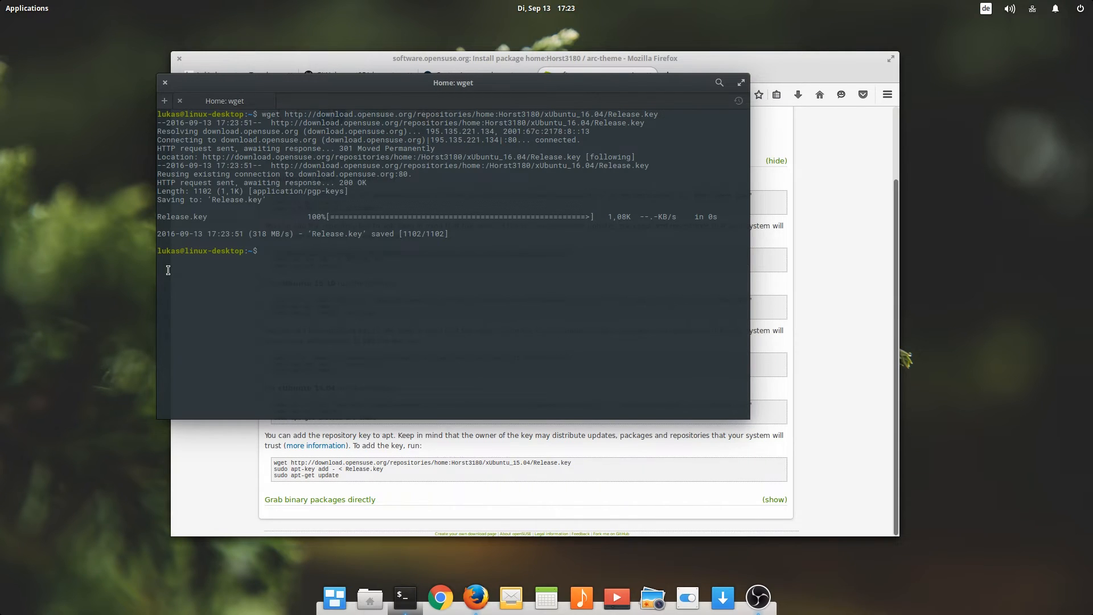
Step: Add the arc-theme Release.key with sudo apt-key add
type("sudo")
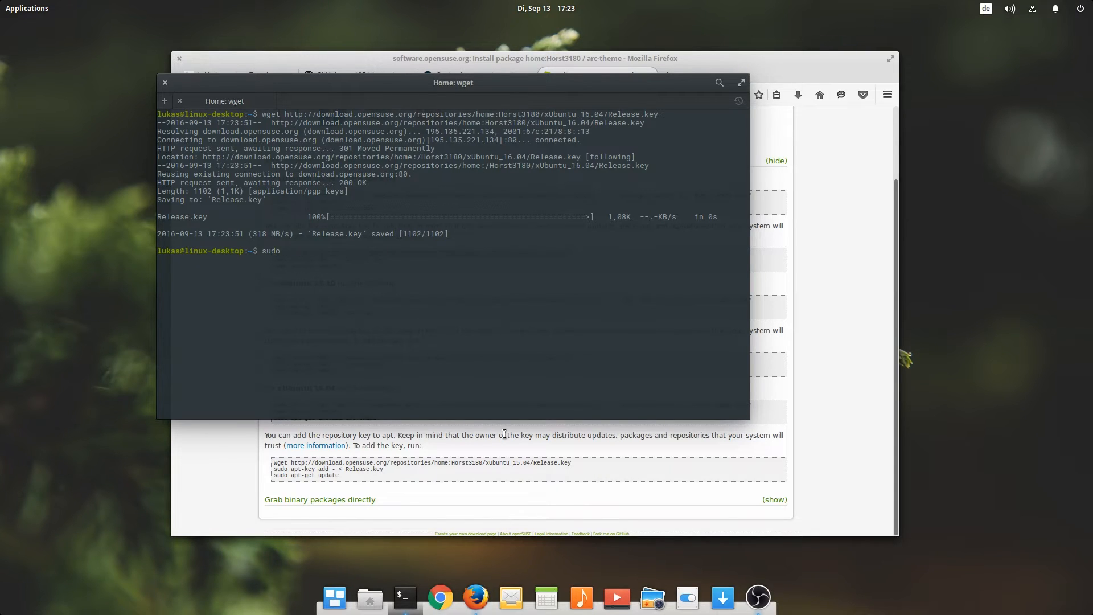
type("apt-")
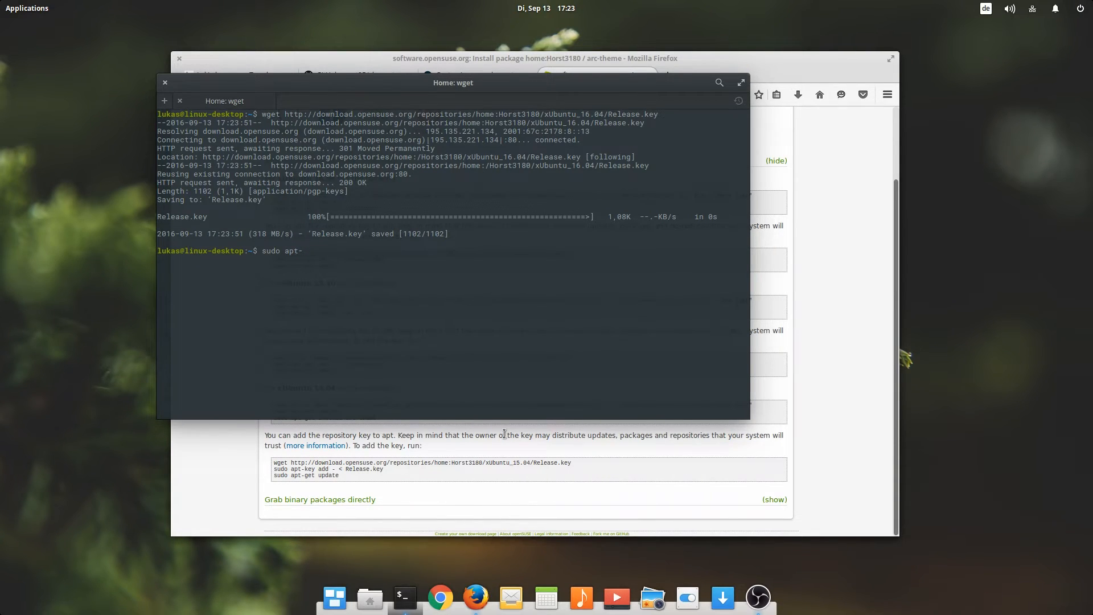
type("key add -")
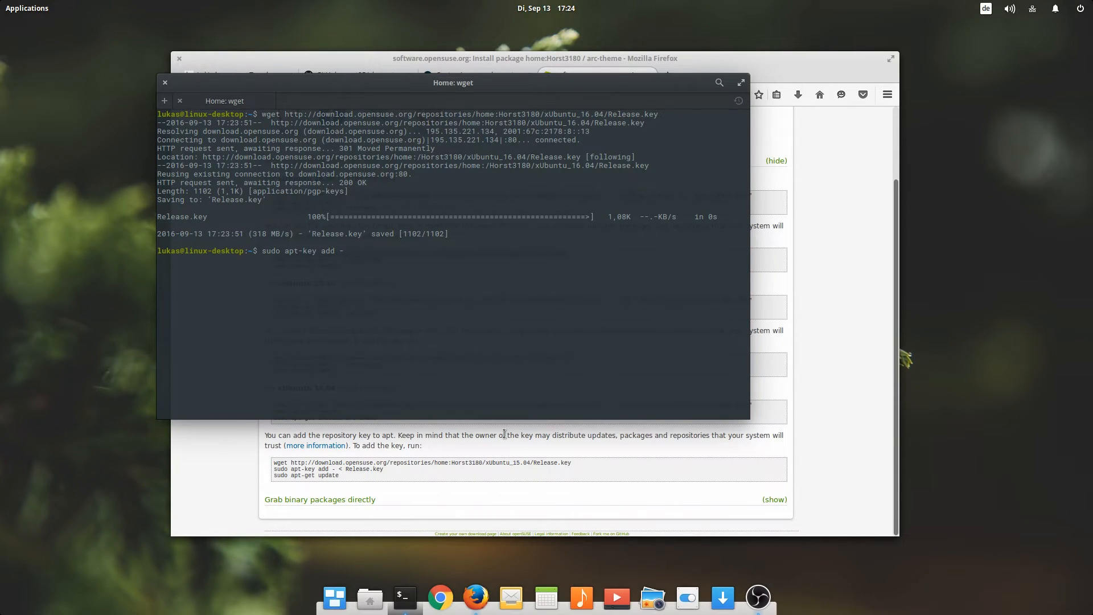
type(">")
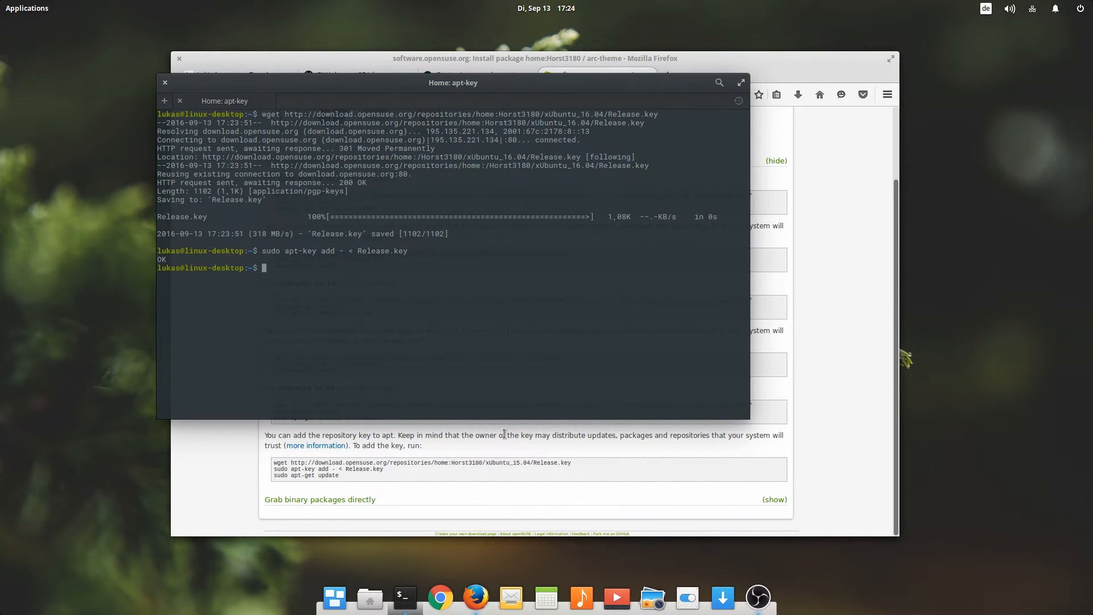
type("sd")
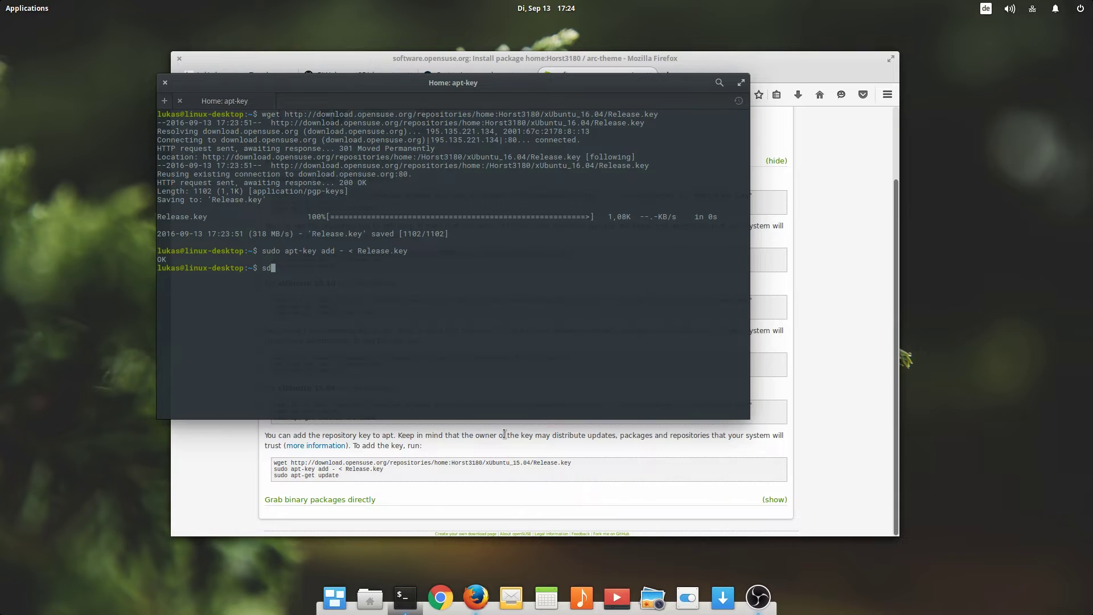
type("sudo ins")
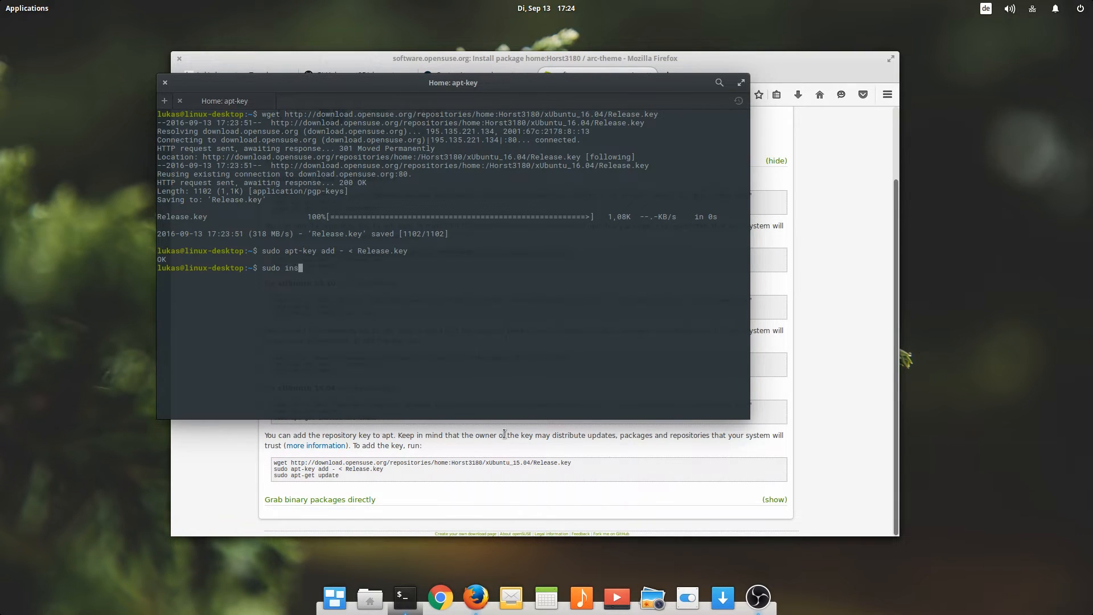
key("BackSpace")
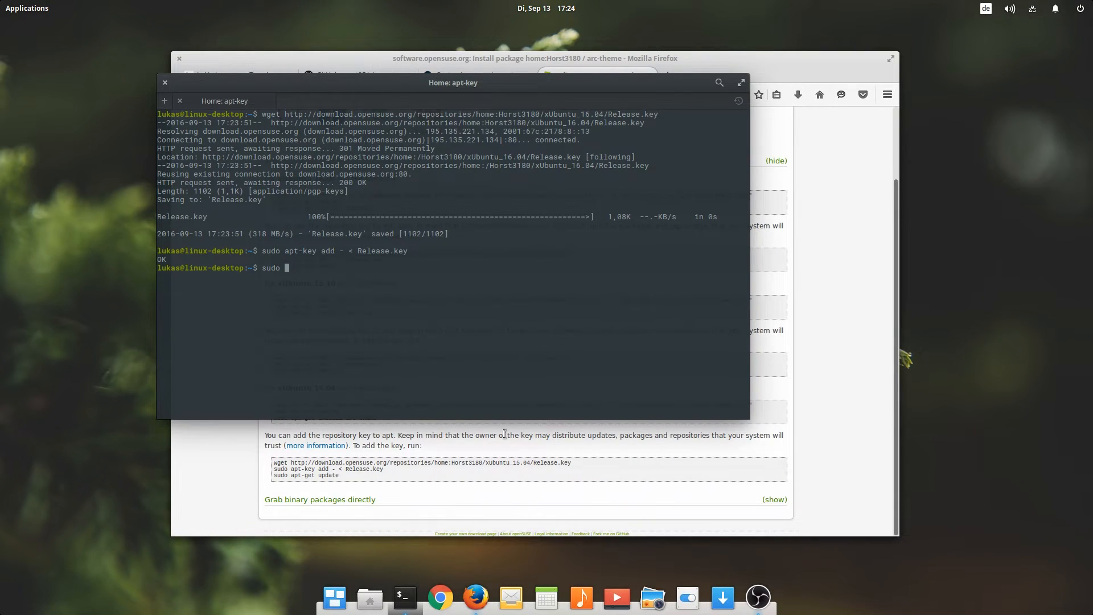
Step: Refresh package lists and install arc-theme, confirming with y
type("apt ins")
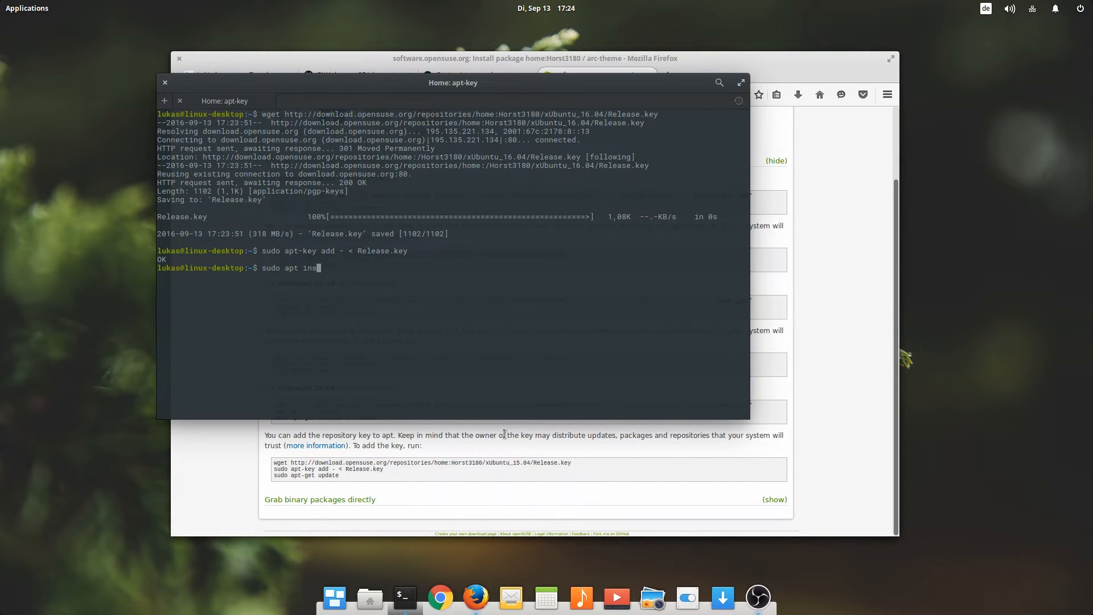
type("tall")
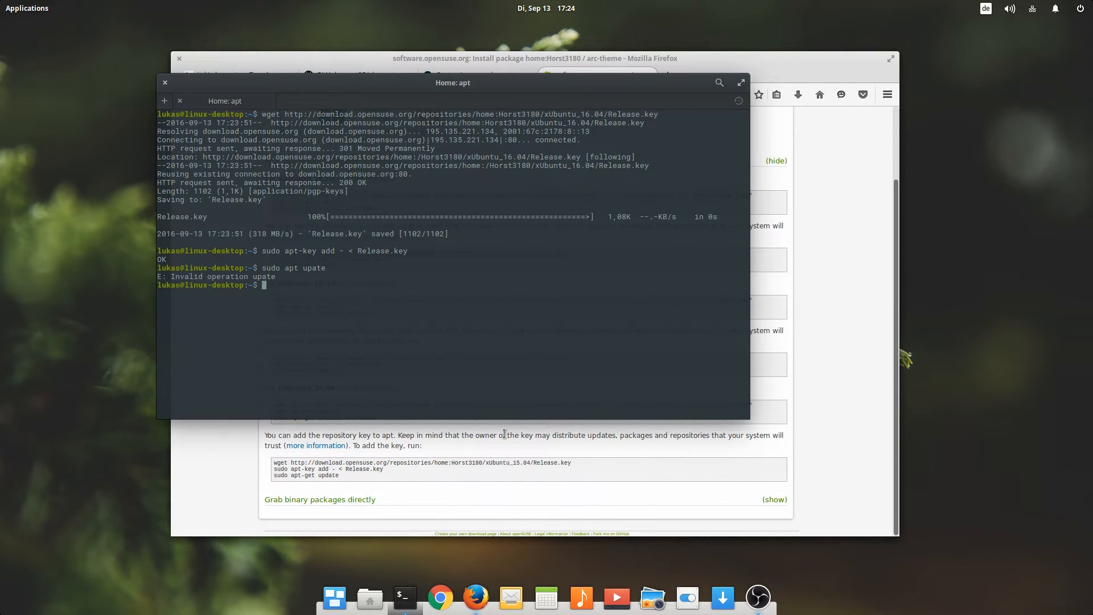
type("sudo apt update")
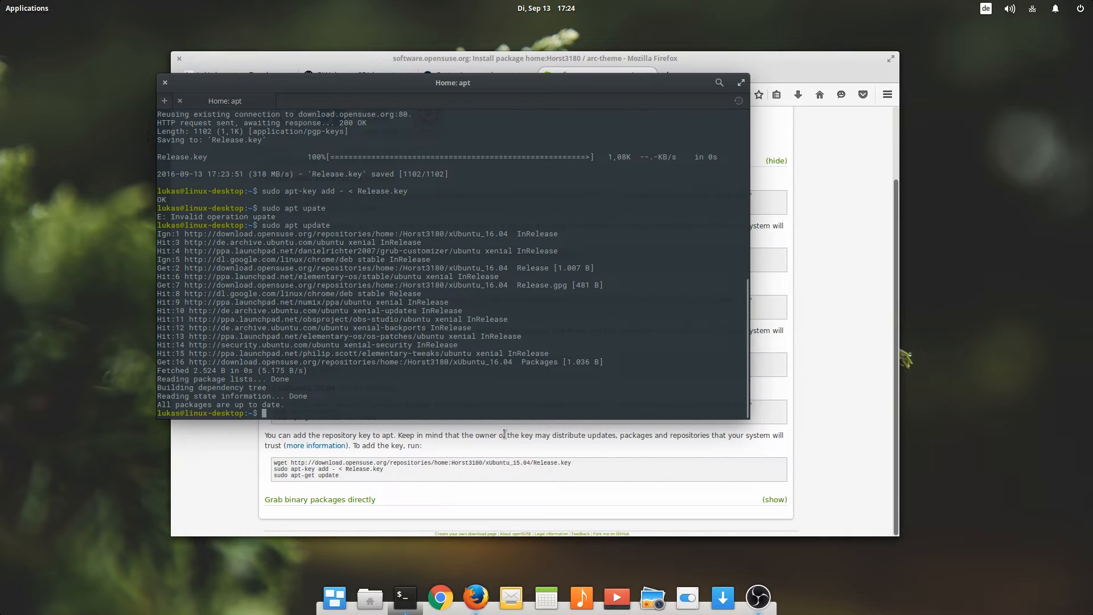
type("sudo apt isnt")
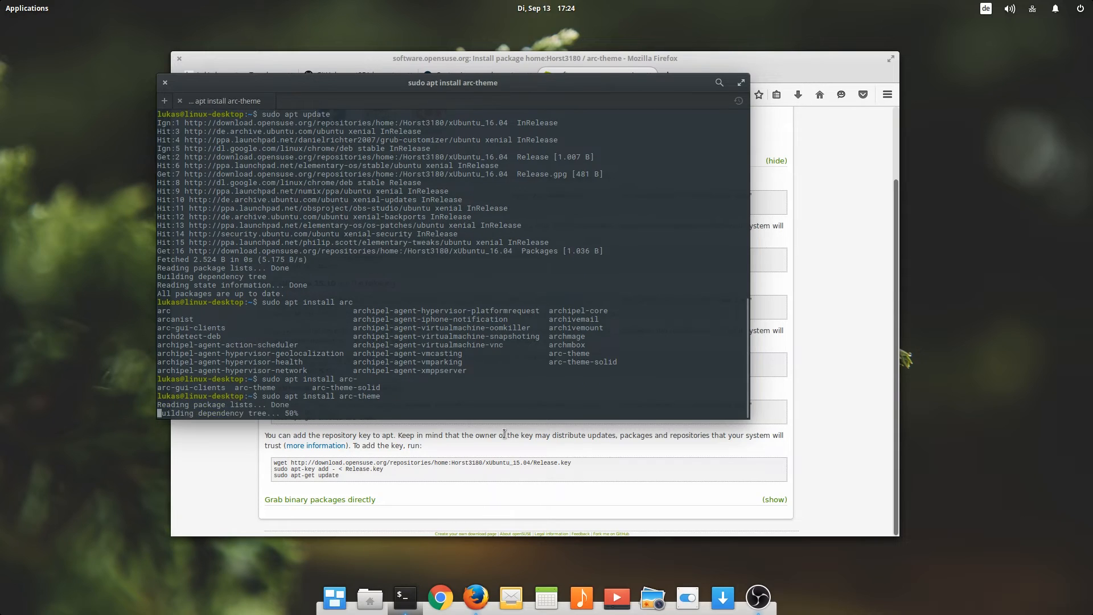
type("y")
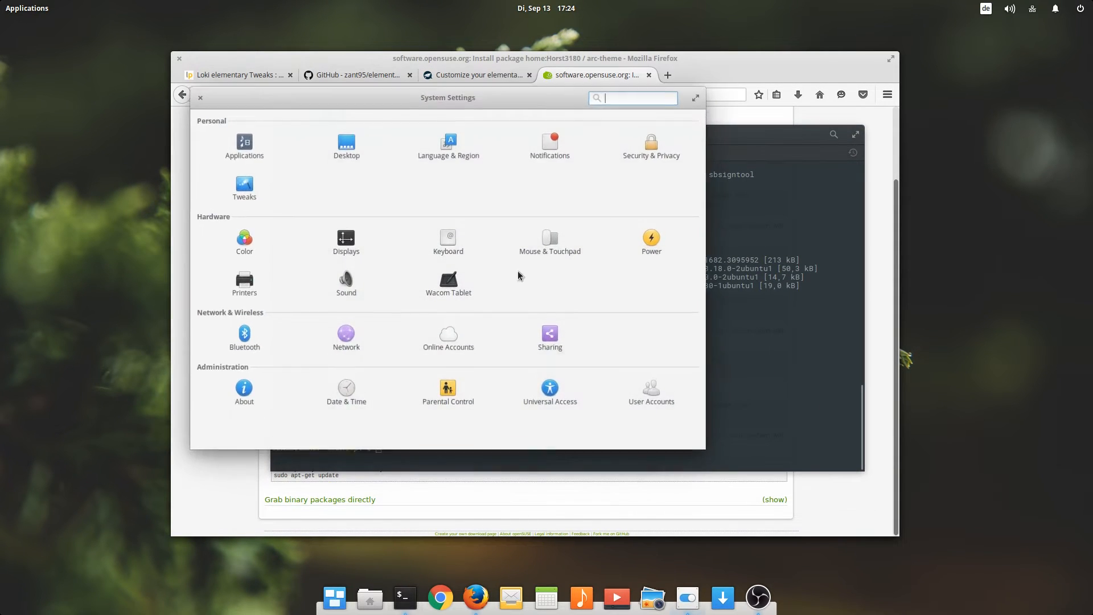
Step: Pick Arc from the GTK+ theme dropdown in Tweaks
left_click(244, 188)
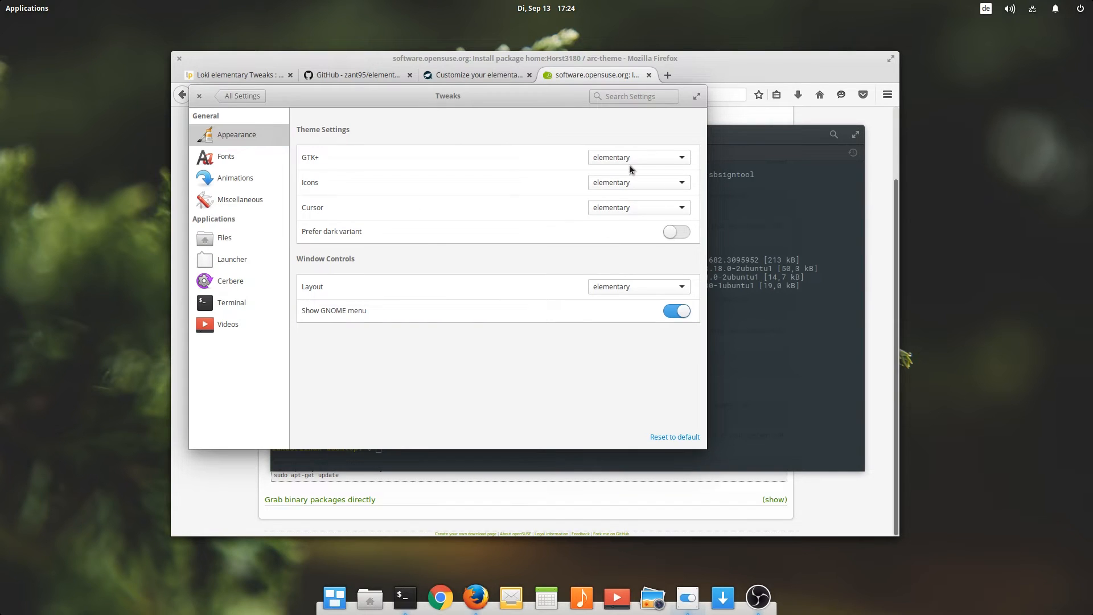
left_click(638, 157)
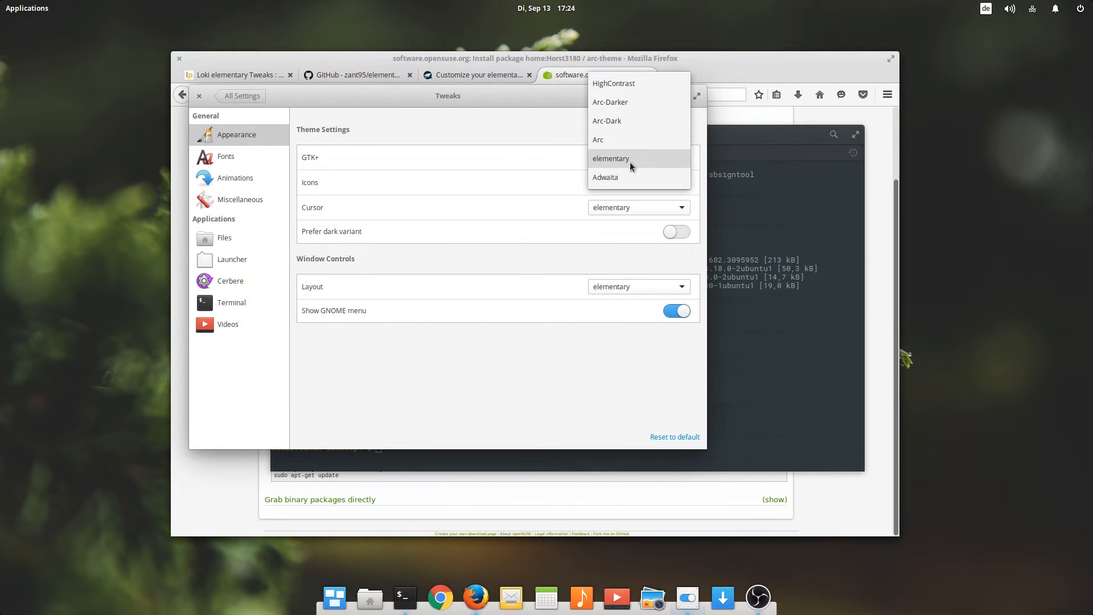
left_click(598, 139)
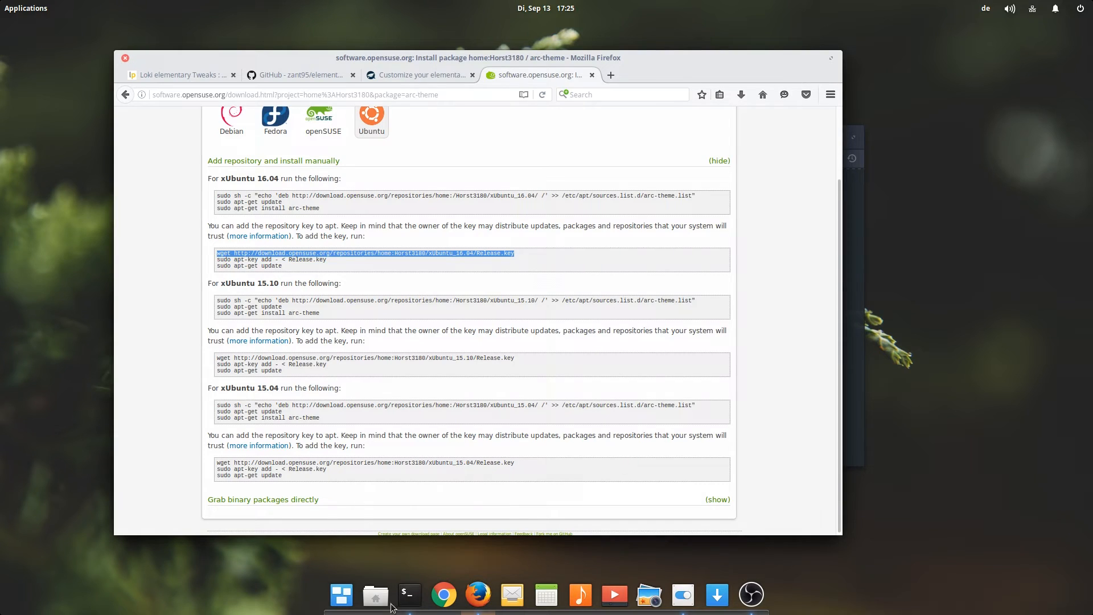
mouse_move(682, 594)
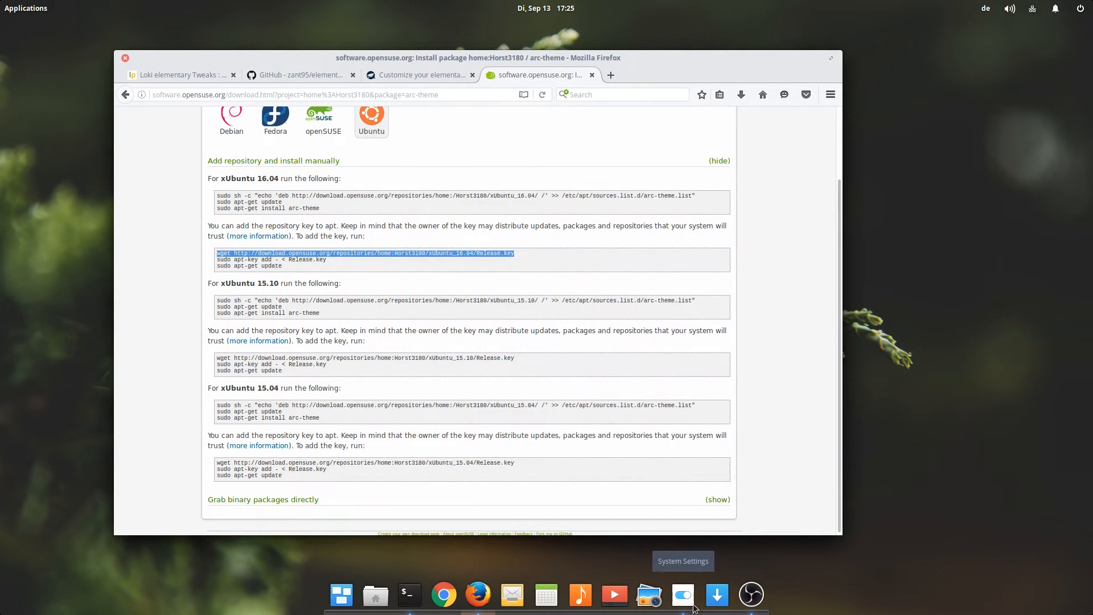
Step: Check the icon and cursor theme lists, keeping elementary as the cursor theme
left_click(682, 594)
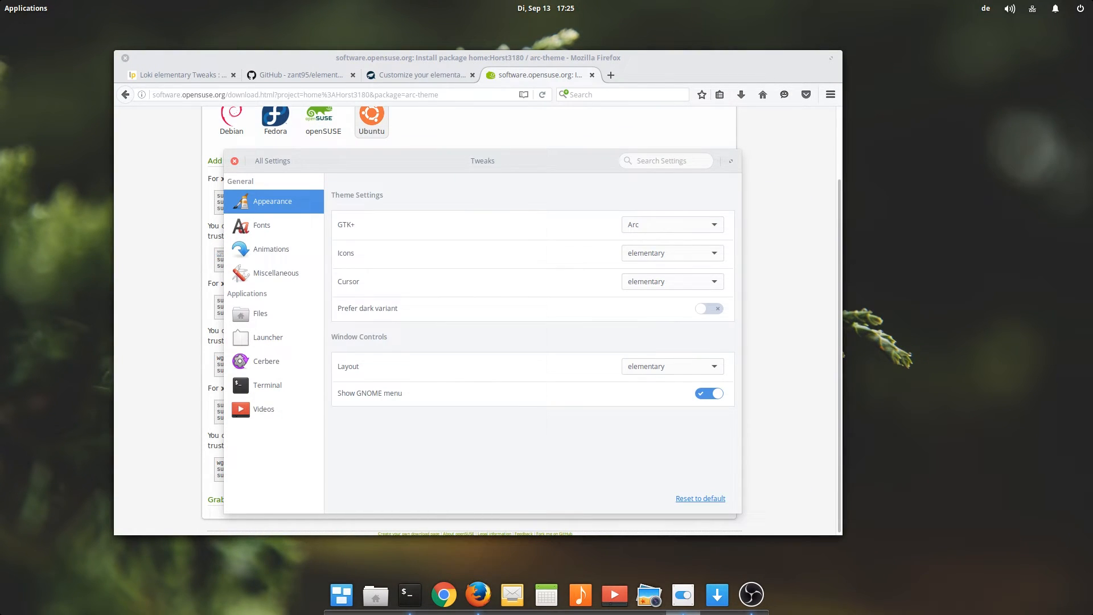
mouse_move(268, 585)
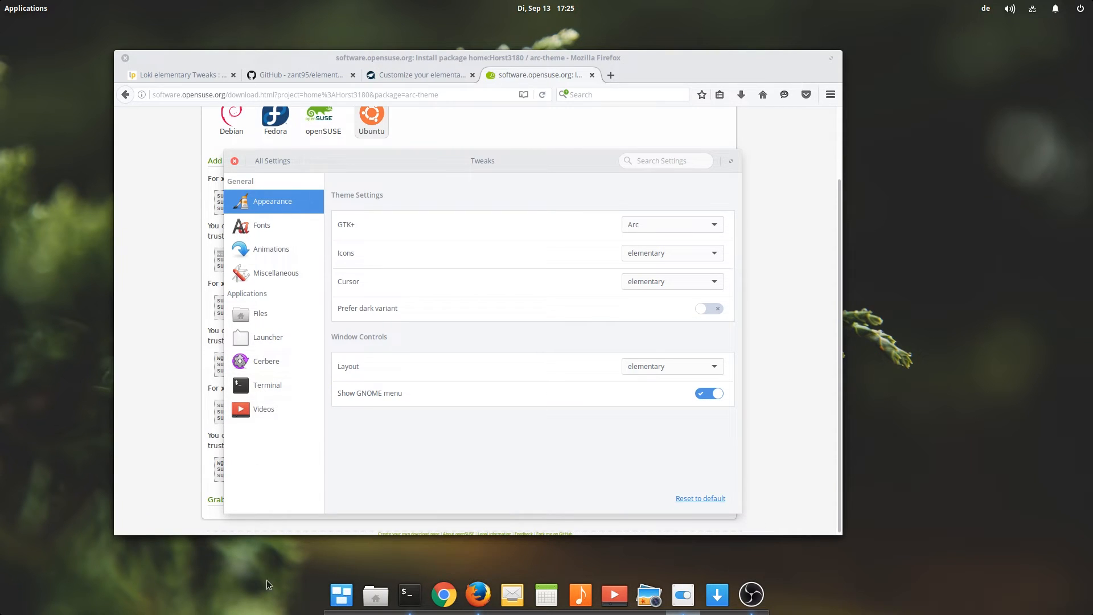
mouse_move(326, 556)
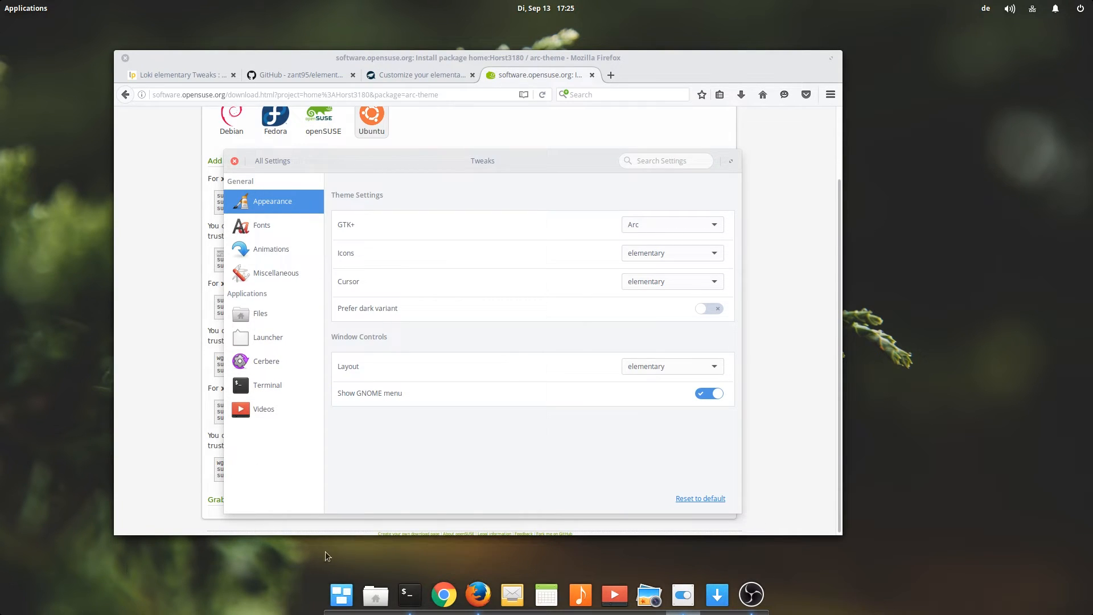
left_click(673, 253)
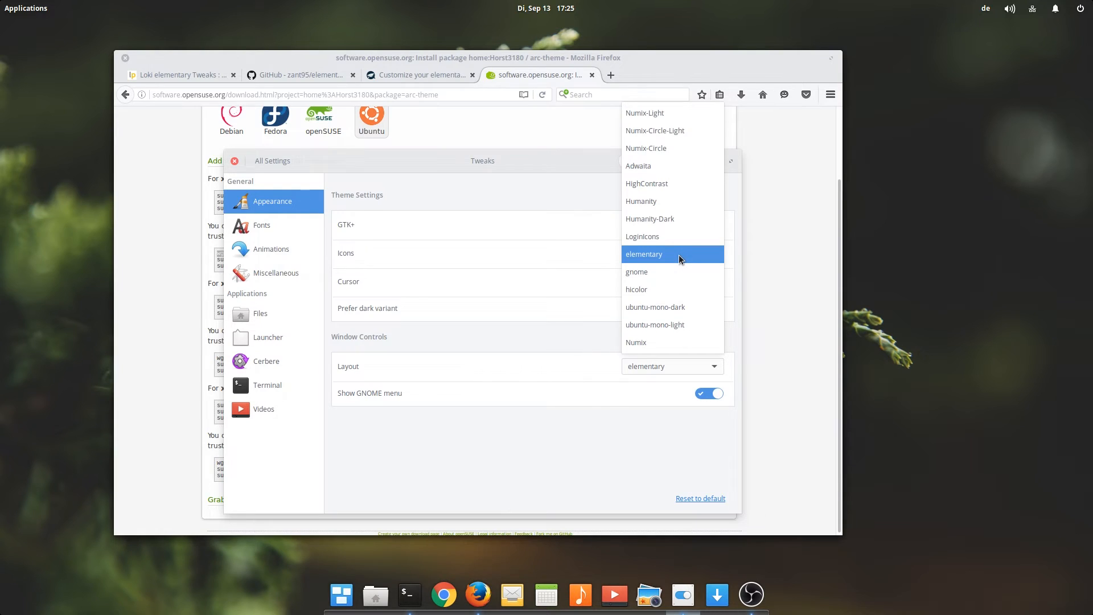
mouse_move(683, 160)
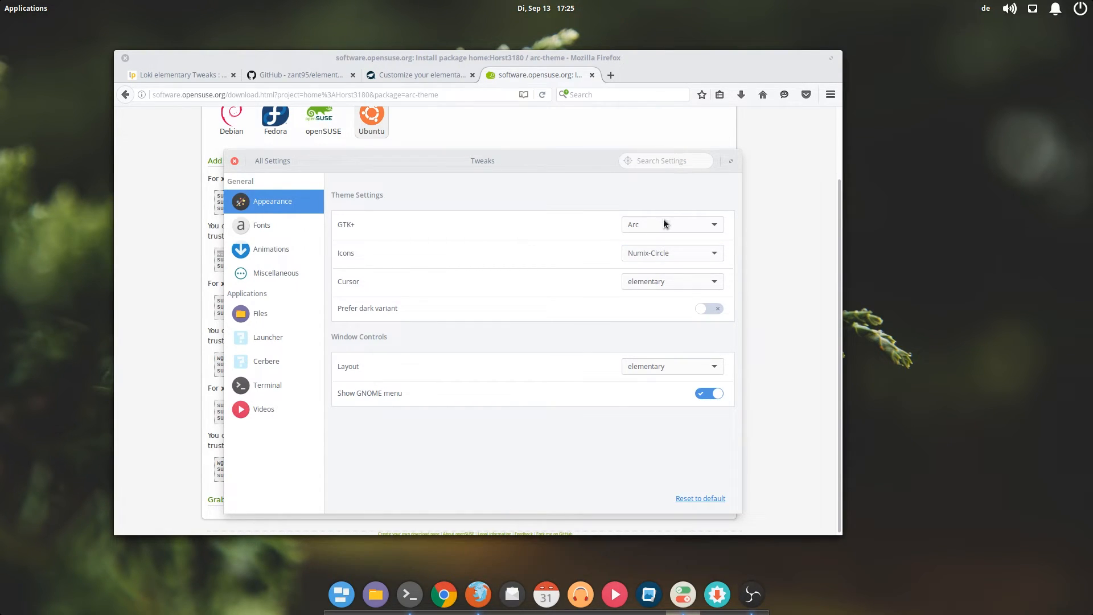
left_click(672, 281)
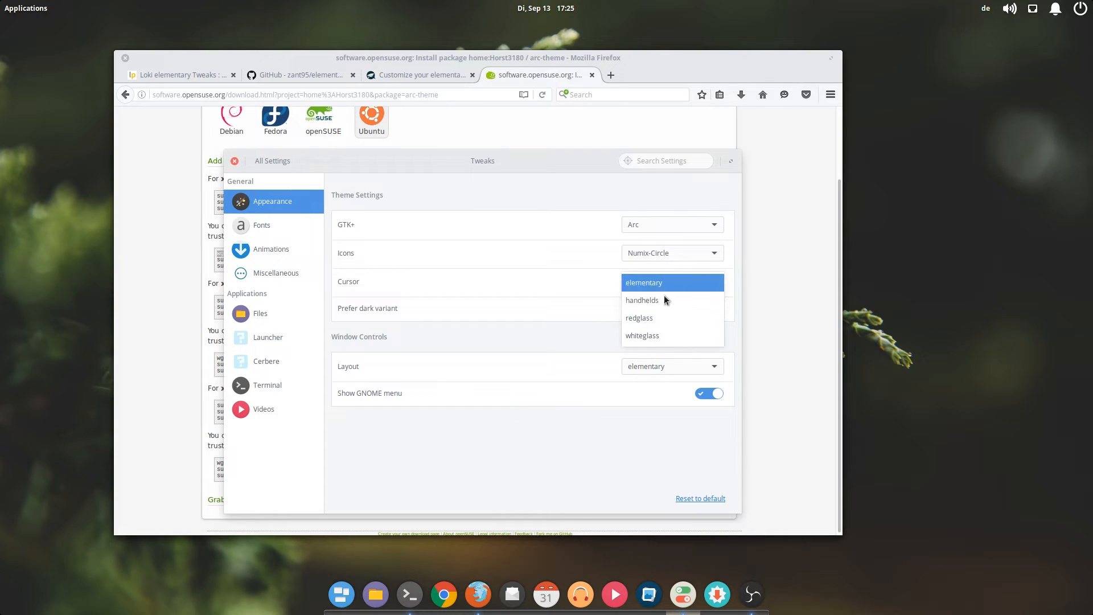
left_click(643, 283)
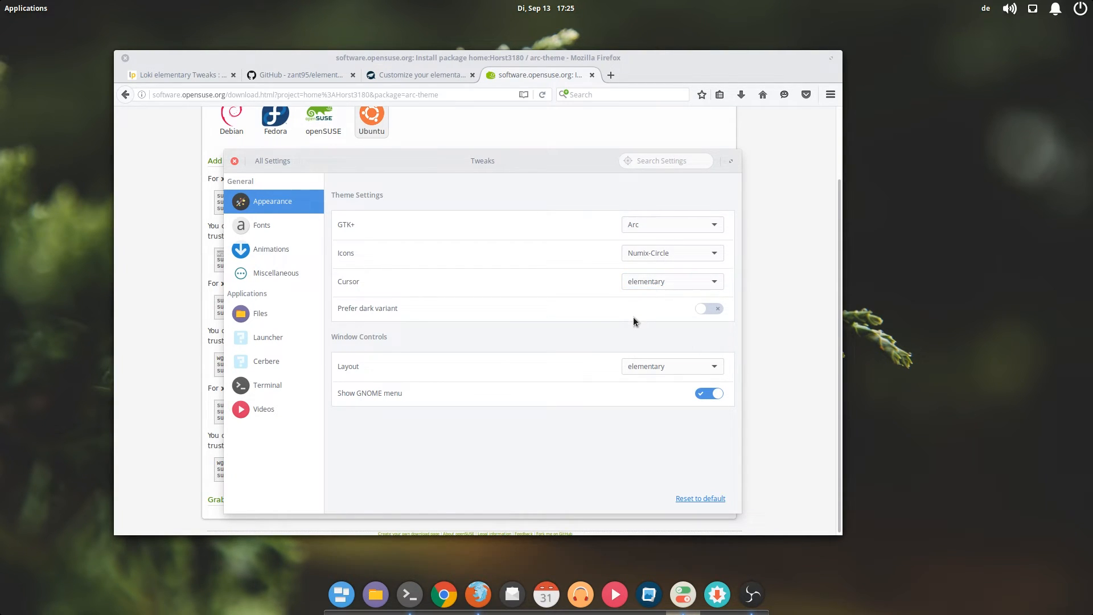
mouse_move(271, 247)
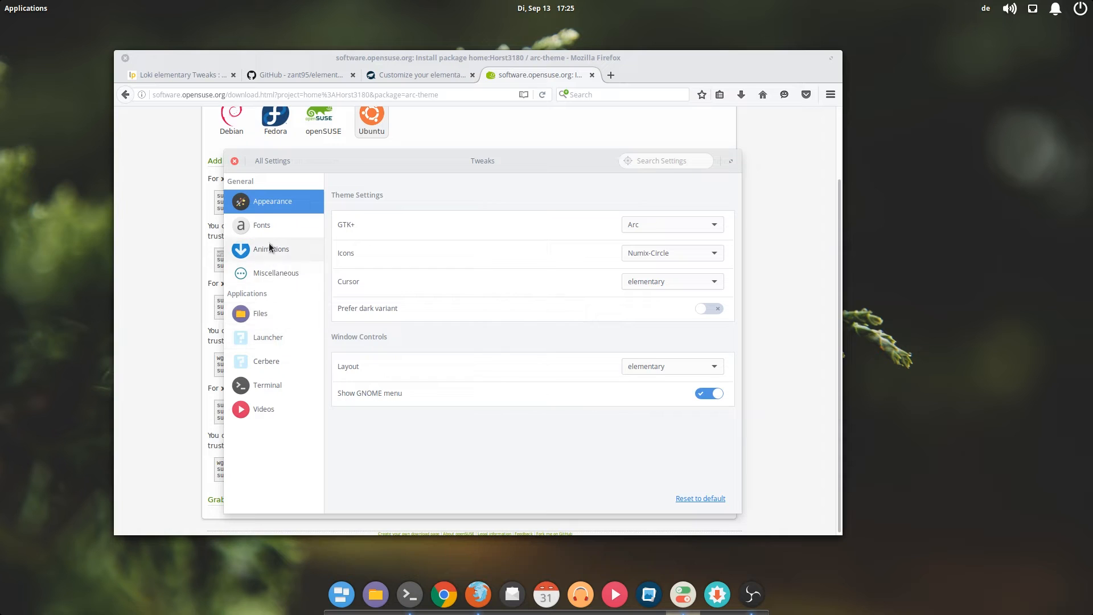
Step: Browse Fonts, Miscellaneous, Files and Cerbere tweaks, selecting Plank in Cerbere's list
left_click(262, 225)
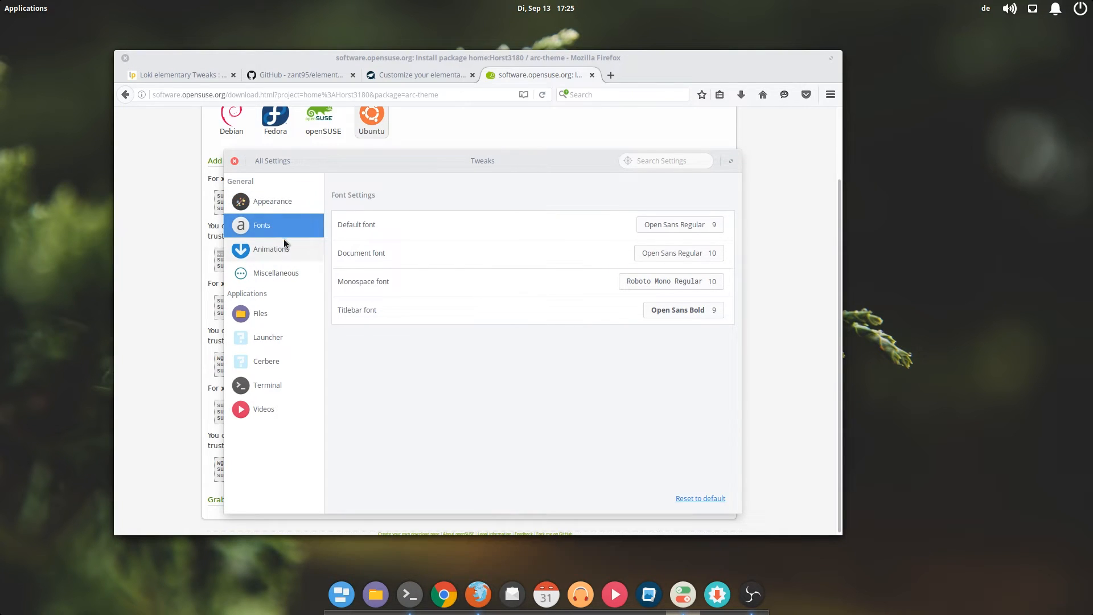
left_click(275, 273)
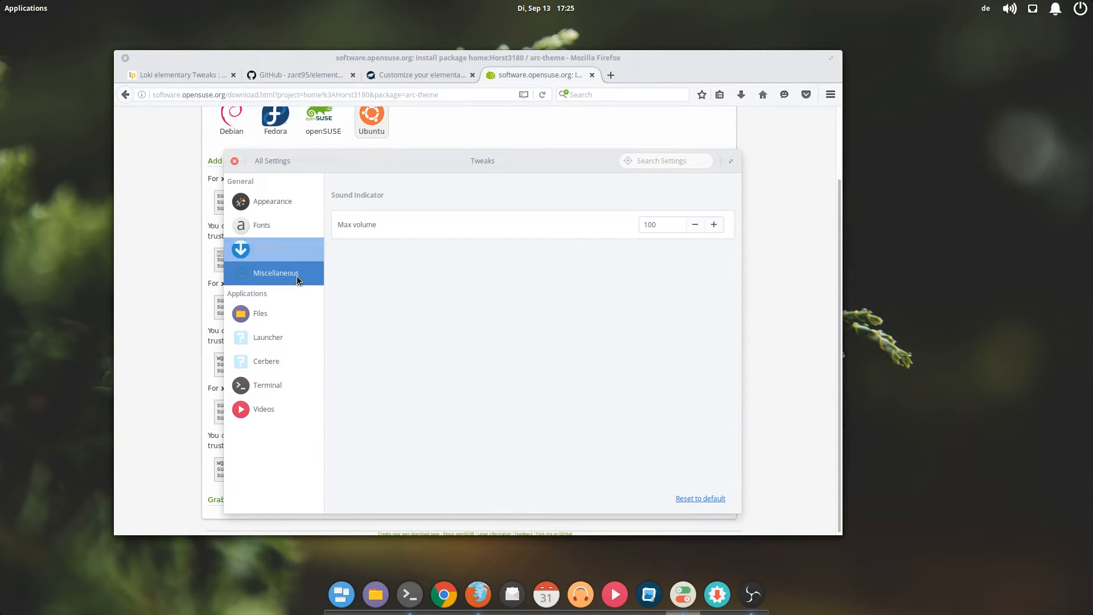
left_click(260, 313)
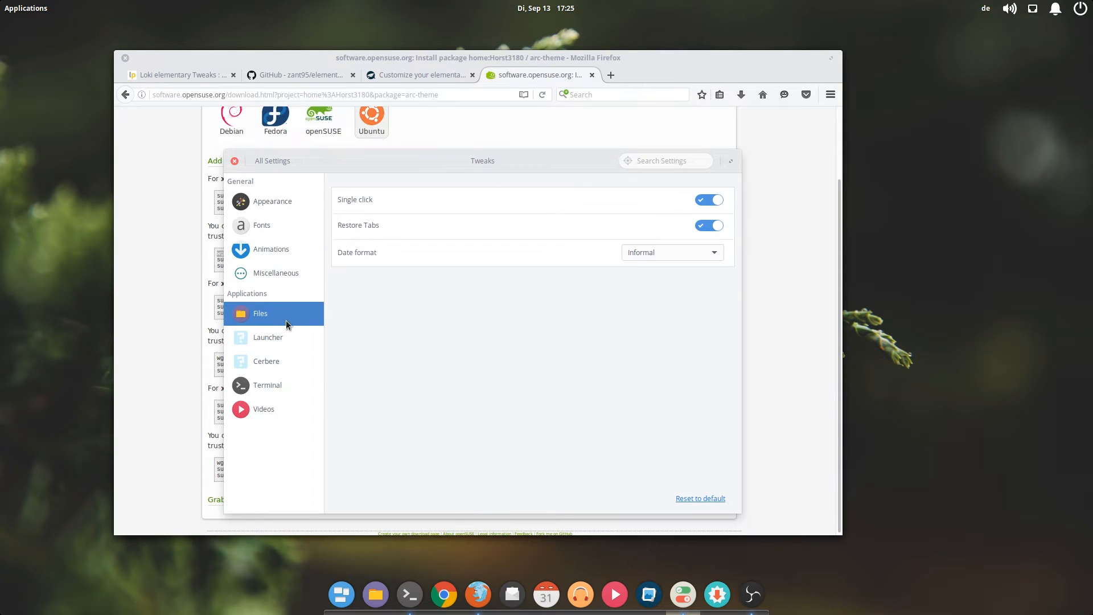
left_click(266, 361)
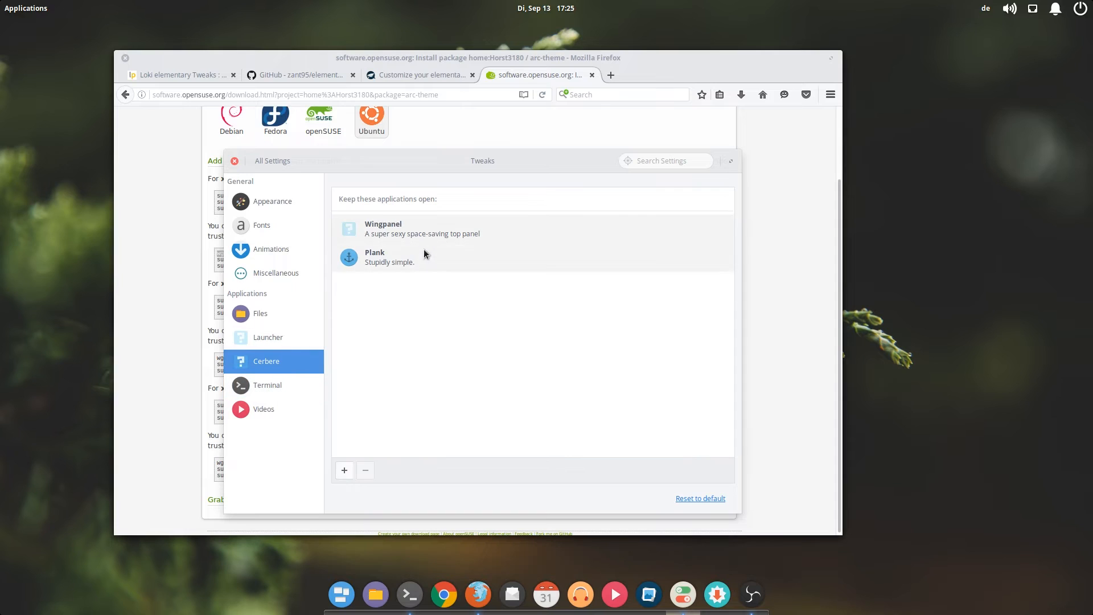
left_click(390, 257)
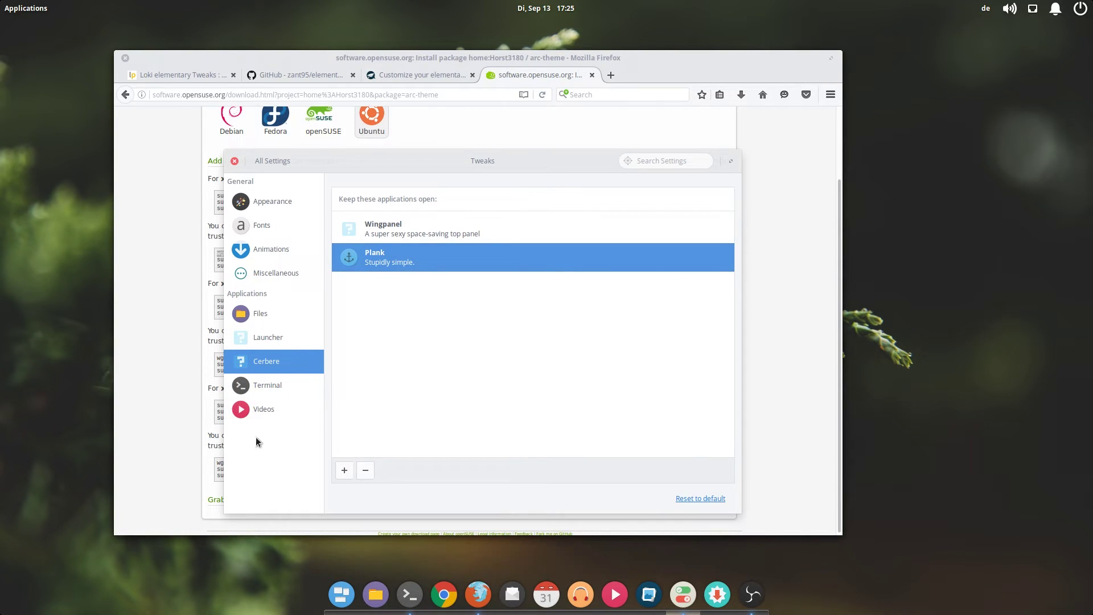
Step: Revisit Terminal, Cerbere, Files, Miscellaneous and Fonts tweaks, then close settings
left_click(267, 385)
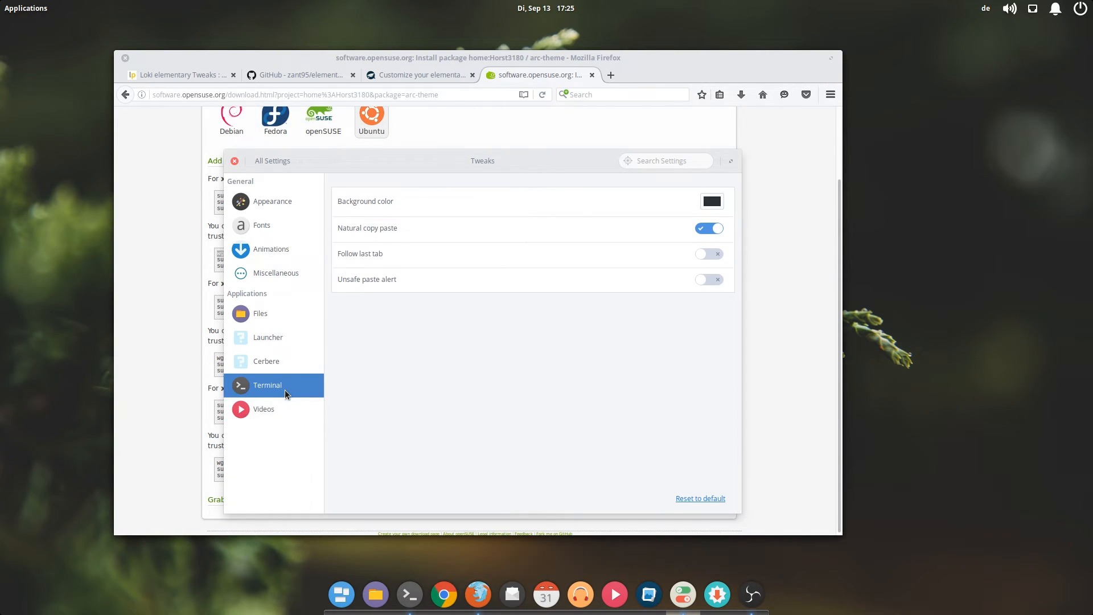
left_click(266, 361)
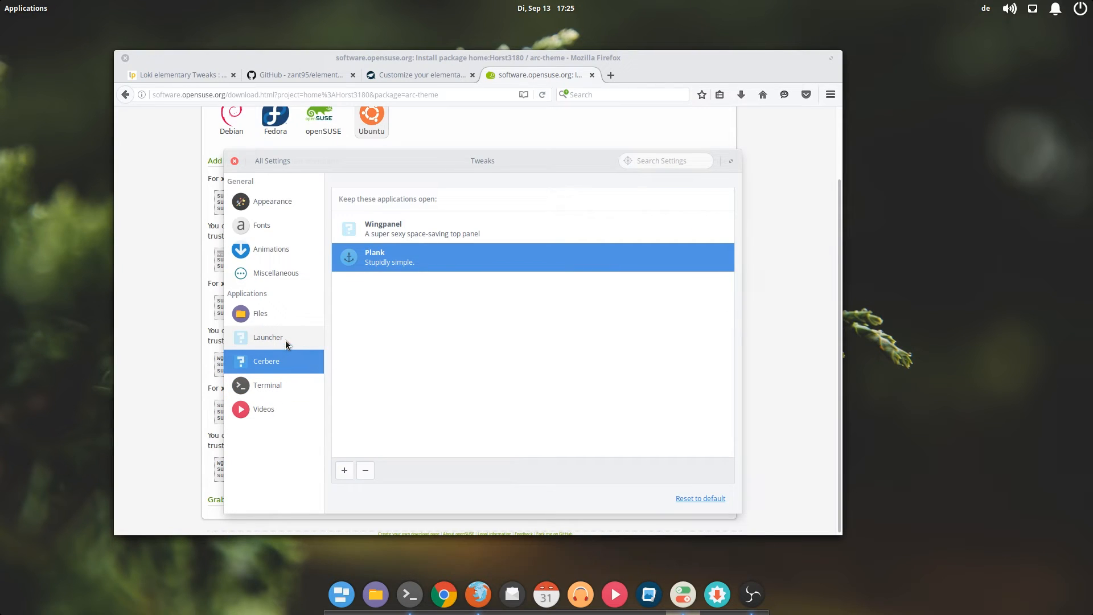
left_click(260, 313)
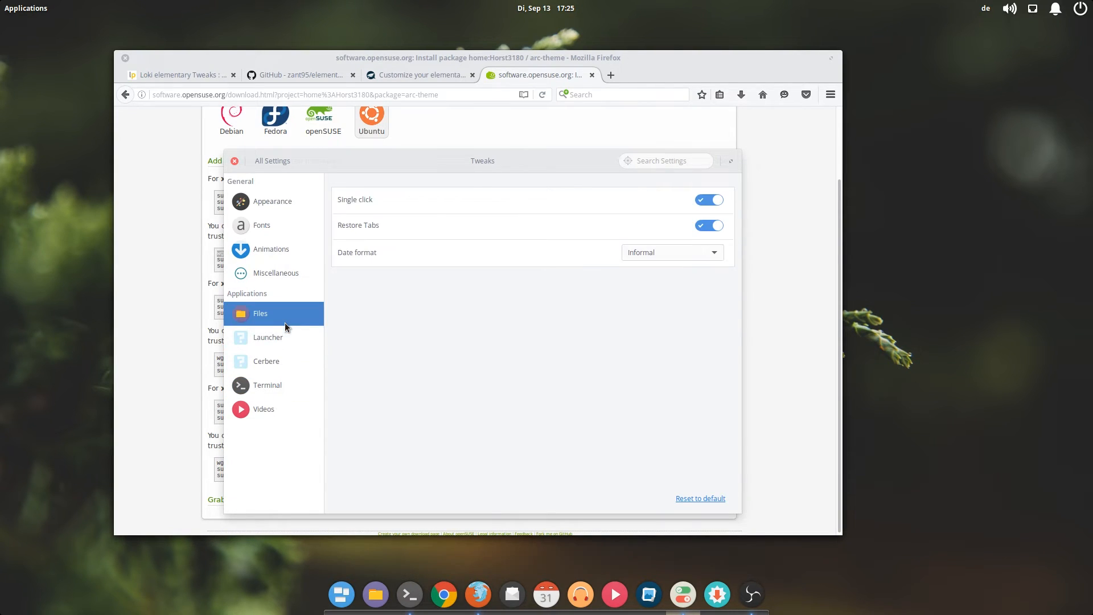
left_click(276, 272)
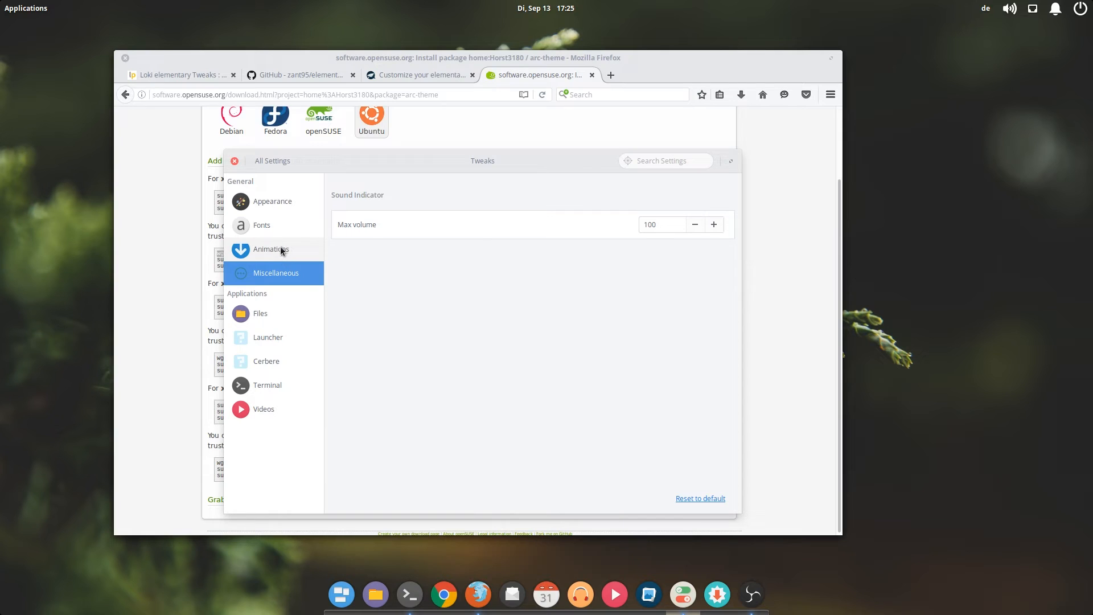
left_click(261, 225)
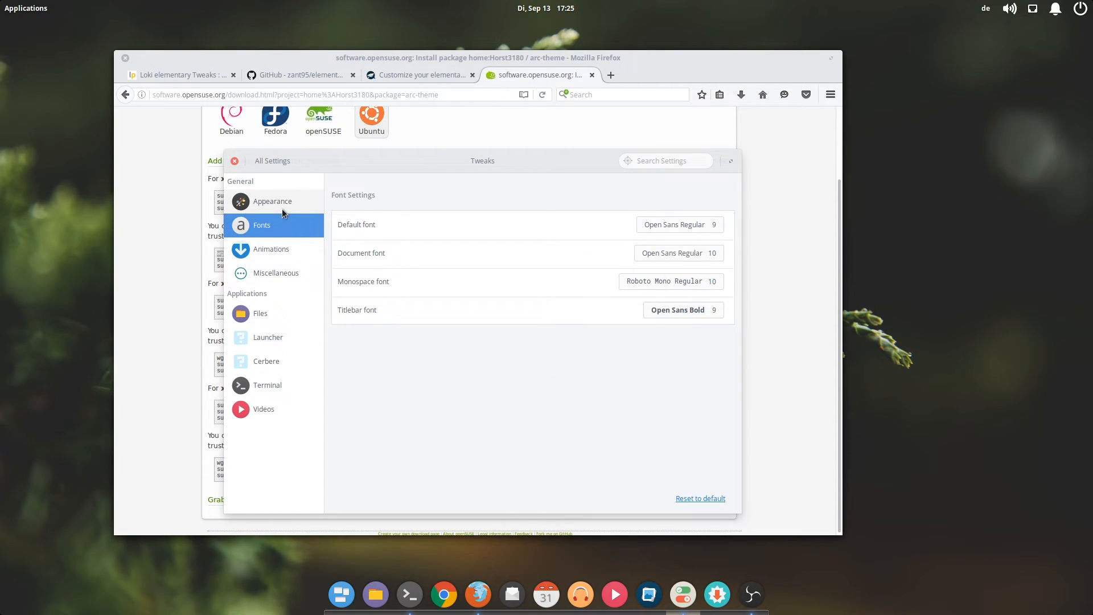
left_click(272, 201)
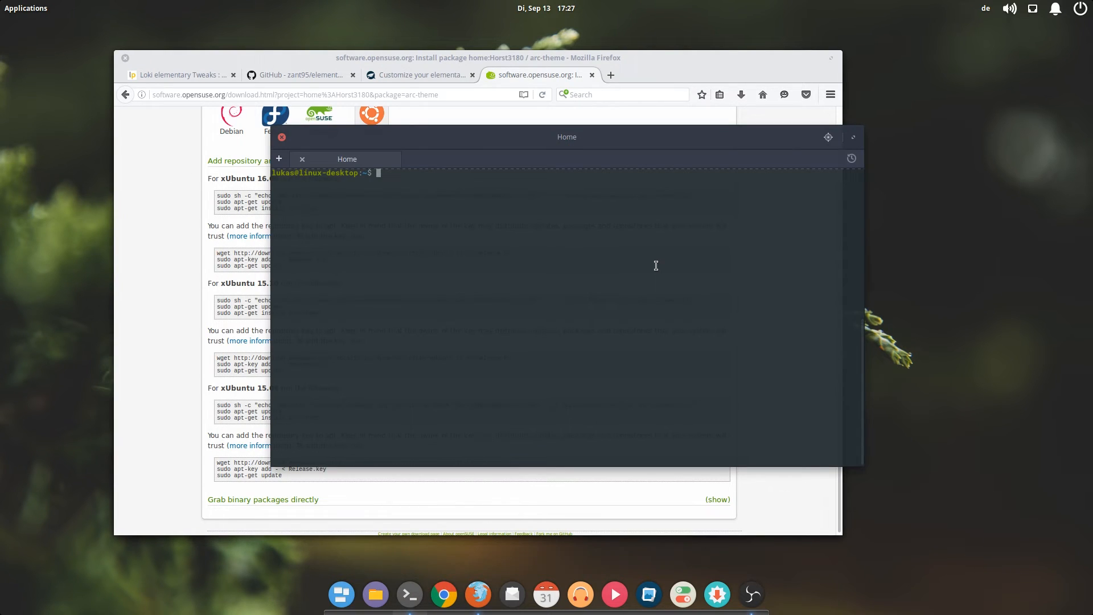
Step: Launch the Plank dock preferences with plank --preferences
type("plank --")
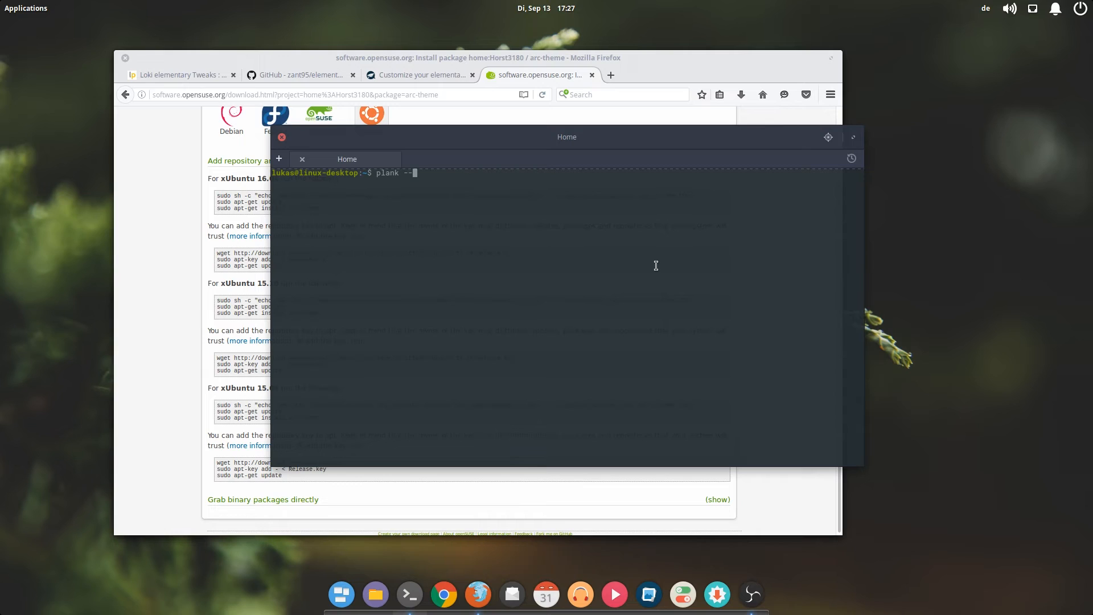
type("pref")
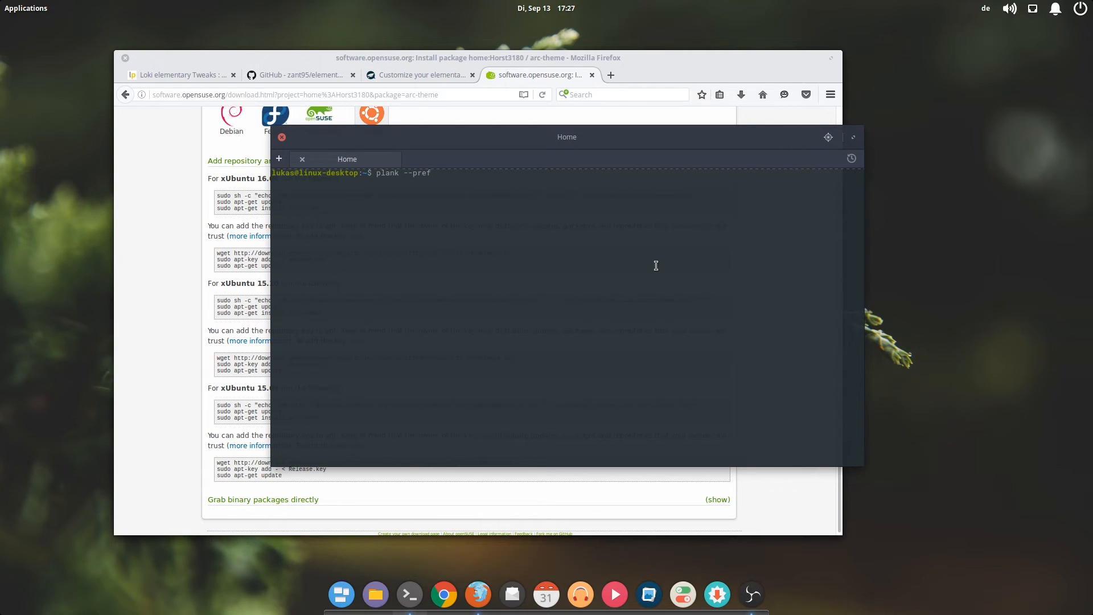
type("erences")
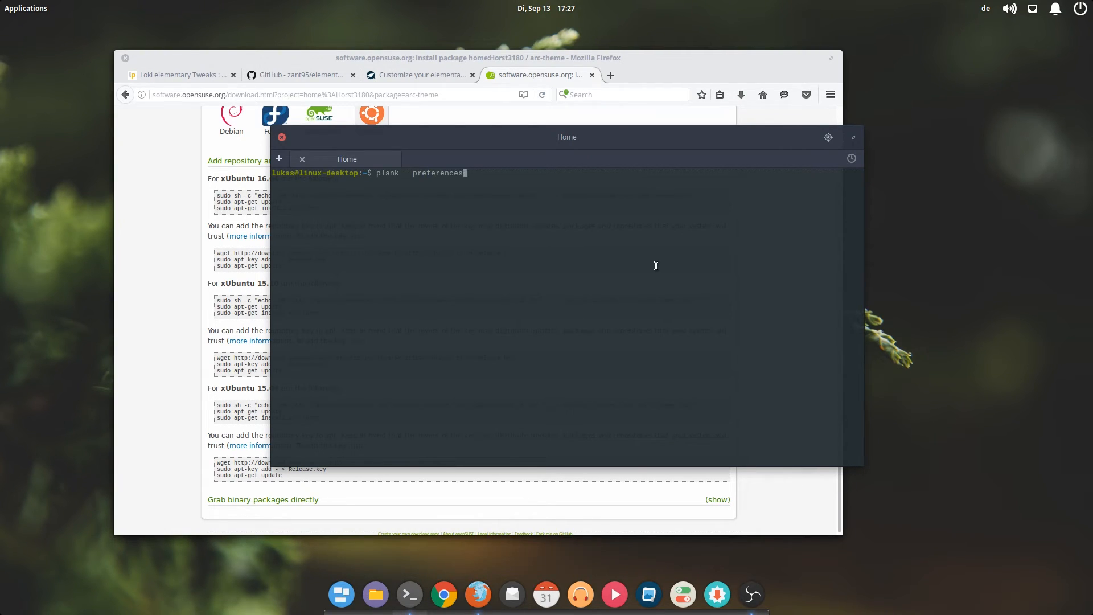
key("Return")
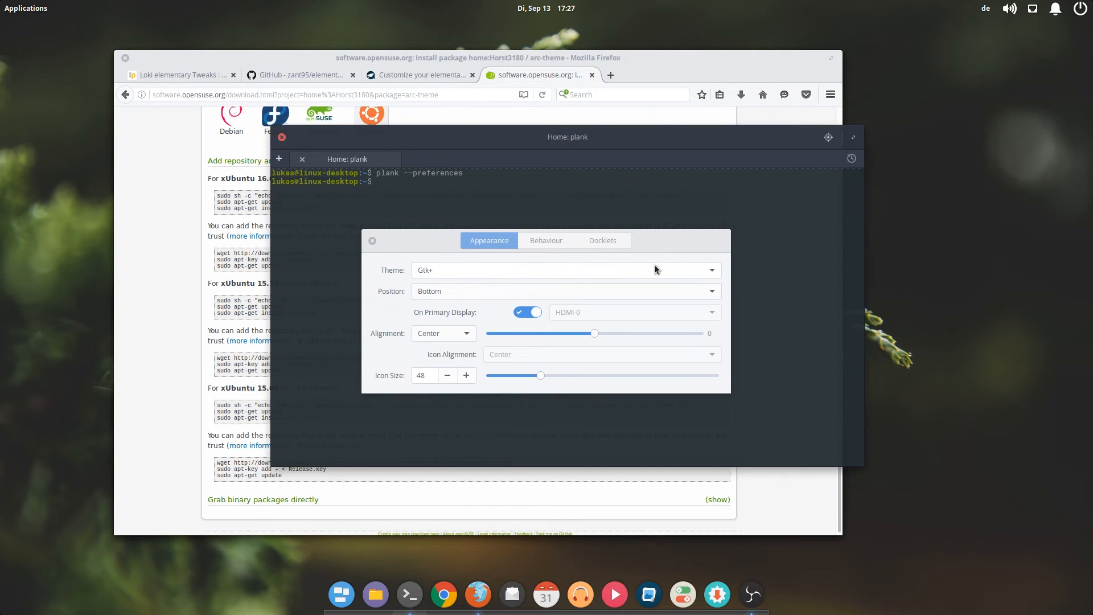
mouse_move(652, 318)
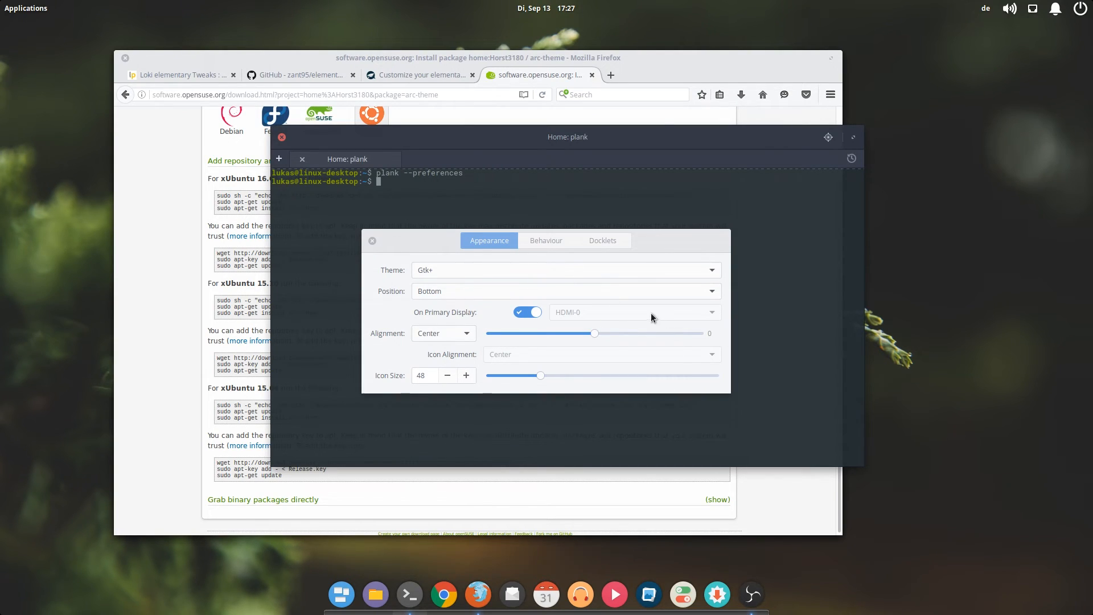
Step: Switch the dock theme from Gtk+ to Transparent and view the Behaviour settings
left_click(566, 270)
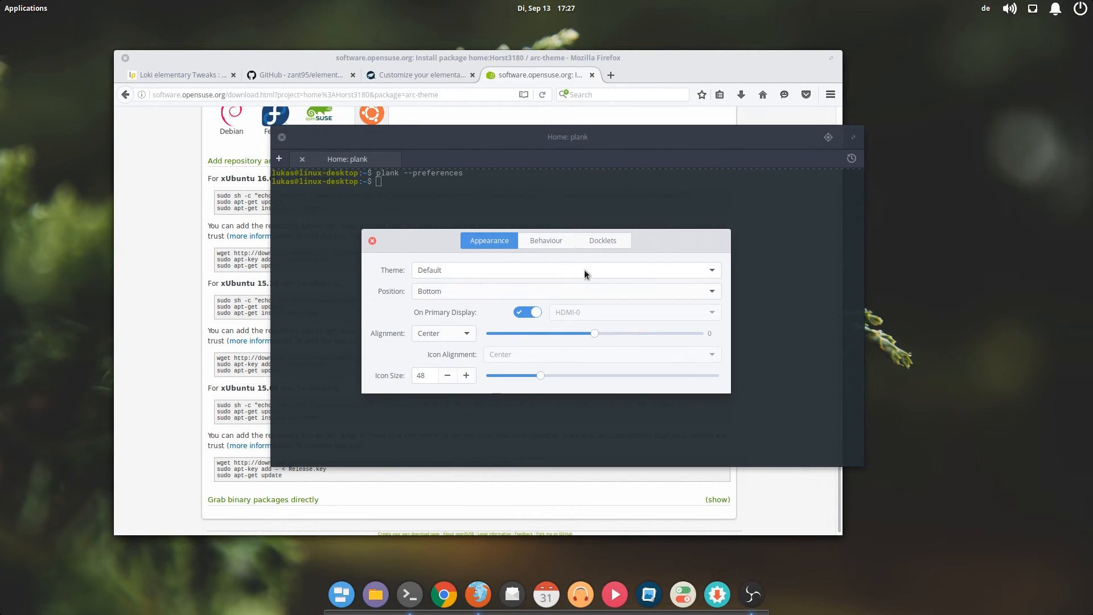
left_click(566, 270)
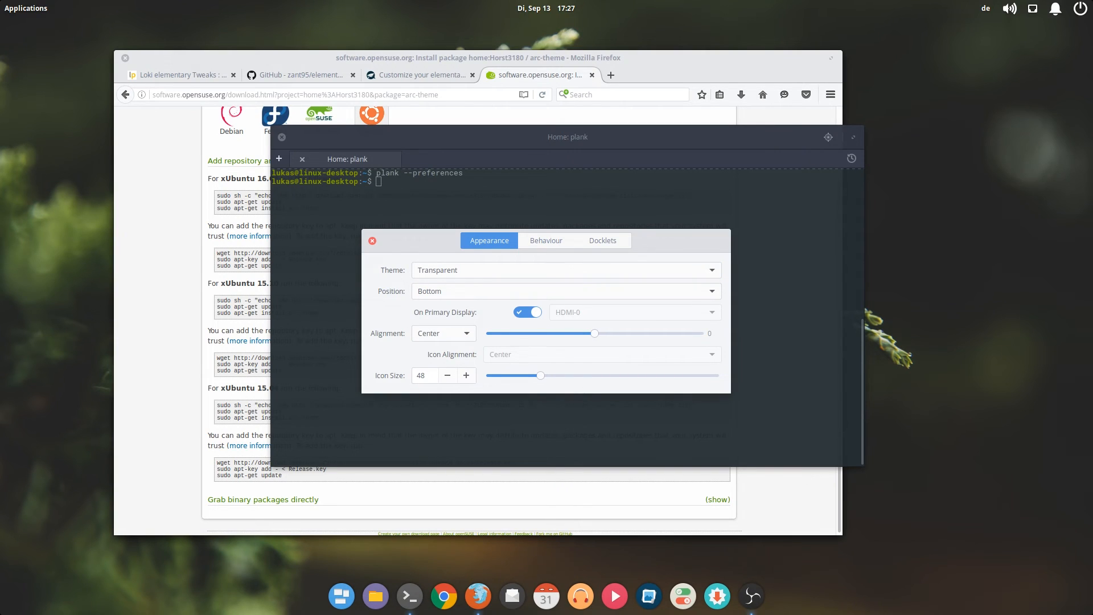
mouse_move(538, 365)
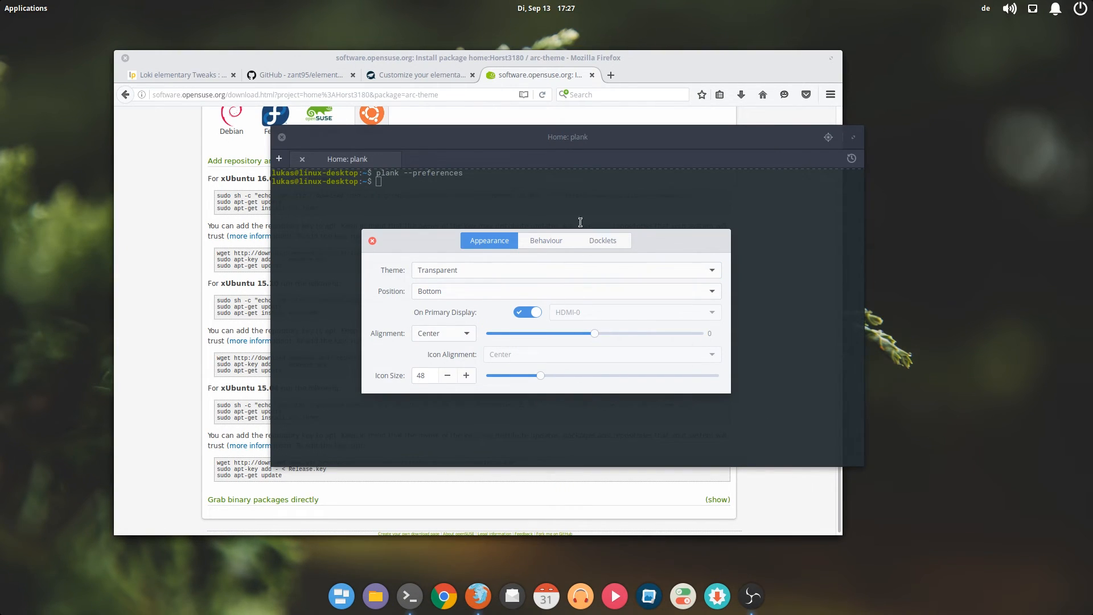
left_click(545, 240)
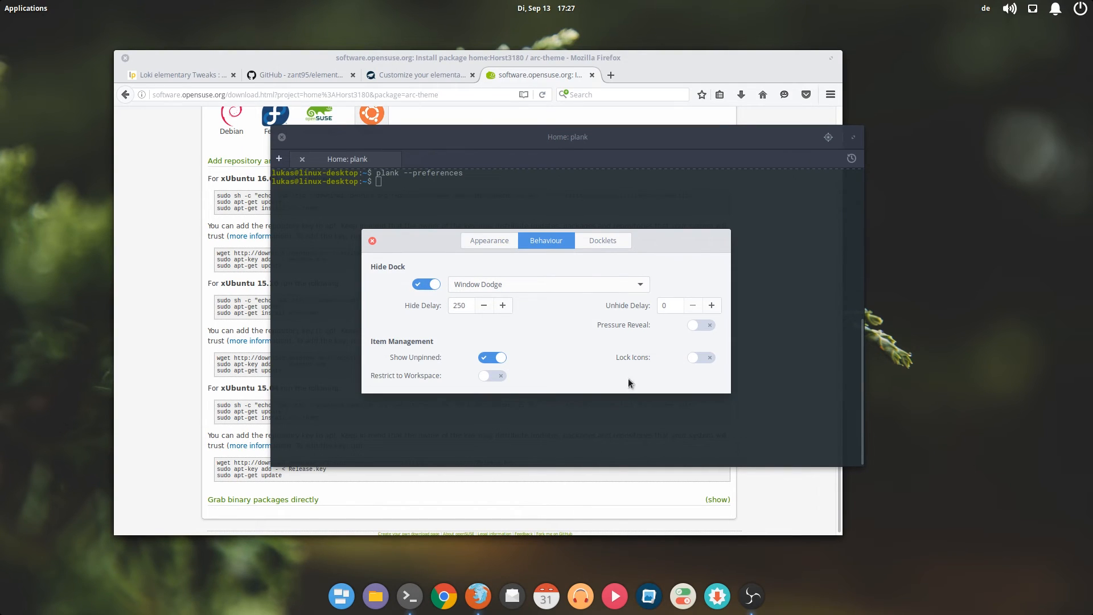
mouse_move(555, 270)
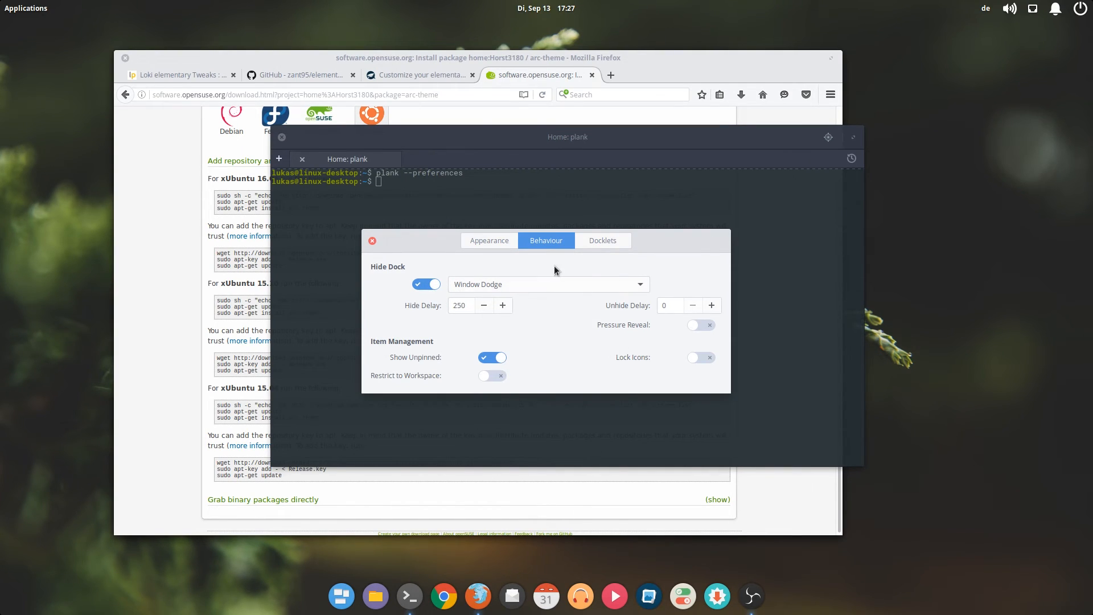
Step: Check the Docklets page, then turn off On Primary Display and keep HDMI-0
left_click(602, 240)
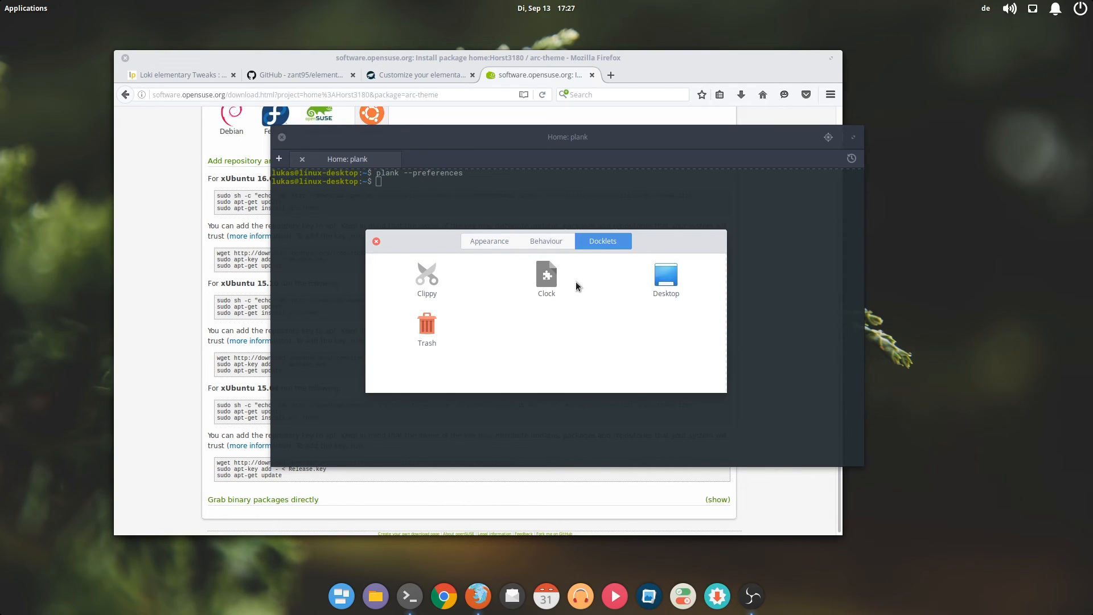
mouse_move(542, 294)
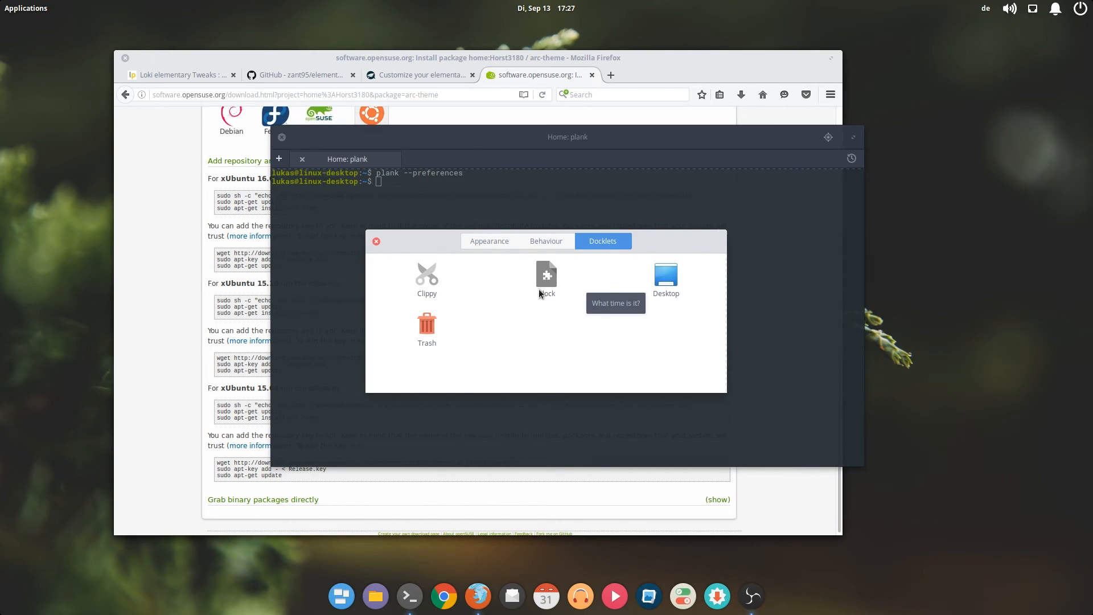
left_click(489, 241)
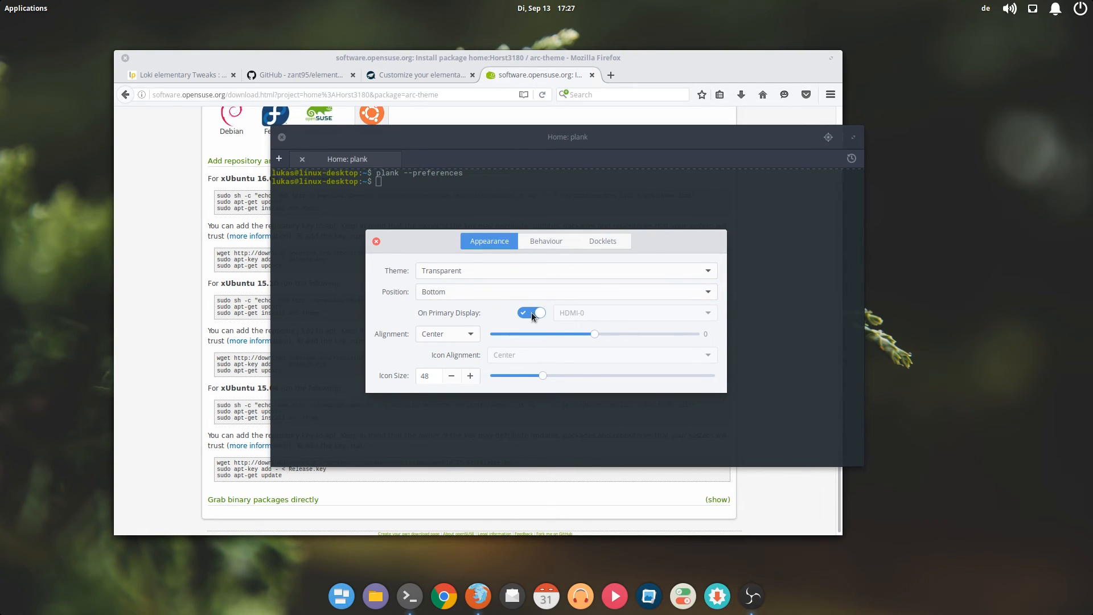
left_click(531, 312)
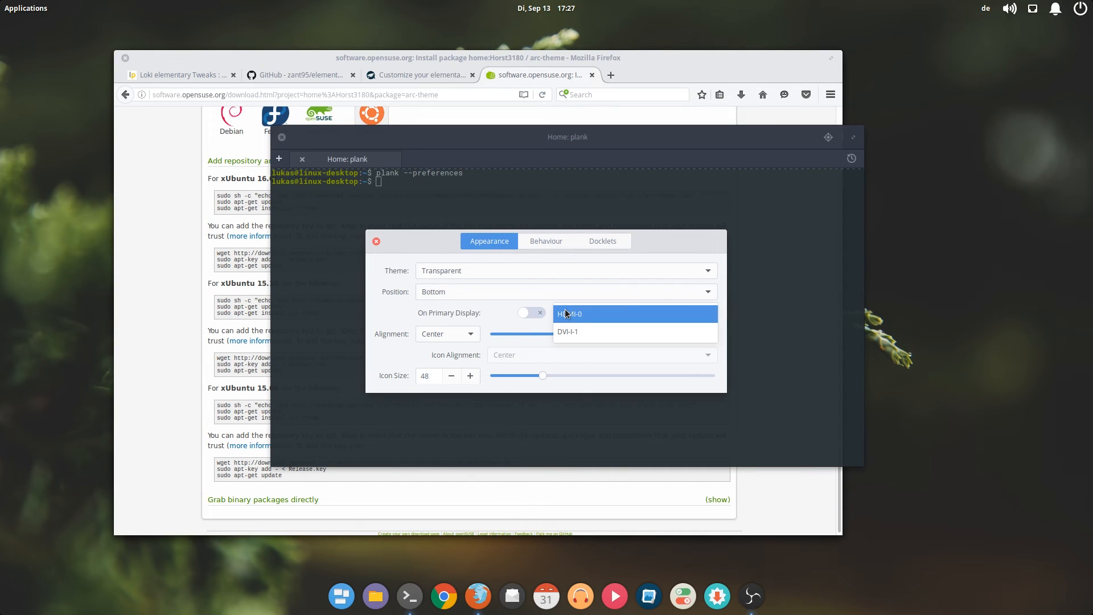
left_click(569, 313)
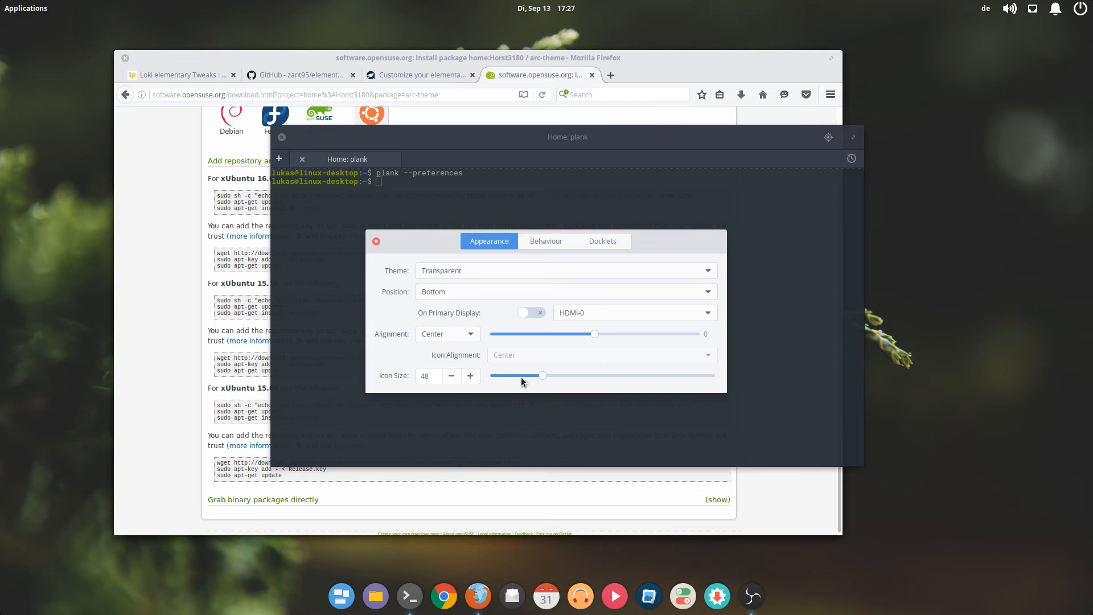
Step: Recheck the Behaviour and Appearance pages, then close Plank preferences
left_click(546, 240)
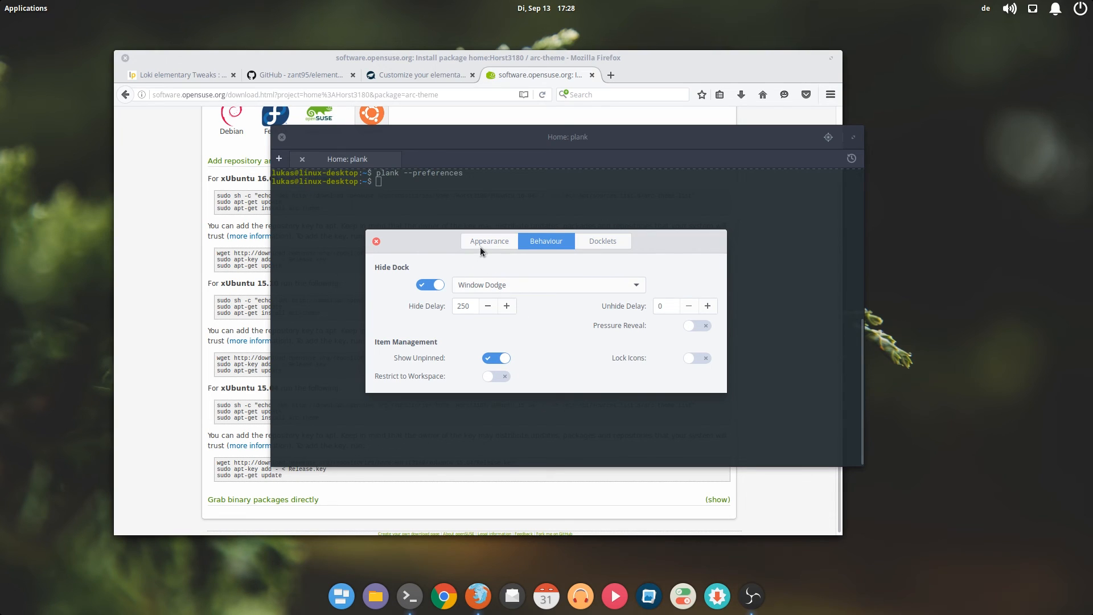
left_click(489, 240)
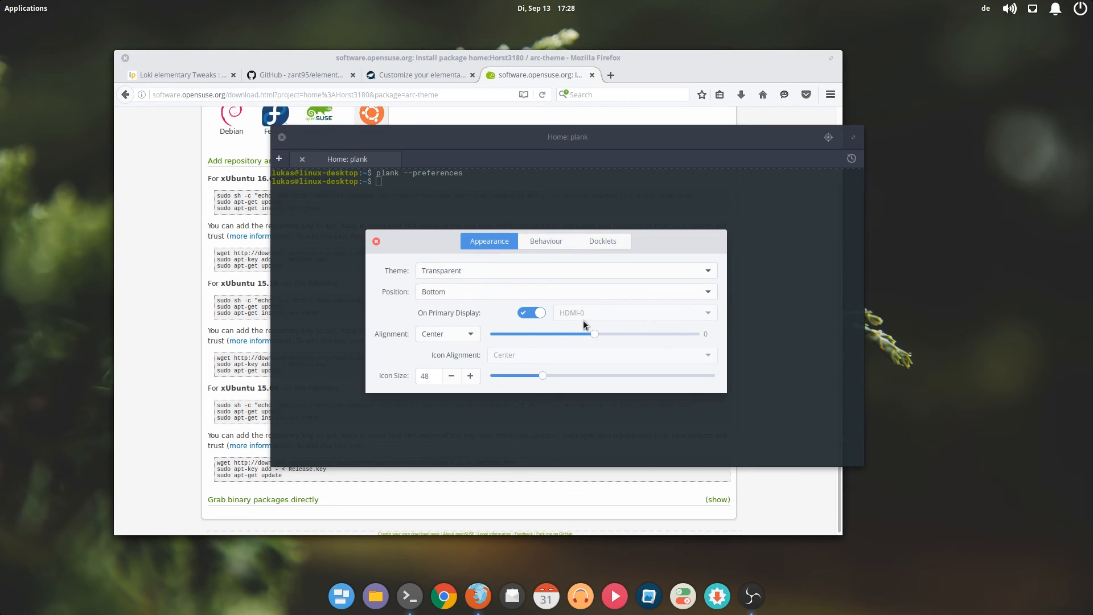
left_click(376, 241)
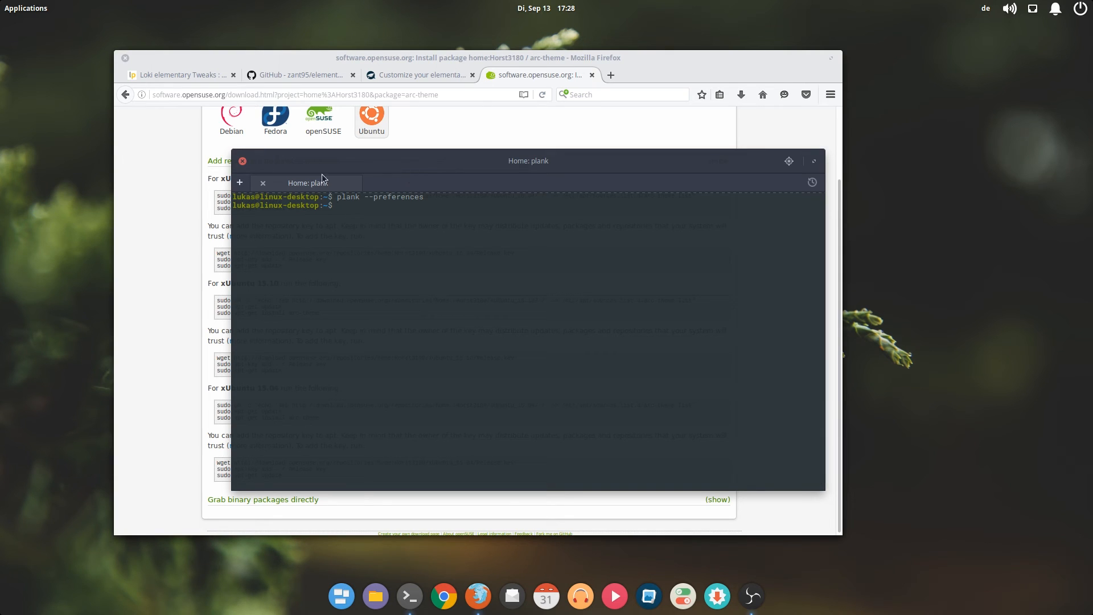
Step: Close the terminal, then close Firefox and confirm closing its four tabs
left_click(242, 160)
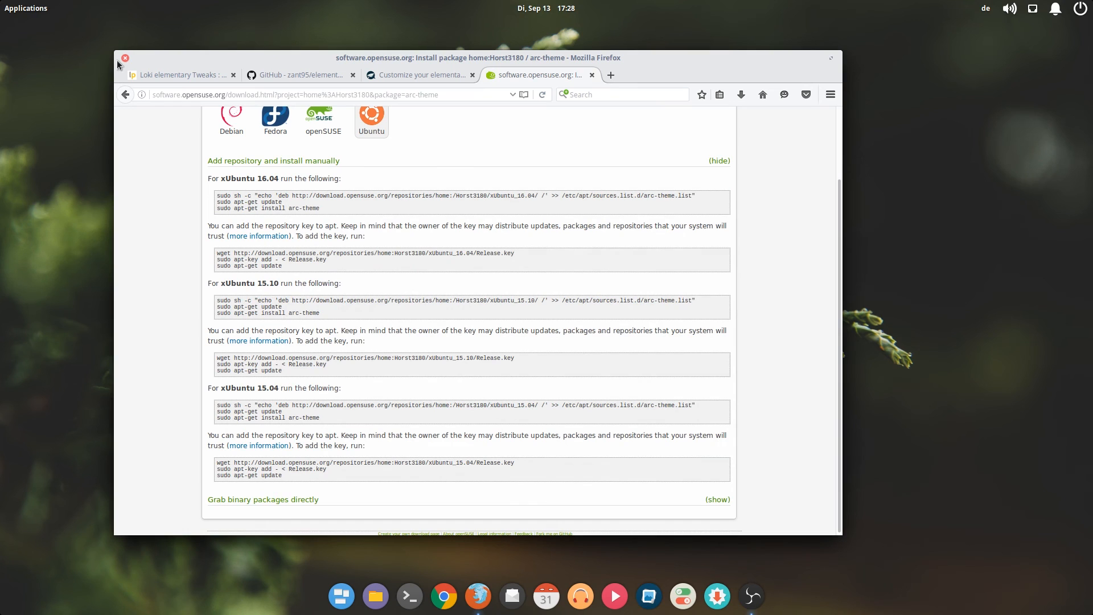
left_click(125, 58)
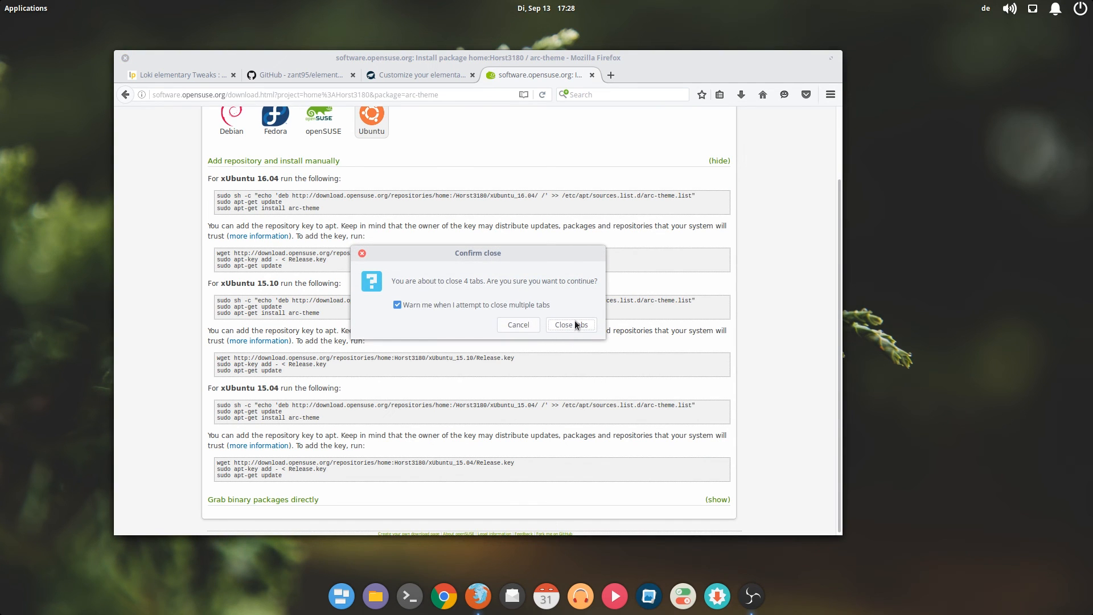
left_click(571, 324)
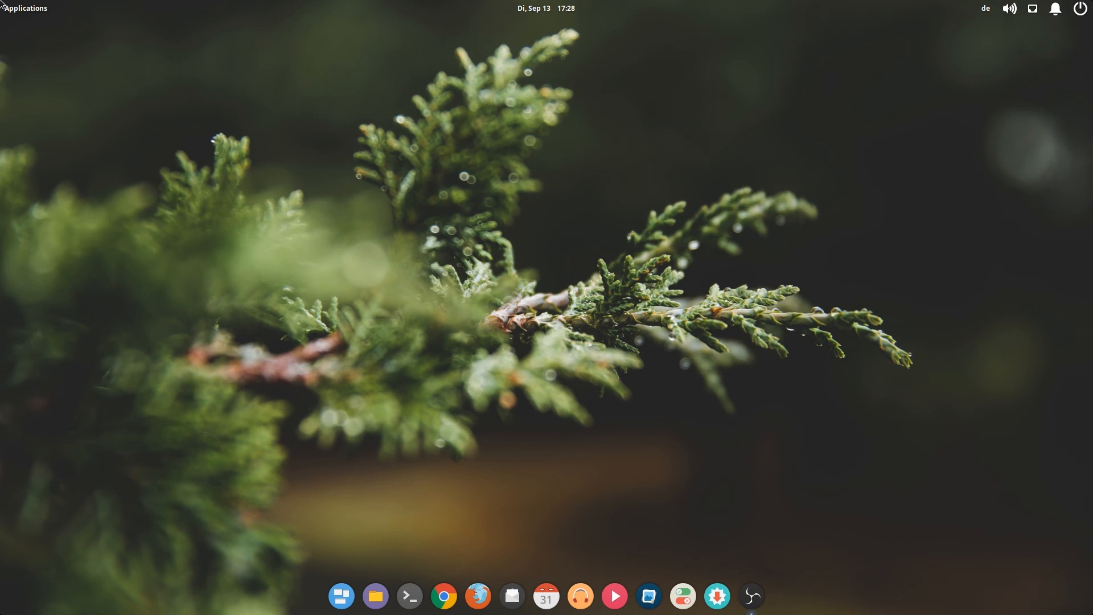
left_click(22, 8)
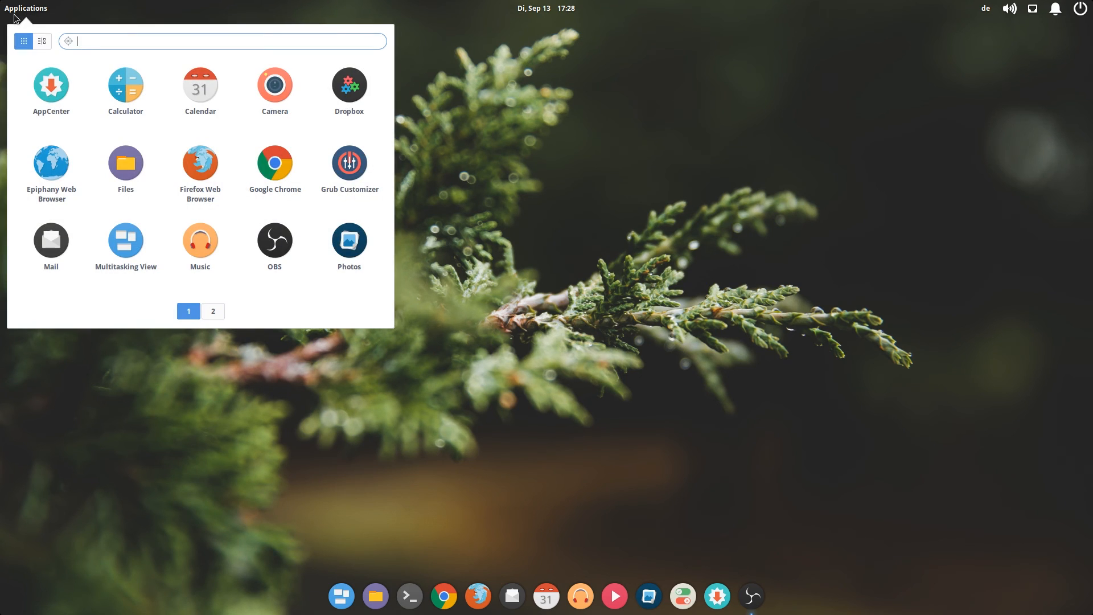
mouse_move(675, 462)
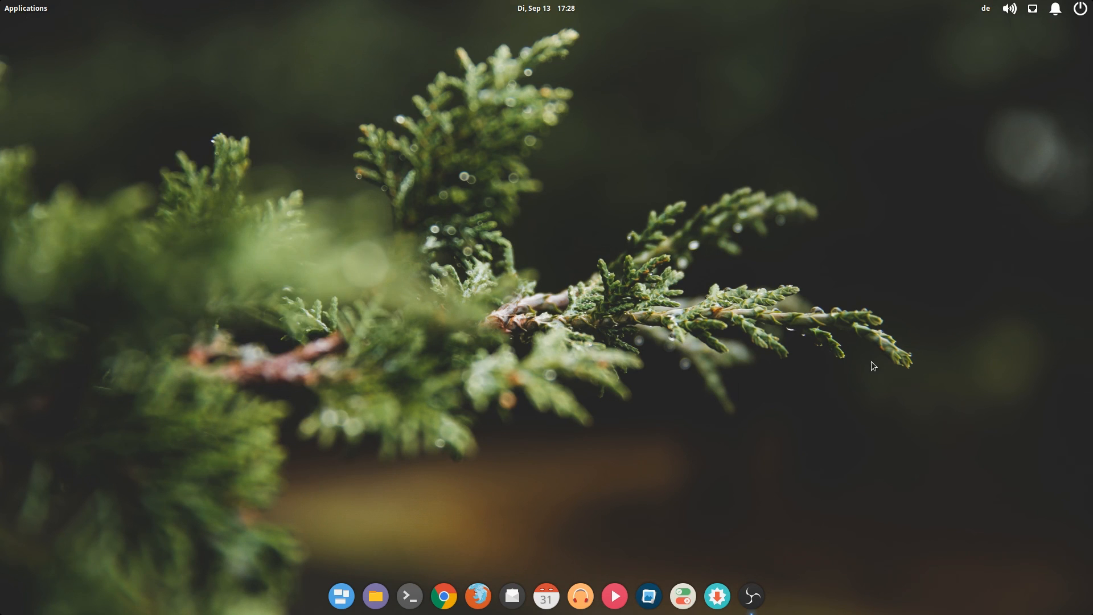
mouse_move(715, 426)
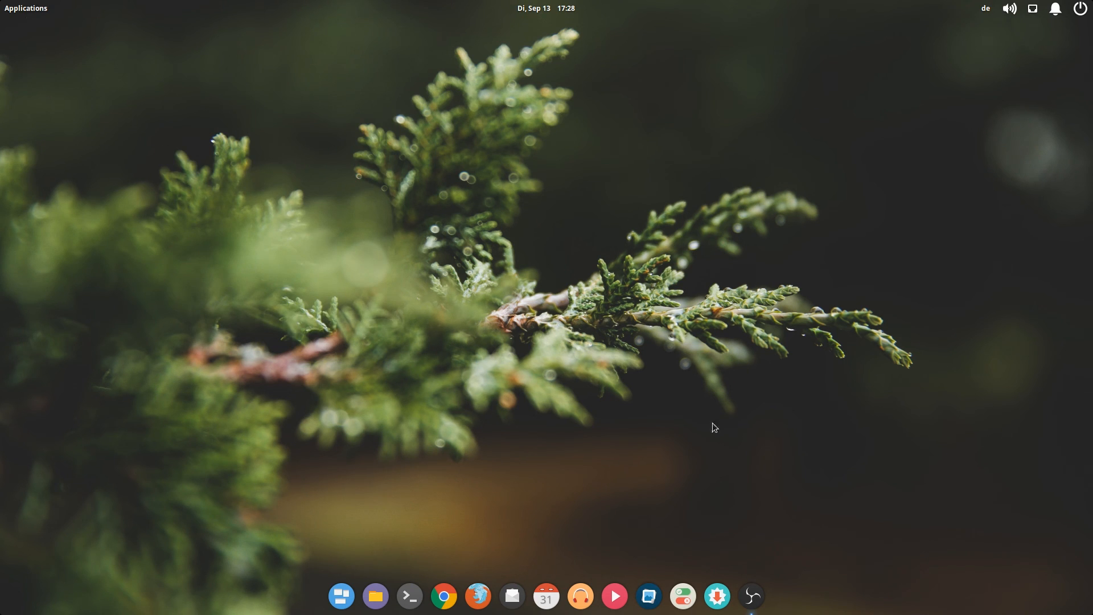
mouse_move(986, 582)
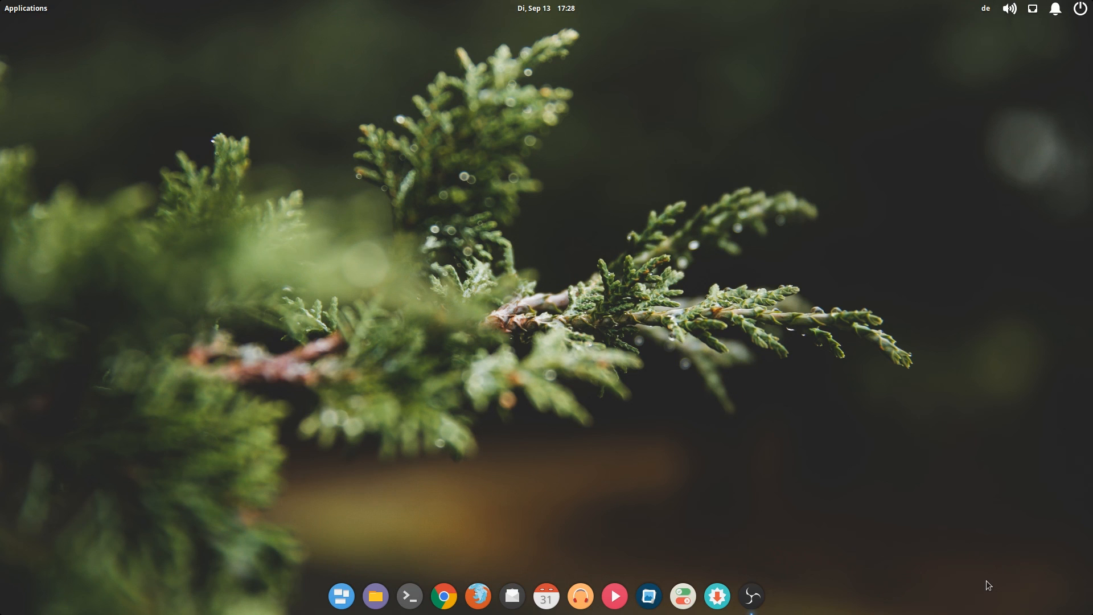